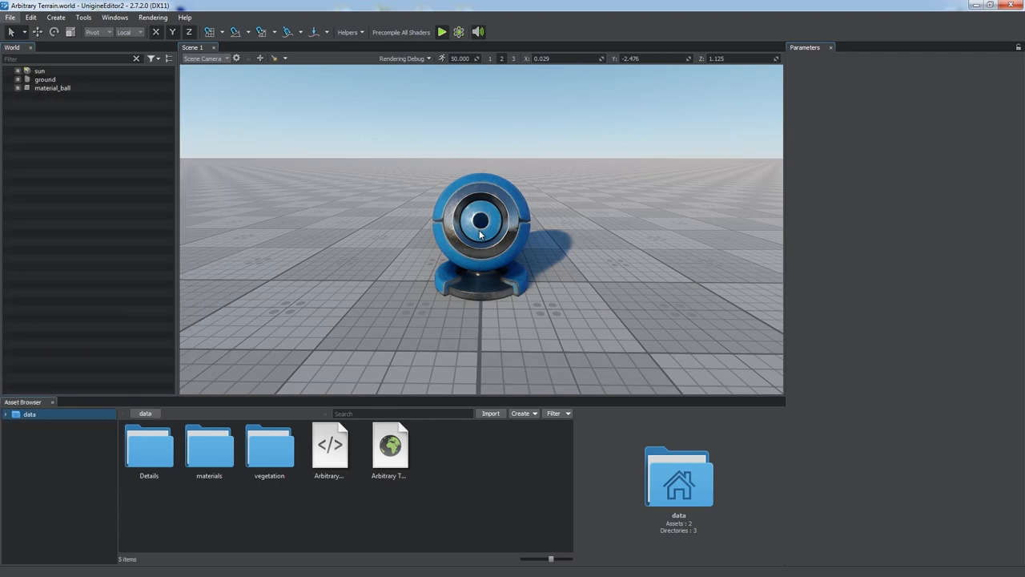
Launch the Landscape Tool from the Tools menu
left_click(84, 16)
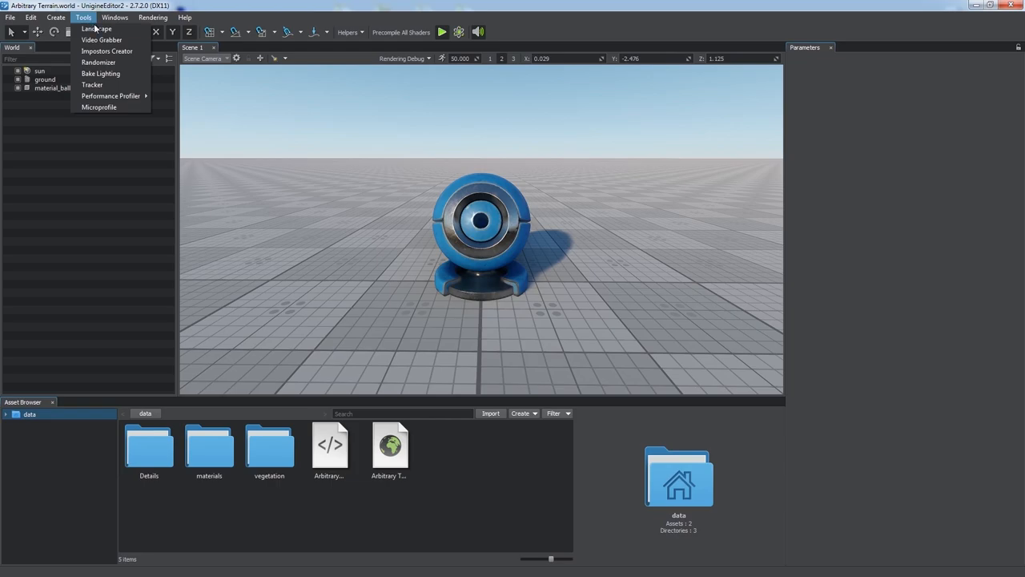
left_click(96, 28)
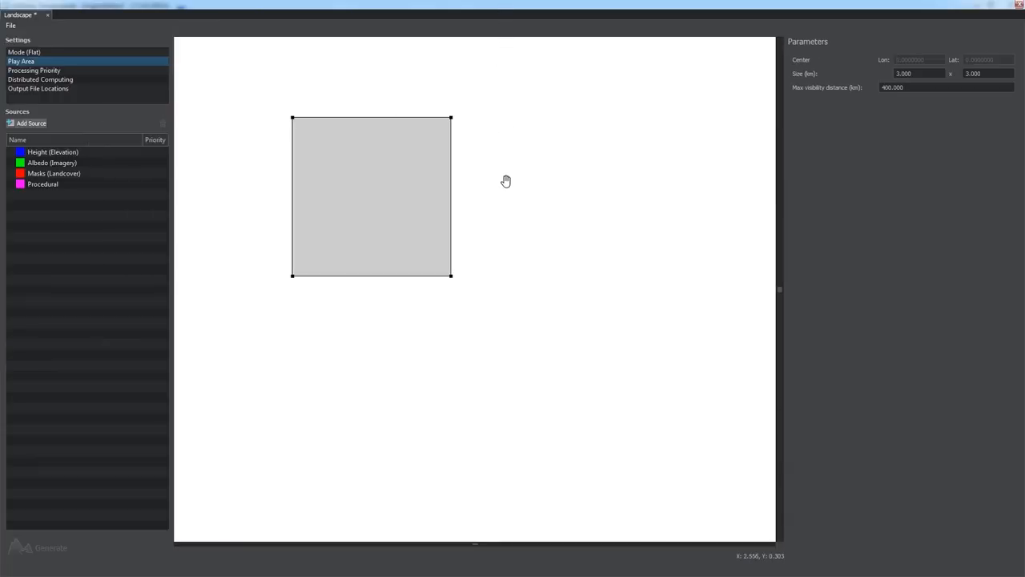
Show the Mode settings and choose Flat, non-georeferenced terrain
left_click(24, 51)
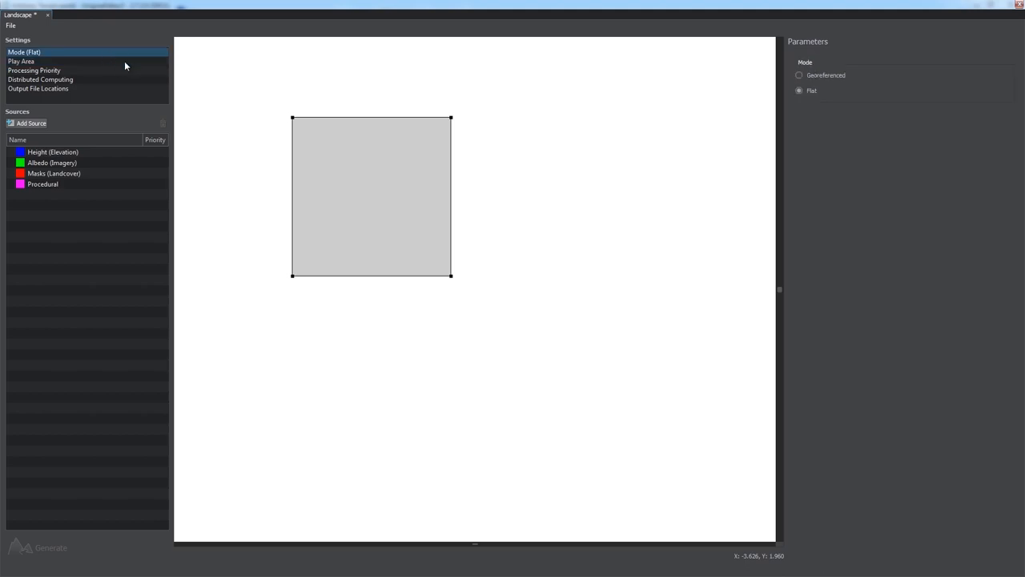
left_click(798, 90)
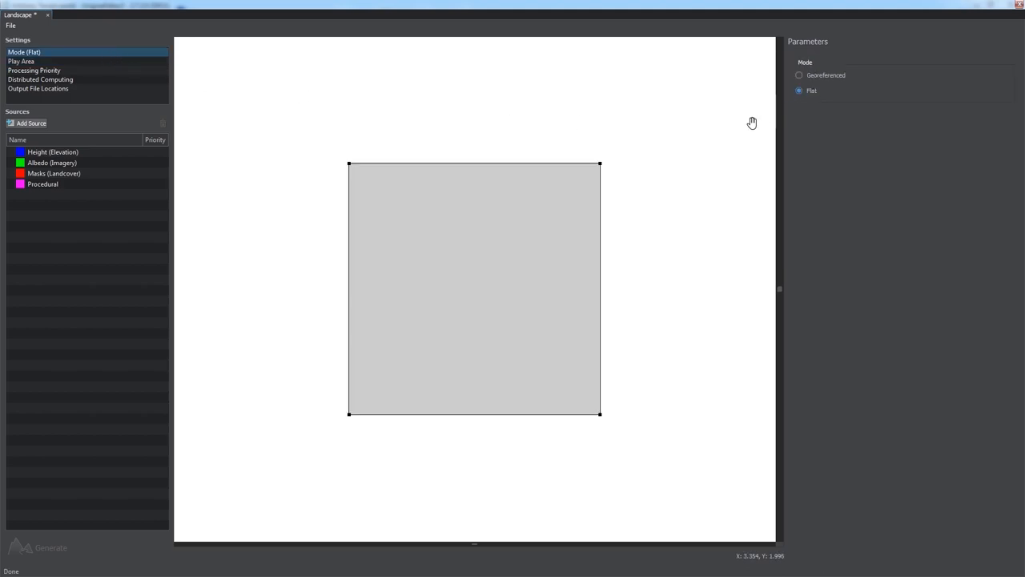
mouse_move(570, 90)
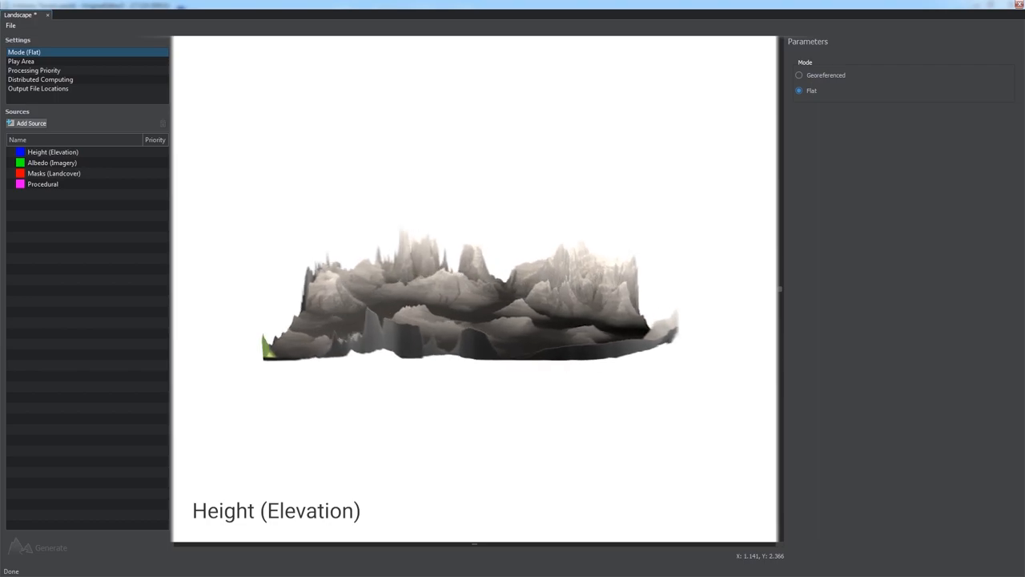
left_click(52, 163)
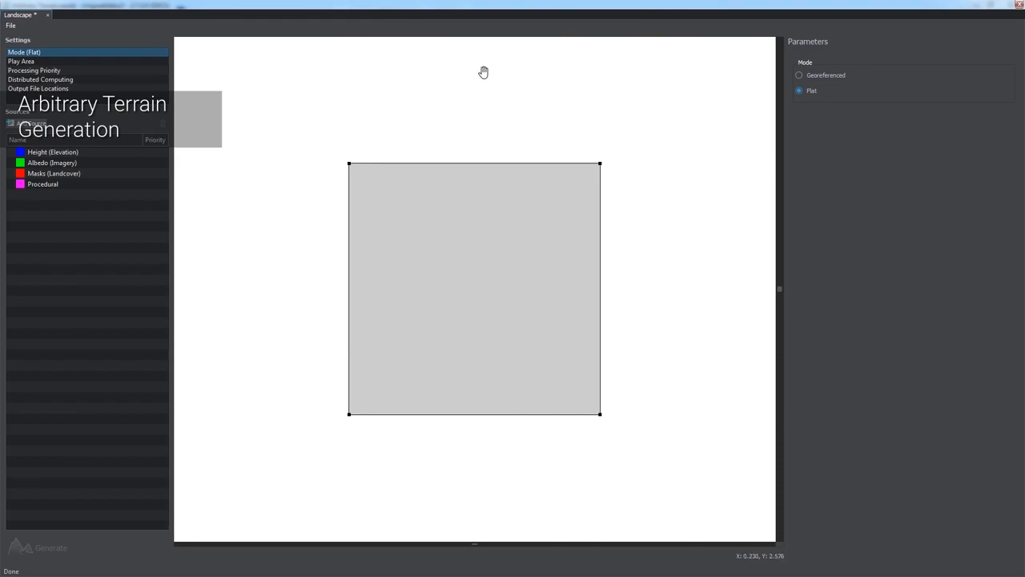
Add height.tif as an elevation source named height
left_click(53, 152)
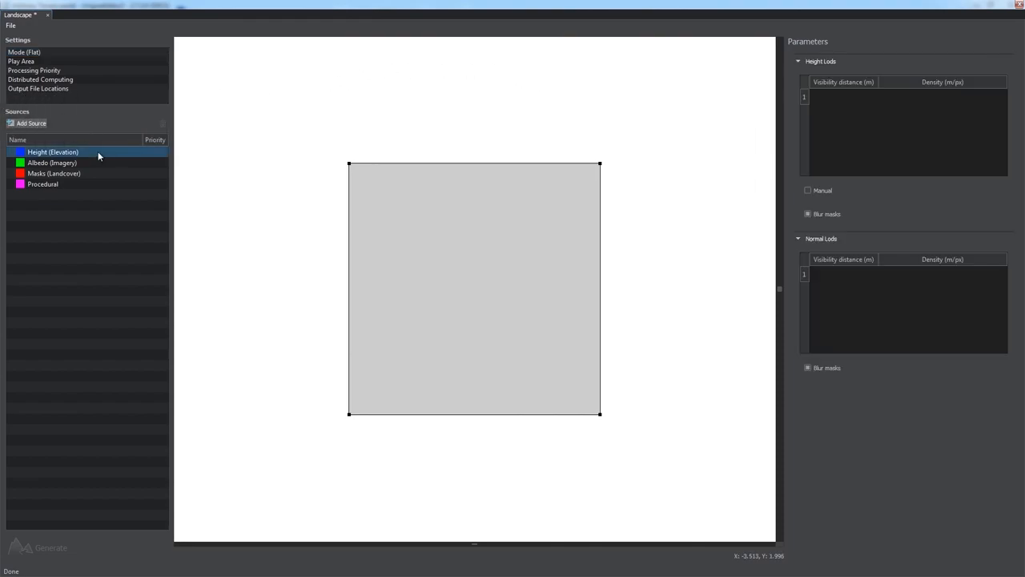
left_click(30, 122)
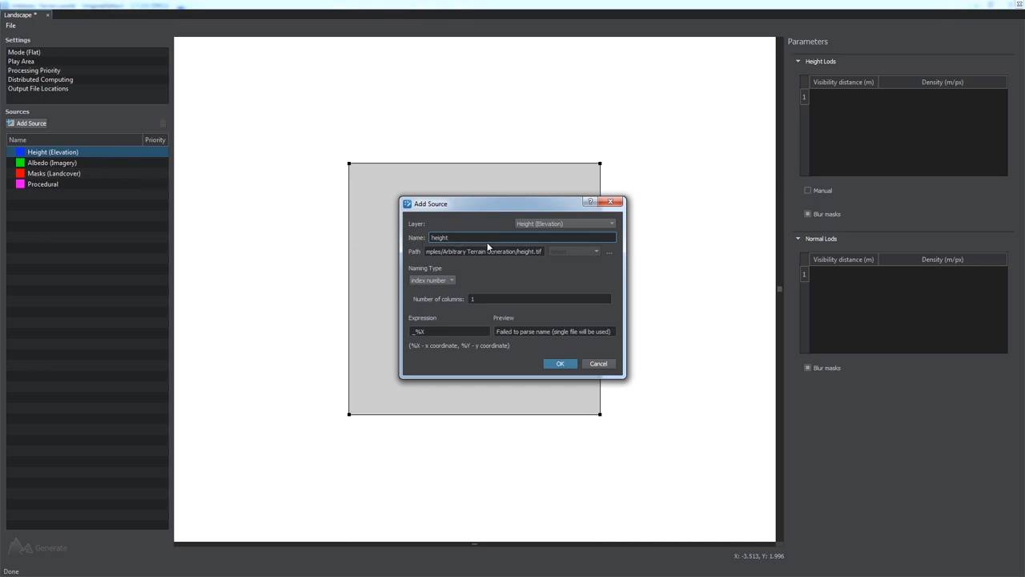
left_click(563, 222)
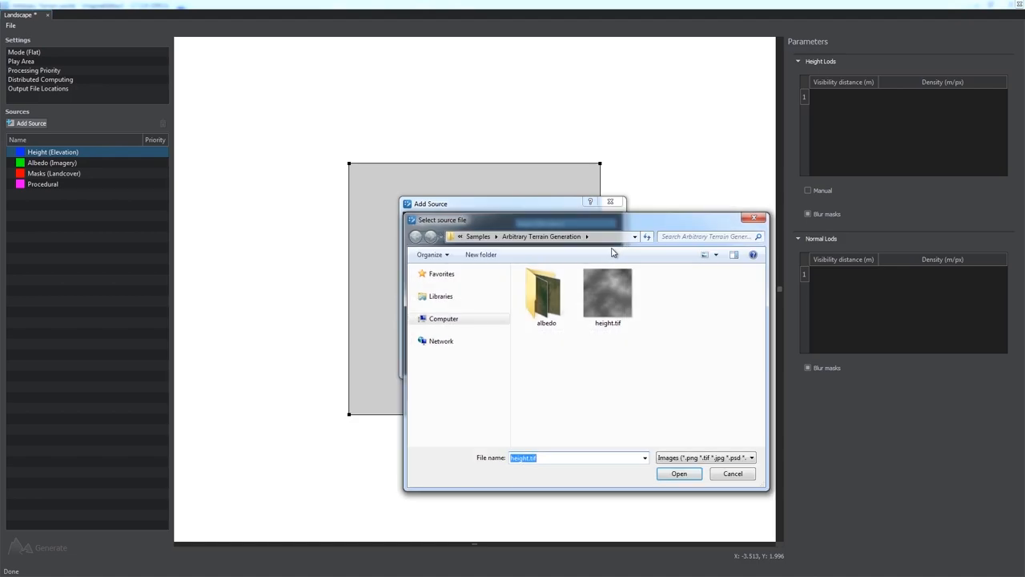
left_click(679, 474)
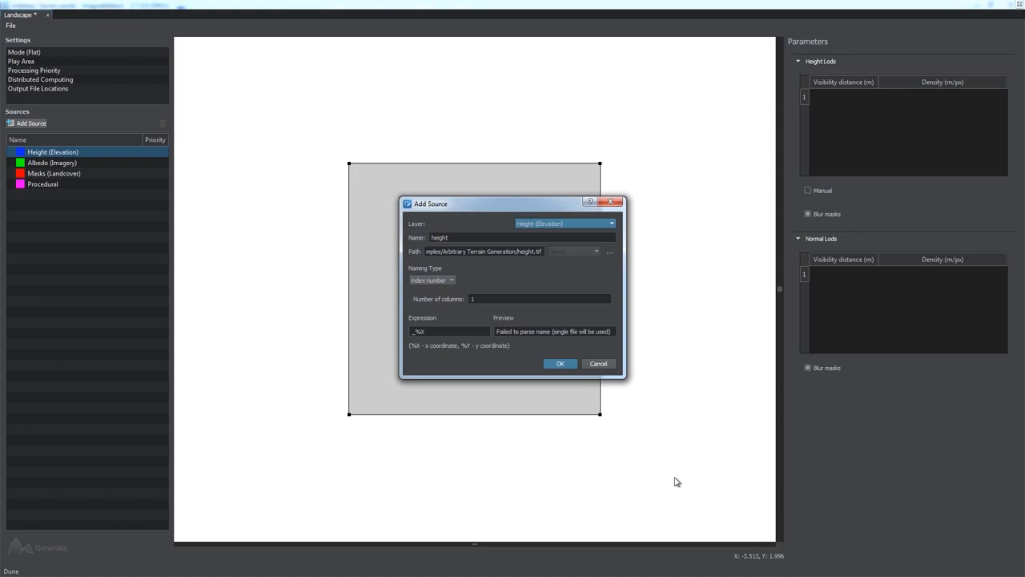
mouse_move(647, 449)
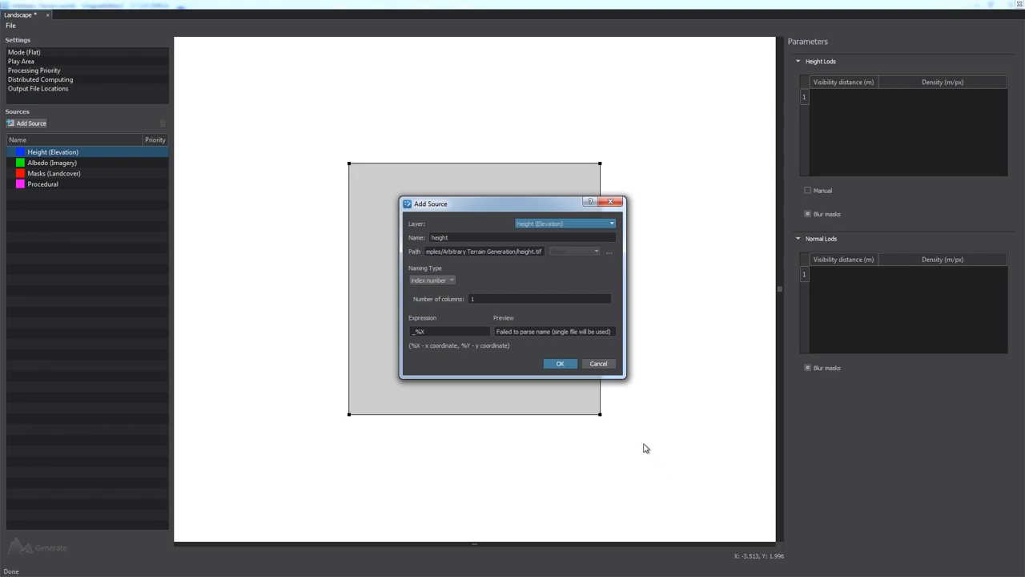
left_click(560, 361)
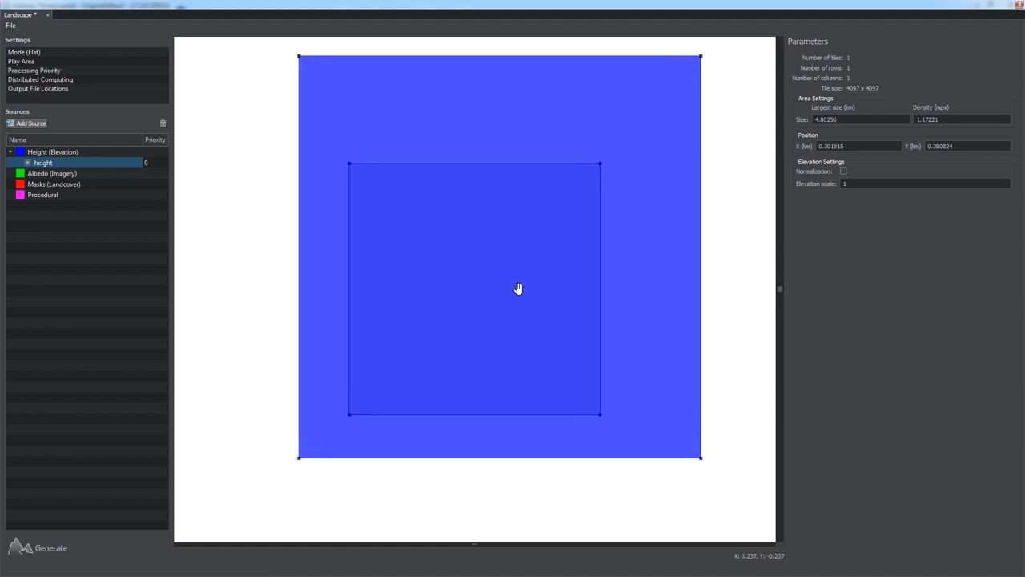
mouse_move(239, 196)
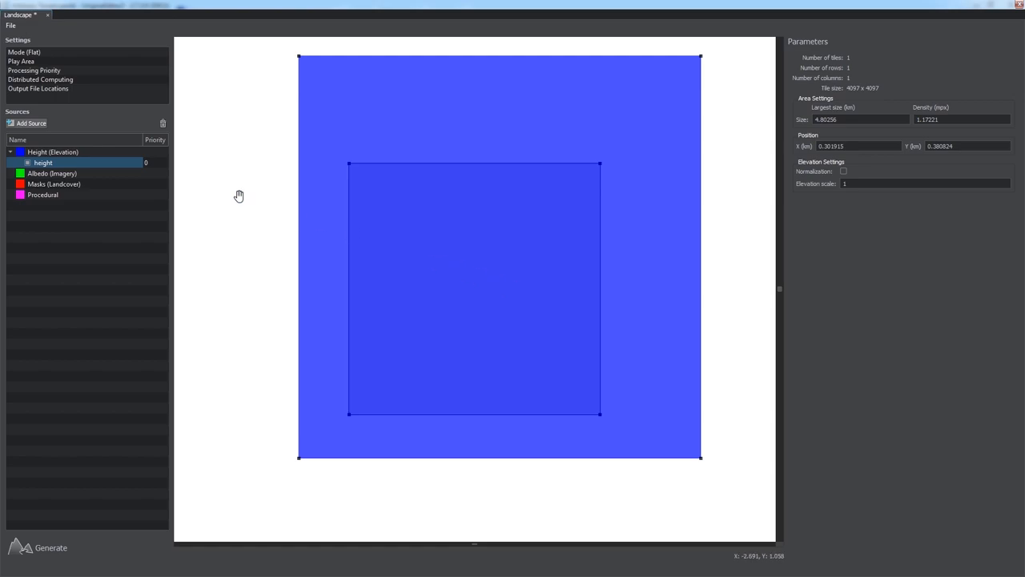
Fit the height source to the play area and normalize elevation to a 1000 m maximum
left_click(20, 61)
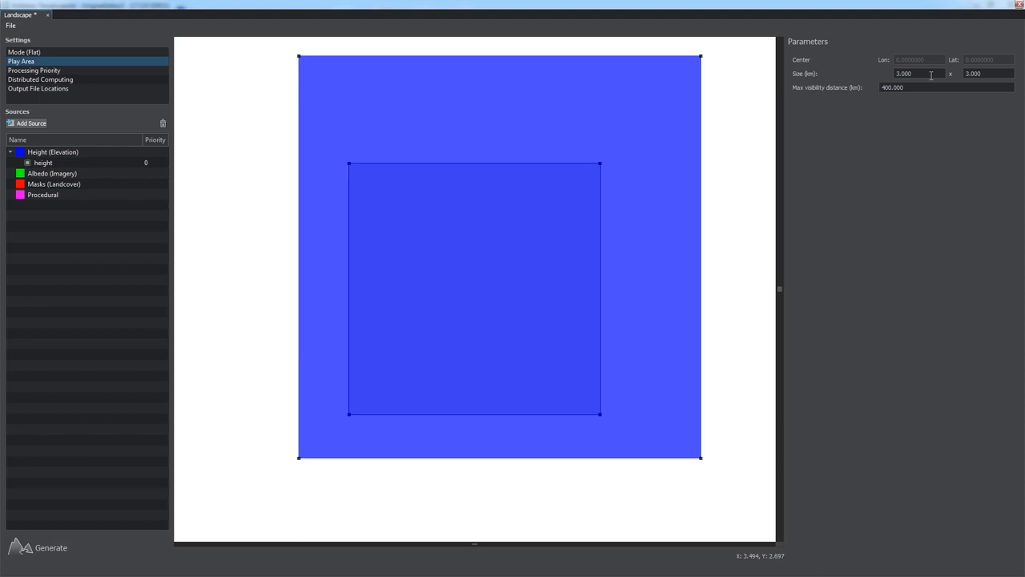
mouse_move(804, 134)
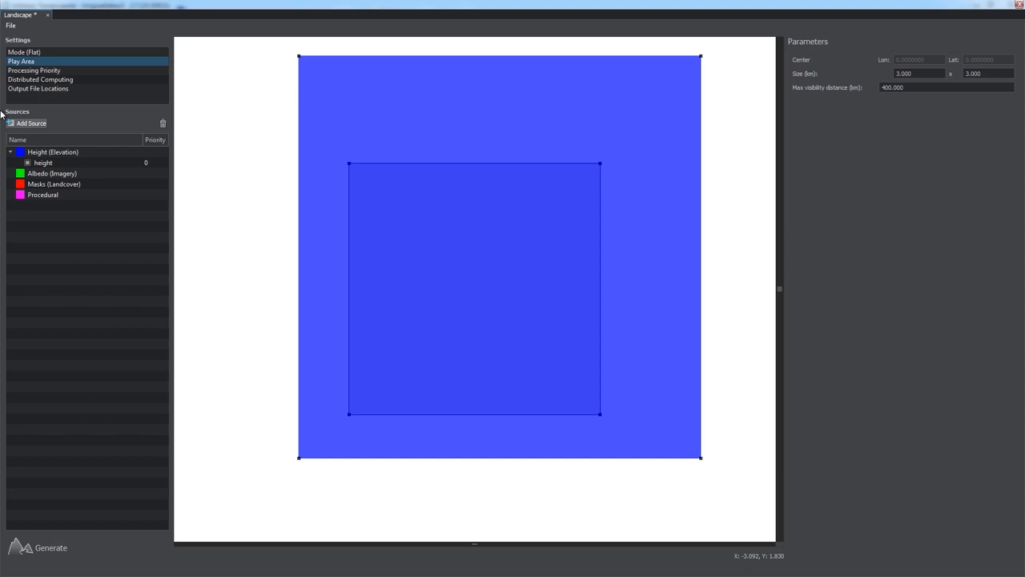
left_click(42, 163)
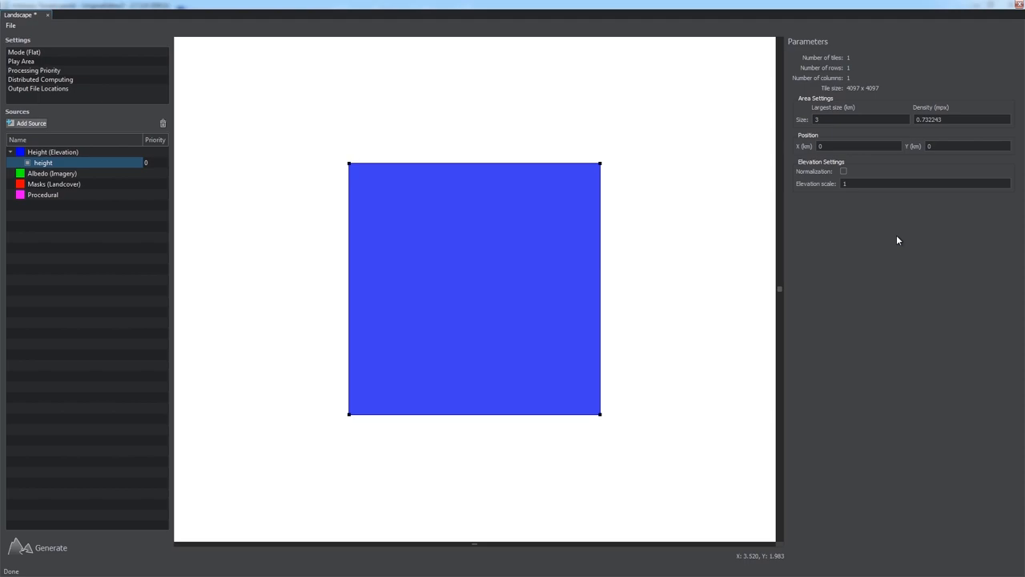
mouse_move(853, 198)
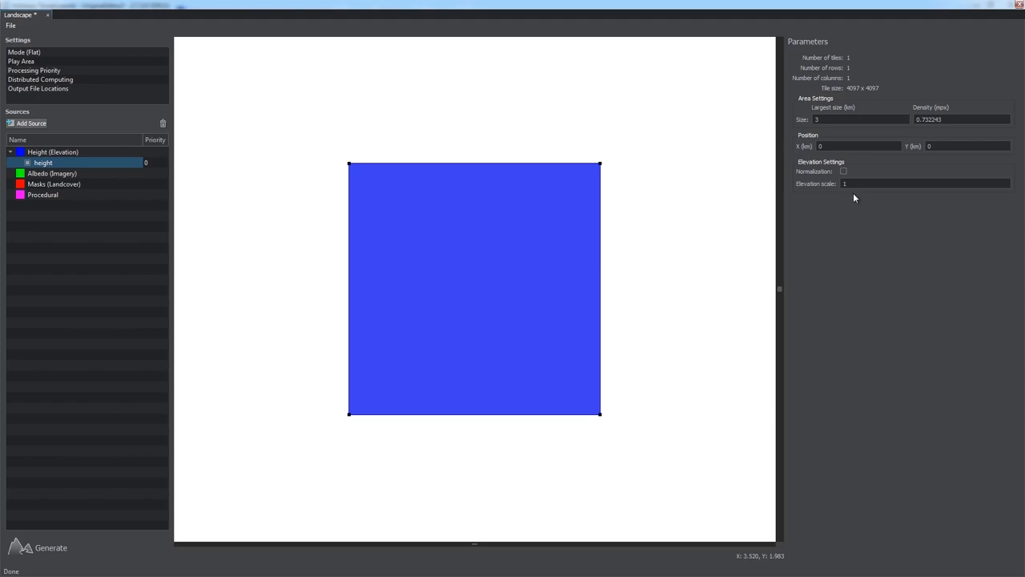
left_click(839, 172)
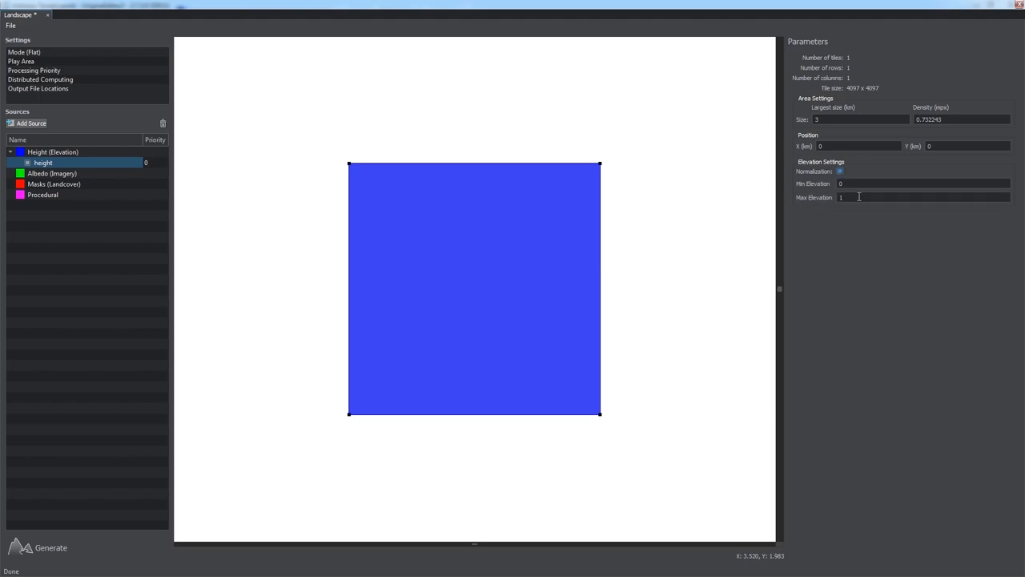
mouse_move(865, 211)
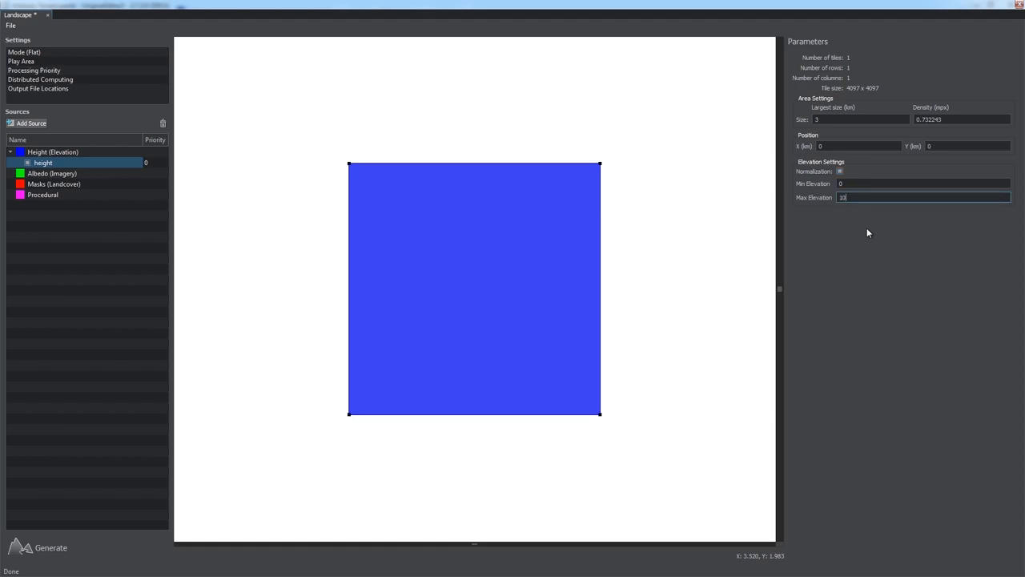
type("1000")
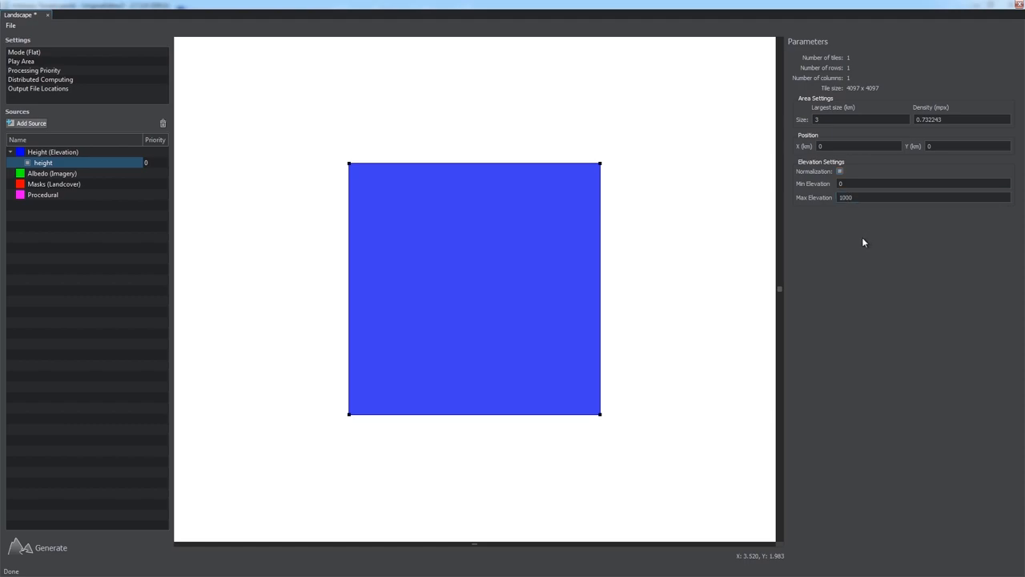
left_click(30, 122)
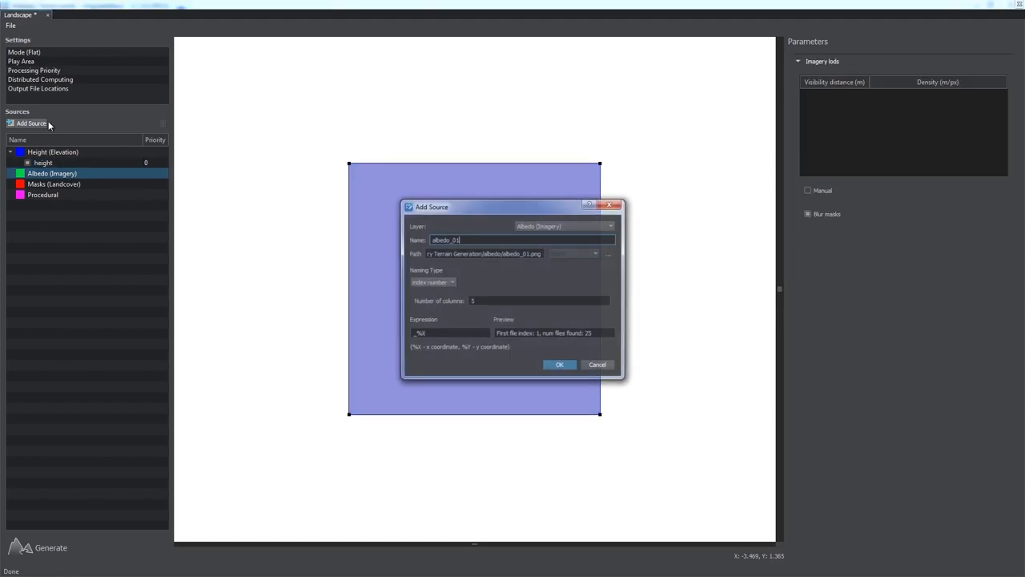
Start an imagery source from the first albedo tile in the albedo folder
left_click(609, 253)
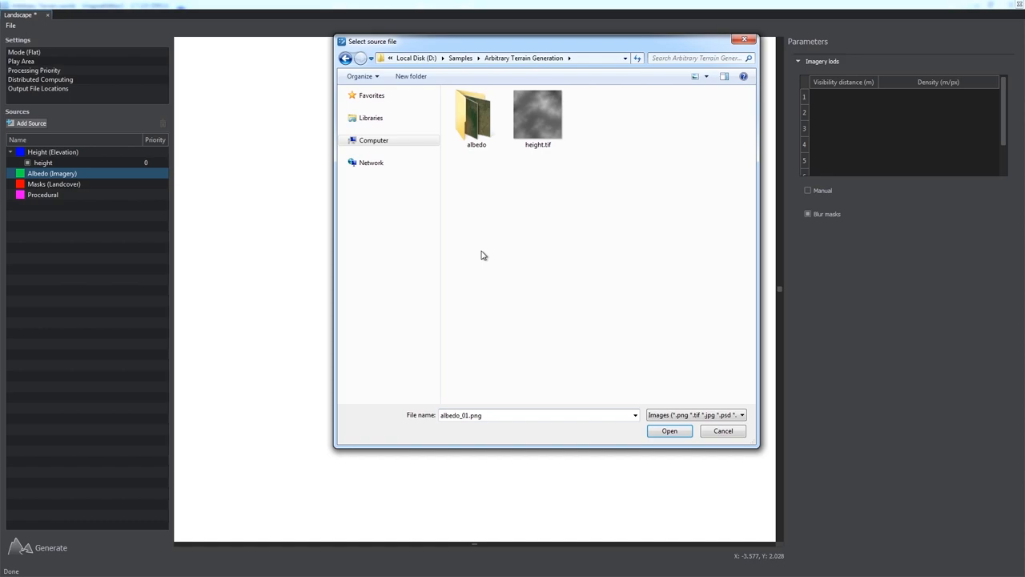
double_click(477, 112)
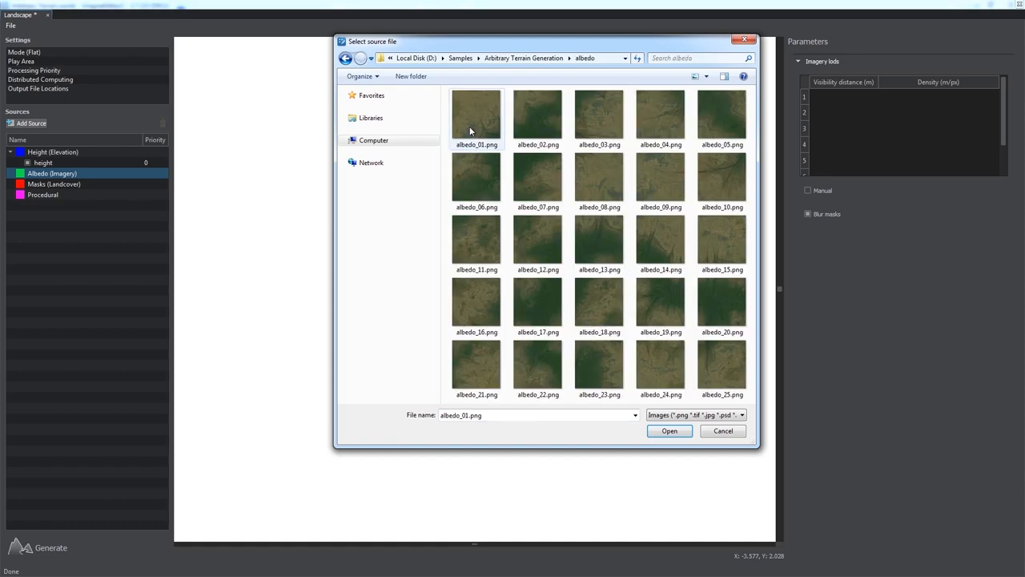
left_click(477, 112)
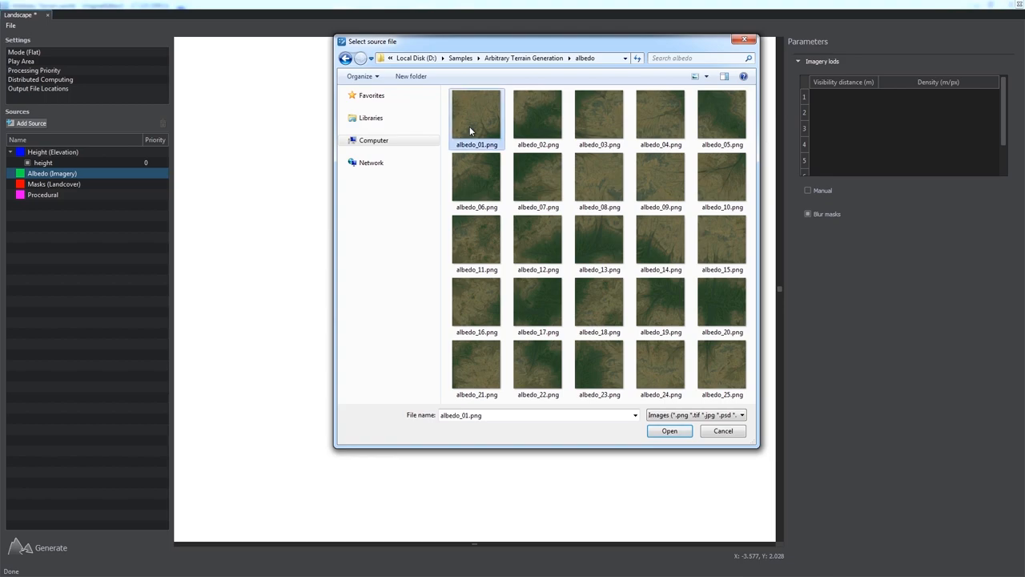
left_click(669, 431)
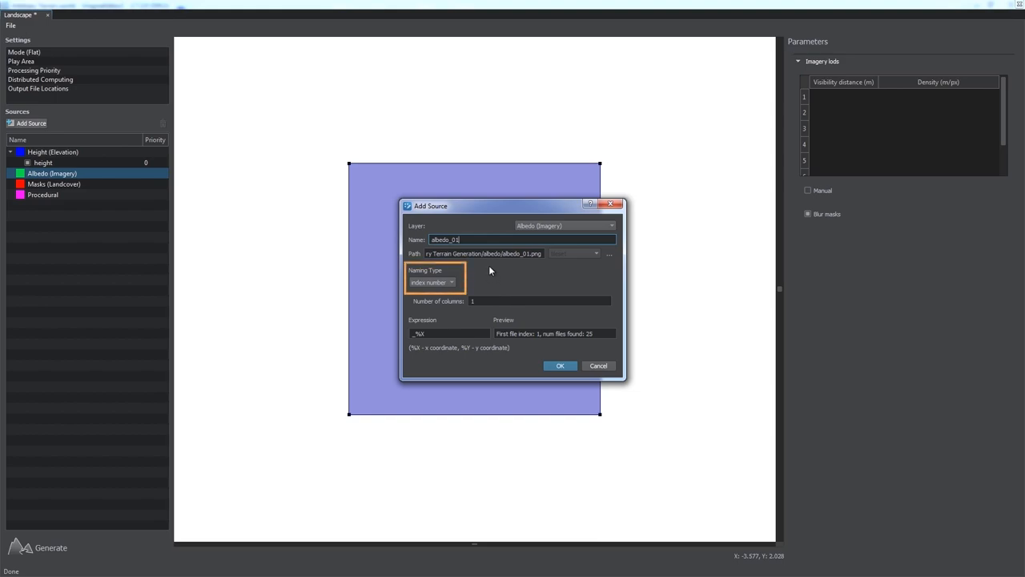
left_click(448, 333)
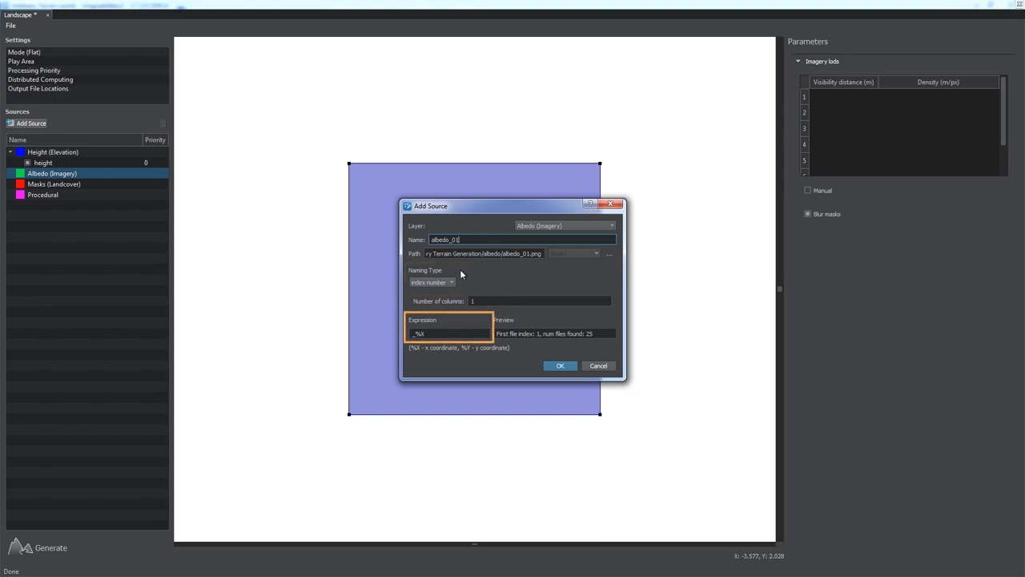
left_click(451, 282)
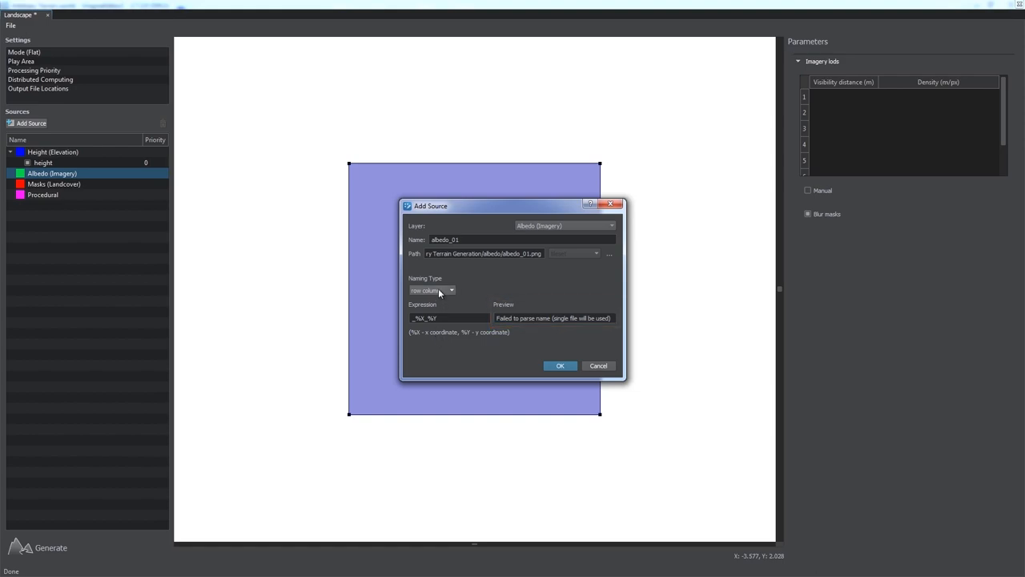
Use index-number tile naming with the column count entered and add the albedo imagery source
left_click(433, 290)
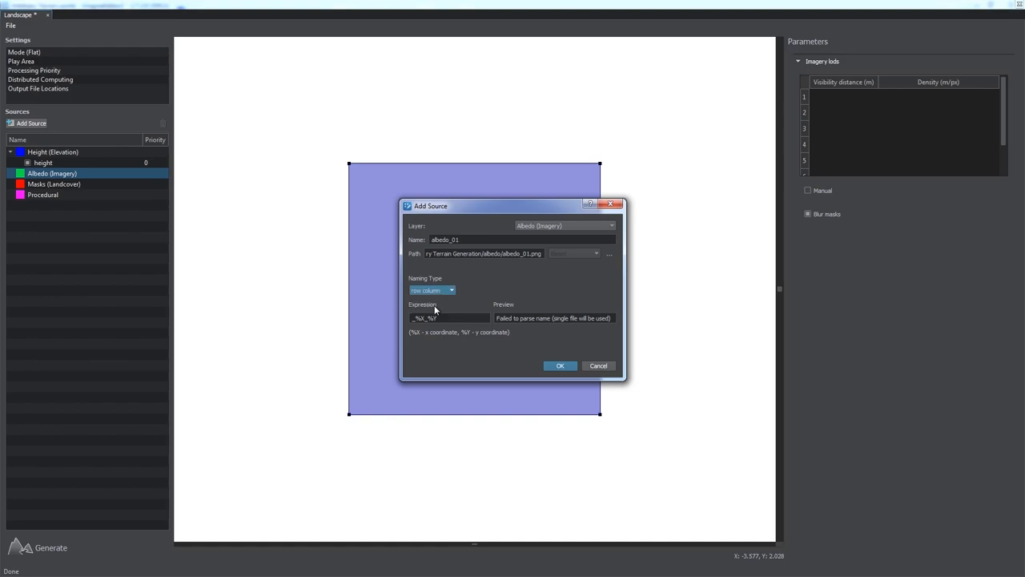
left_click(432, 282)
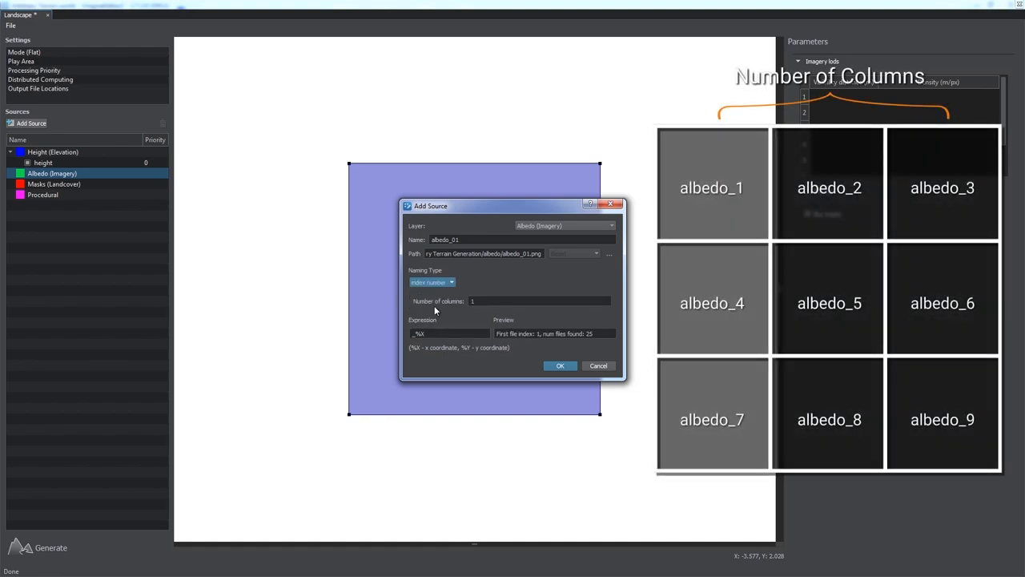
left_click(513, 301)
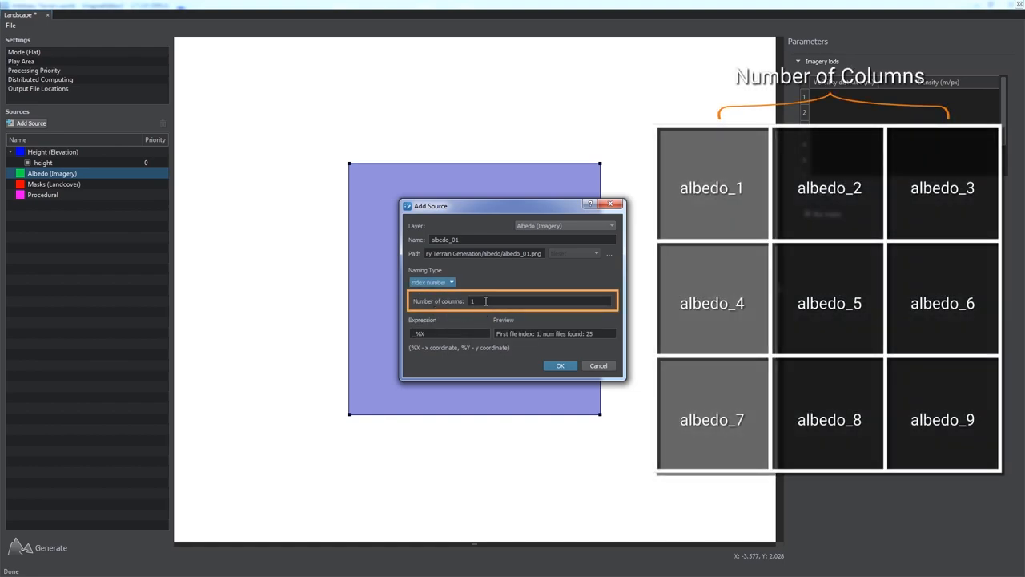
type("3")
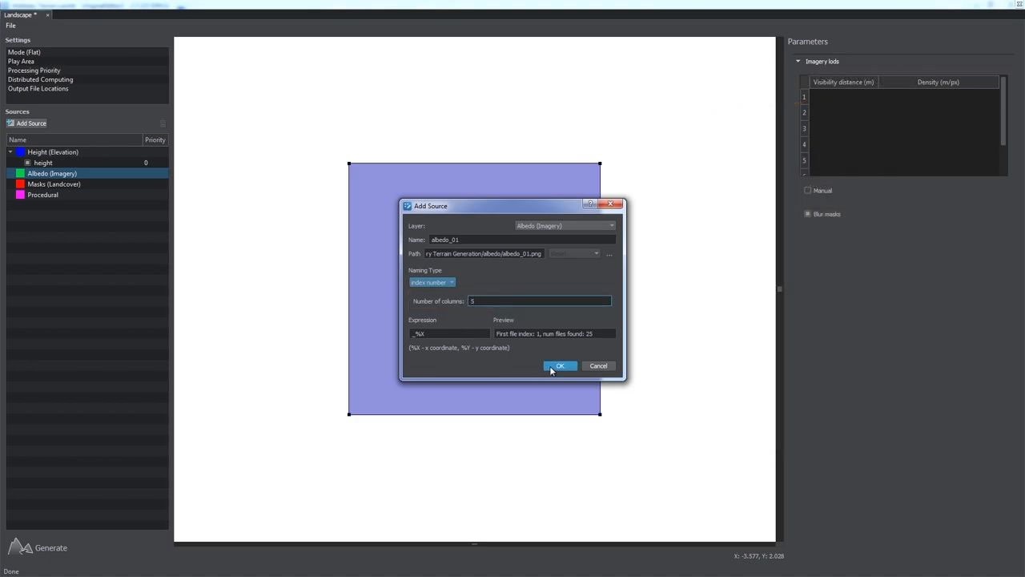
left_click(561, 366)
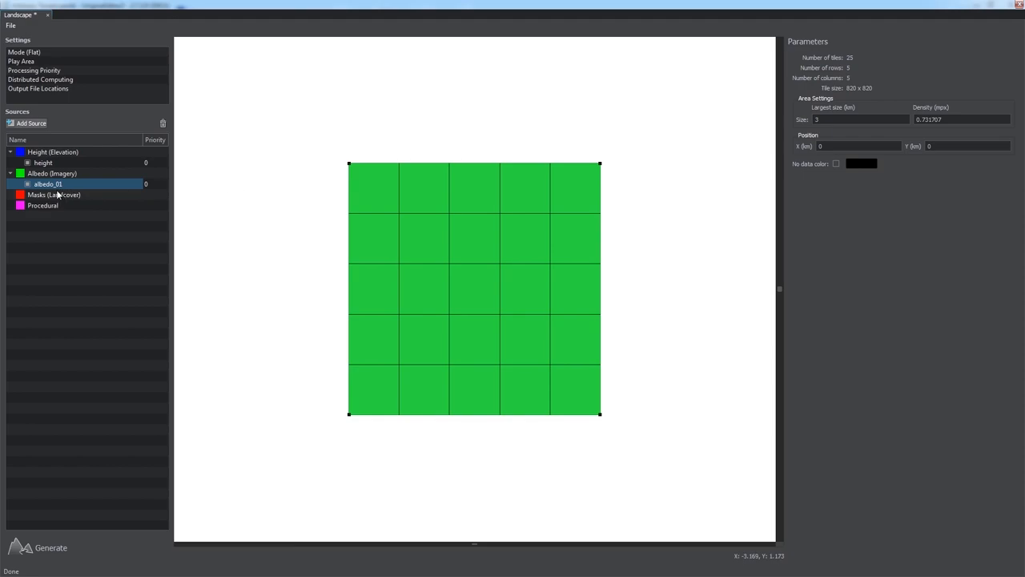
Review the elevation layer and play area, then show Processing Priority listing height at order 0
left_click(53, 152)
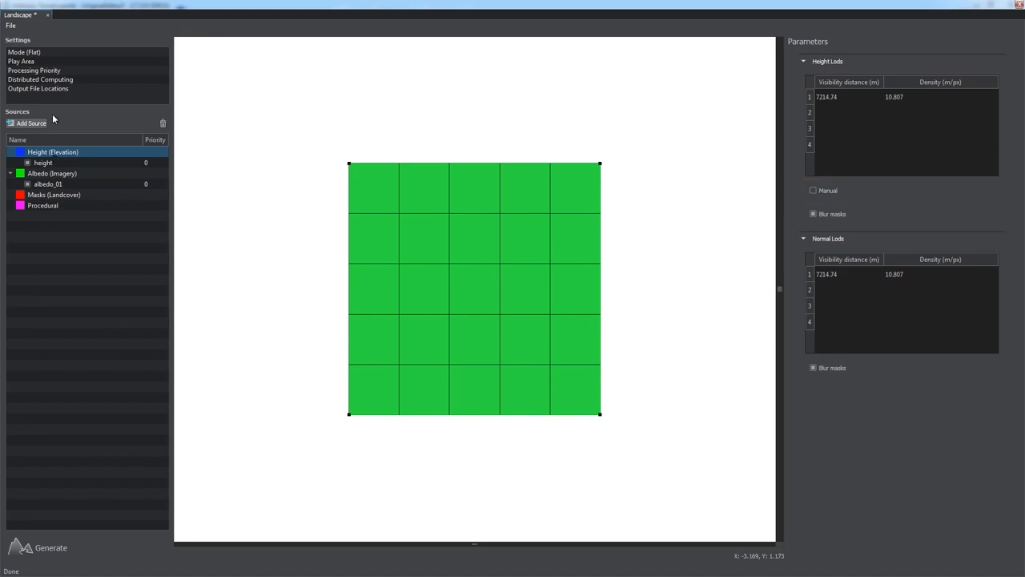
left_click(20, 61)
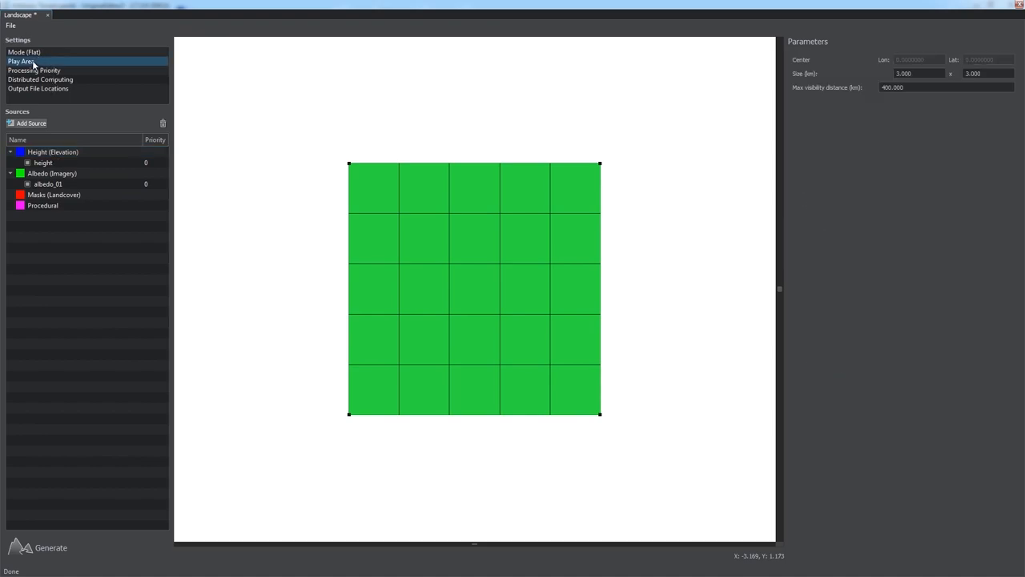
left_click(34, 71)
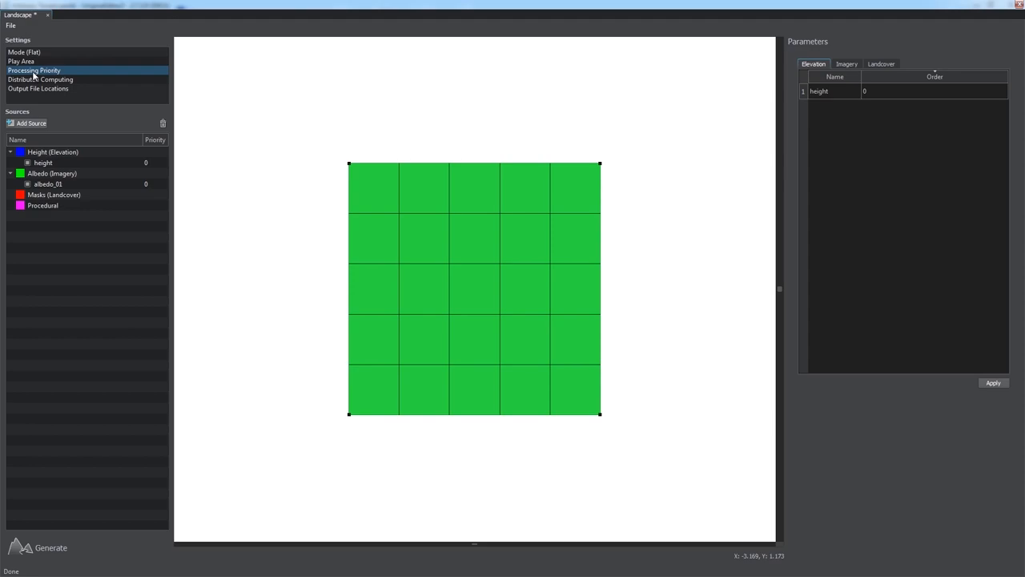
Review Distributed Computing and the Output File Locations with the cache path
left_click(40, 80)
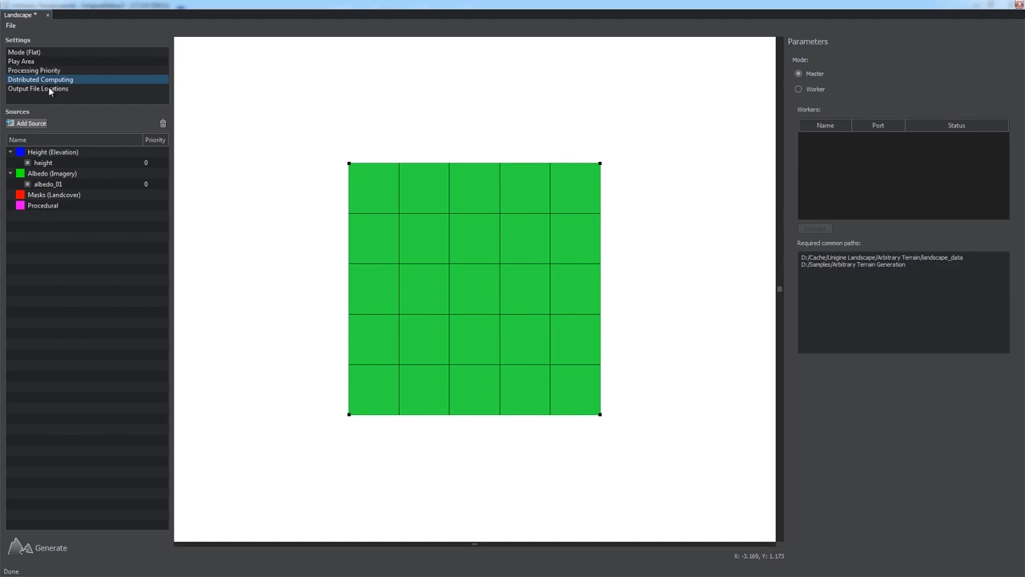
left_click(39, 88)
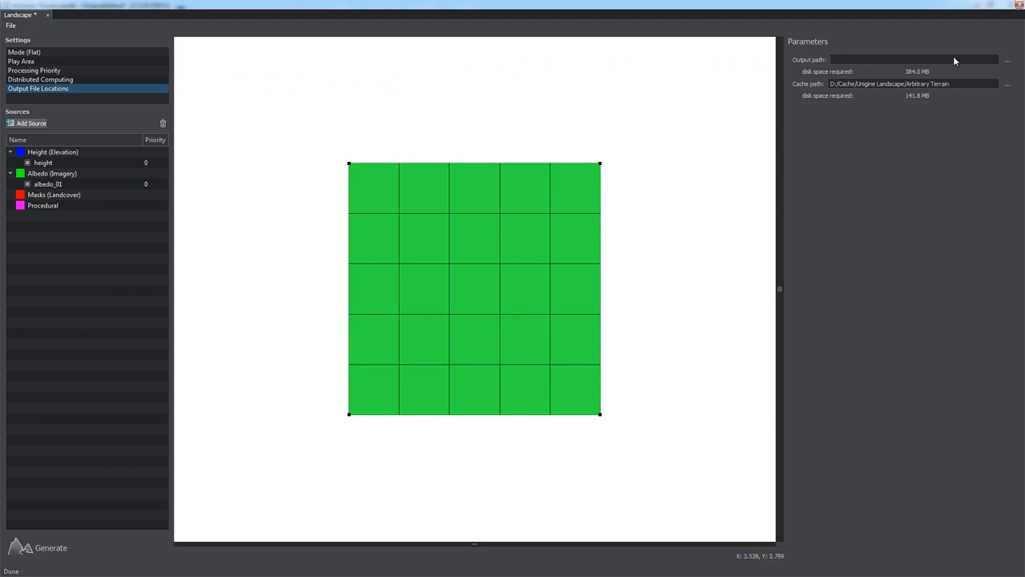
Create a new landscape folder and set it as the output path
left_click(1007, 59)
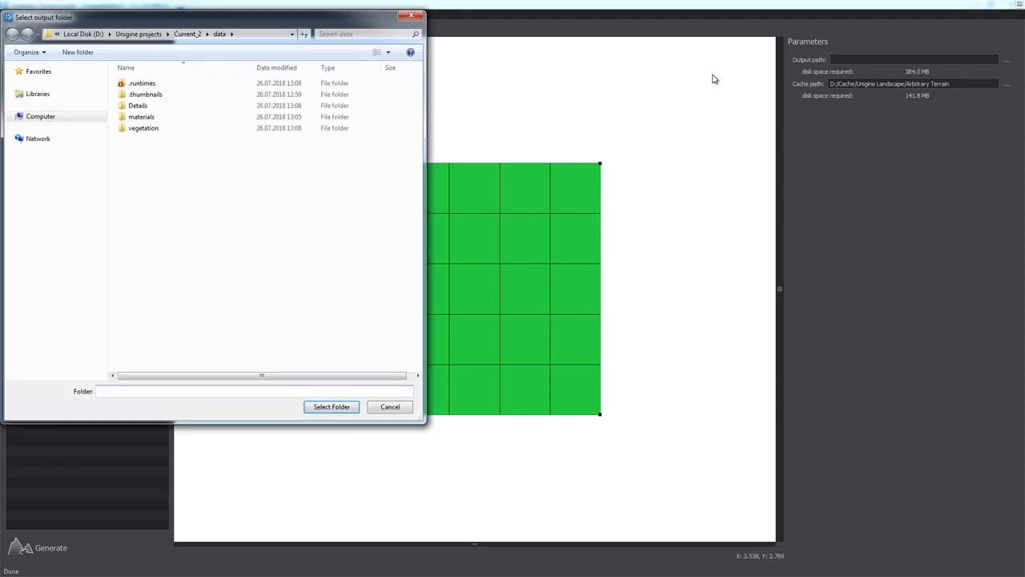
left_click(77, 51)
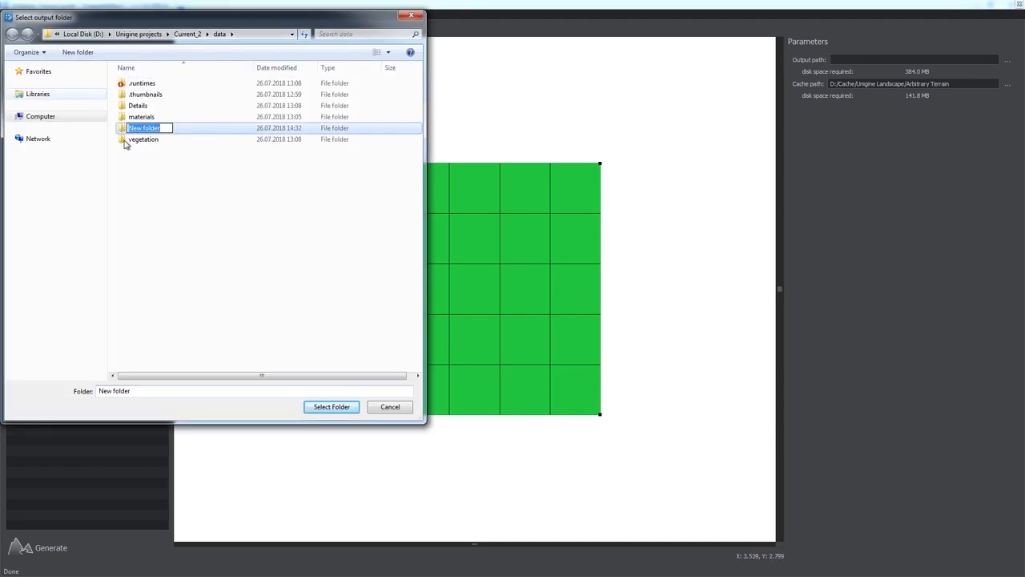
type("landscape")
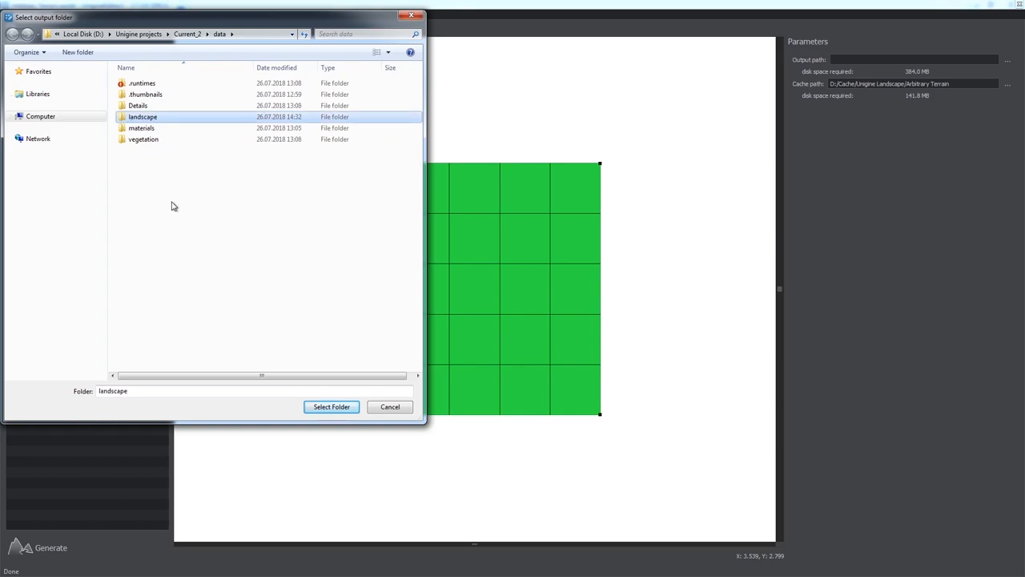
double_click(142, 115)
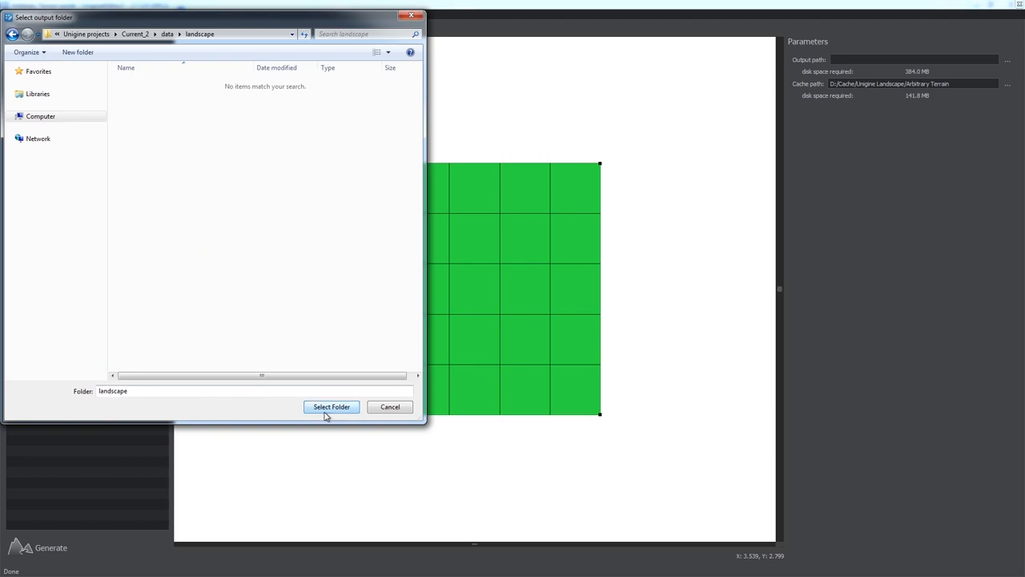
left_click(330, 407)
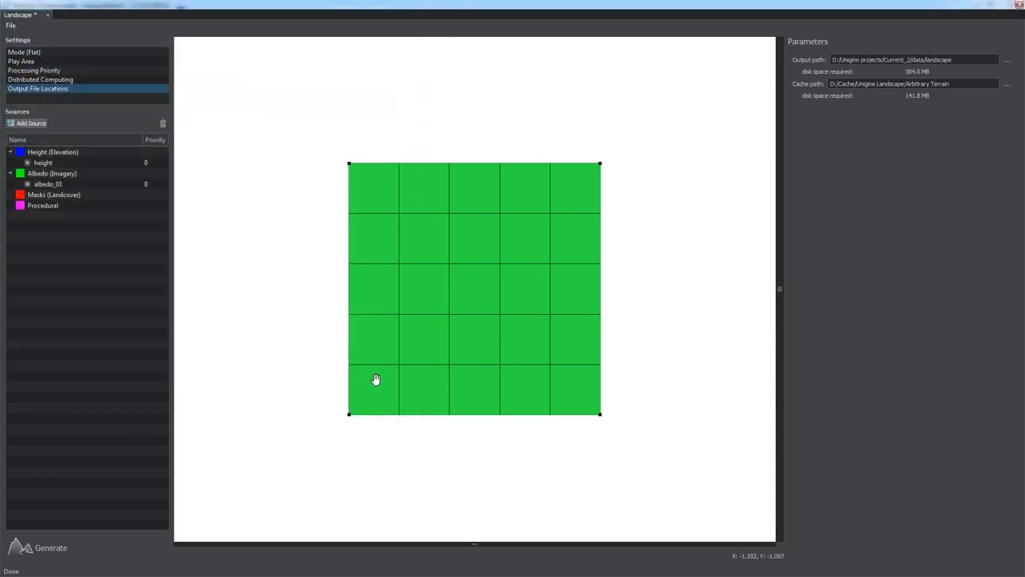
mouse_move(937, 105)
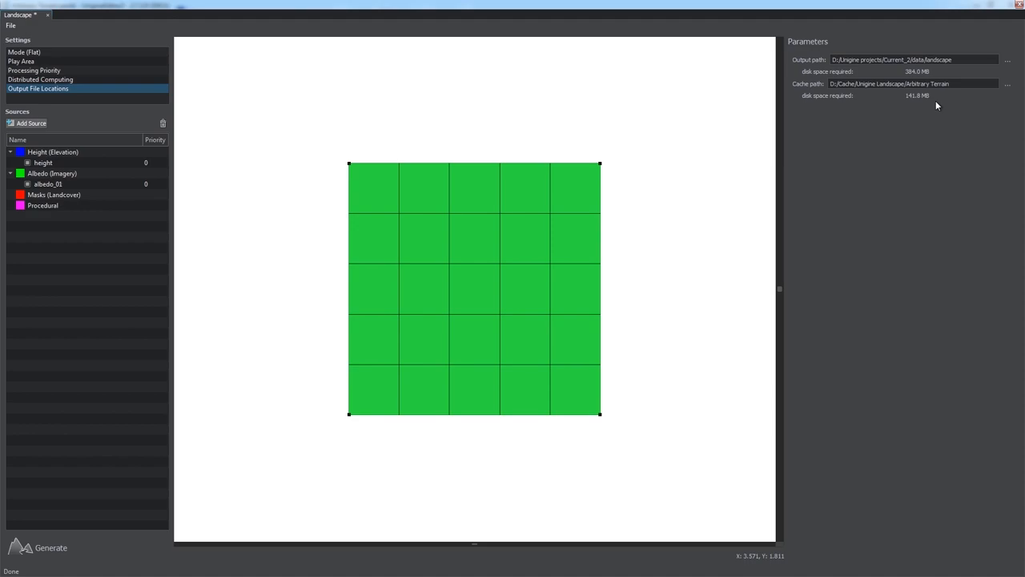
mouse_move(11, 26)
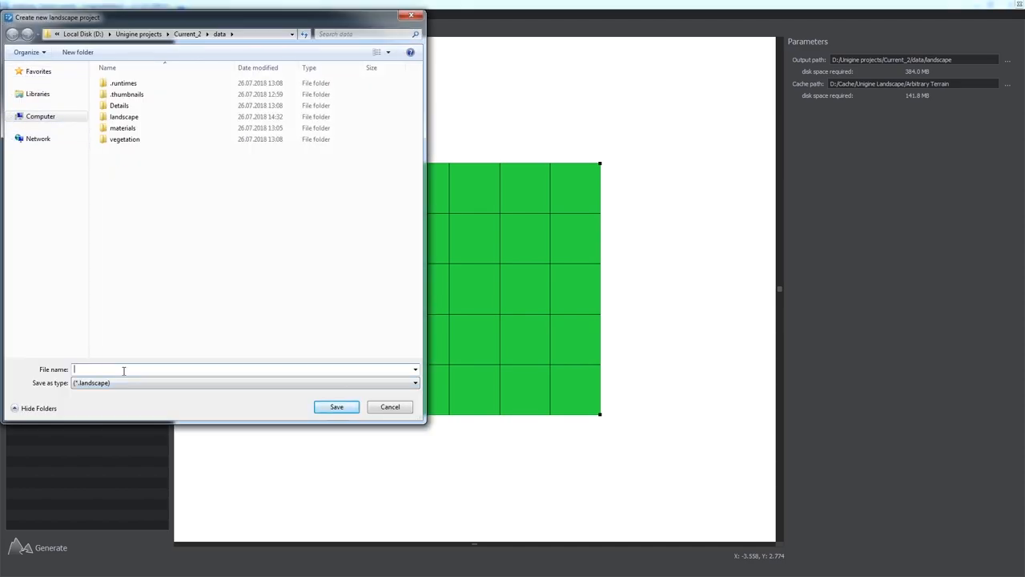
Save the project as LandscapeProject and bring up the generation steps
type("LandscapeProject")
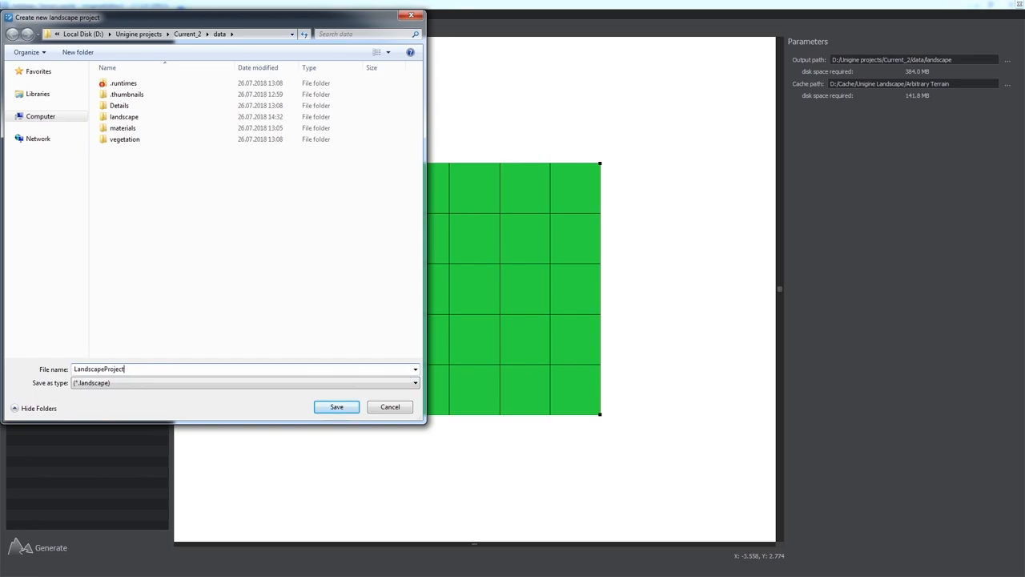
left_click(337, 407)
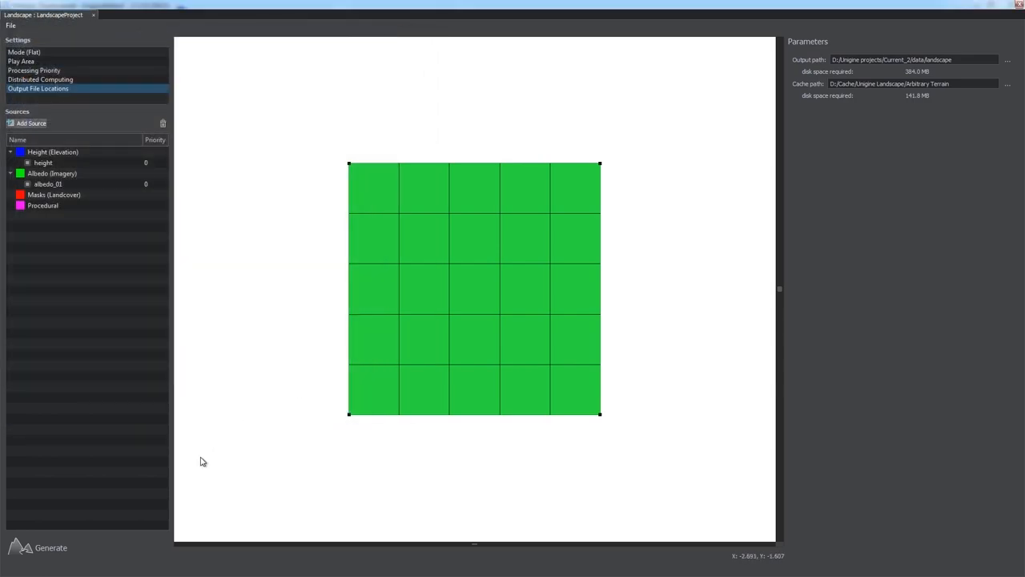
left_click(50, 548)
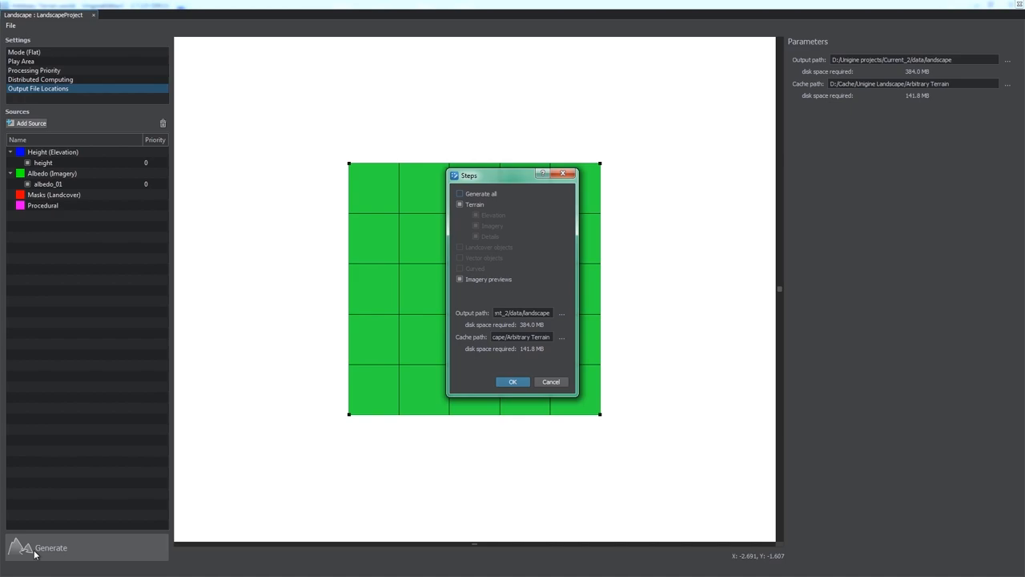
mouse_move(335, 340)
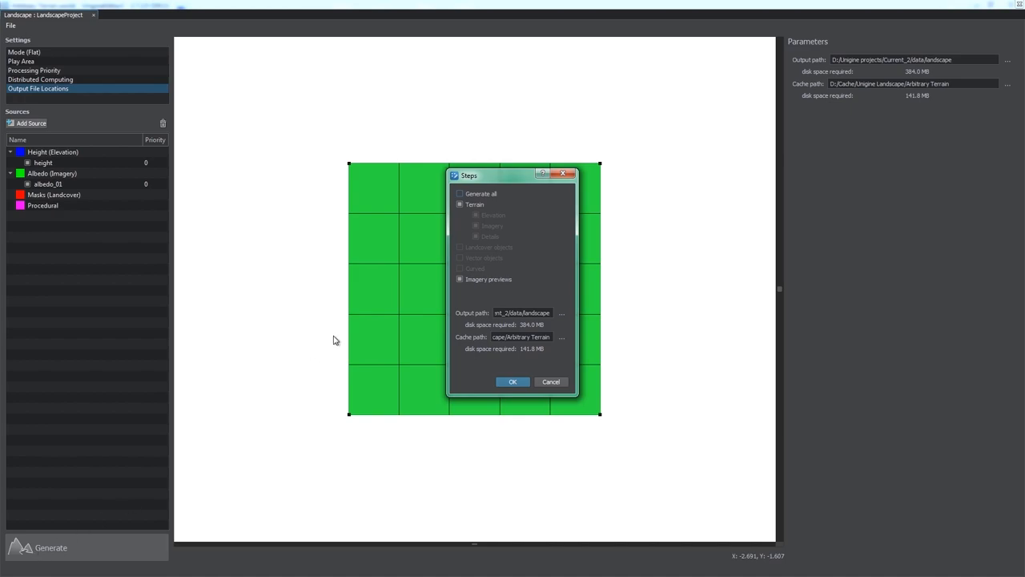
Generate all terrain data and accept the recommended world visibility settings
left_click(460, 192)
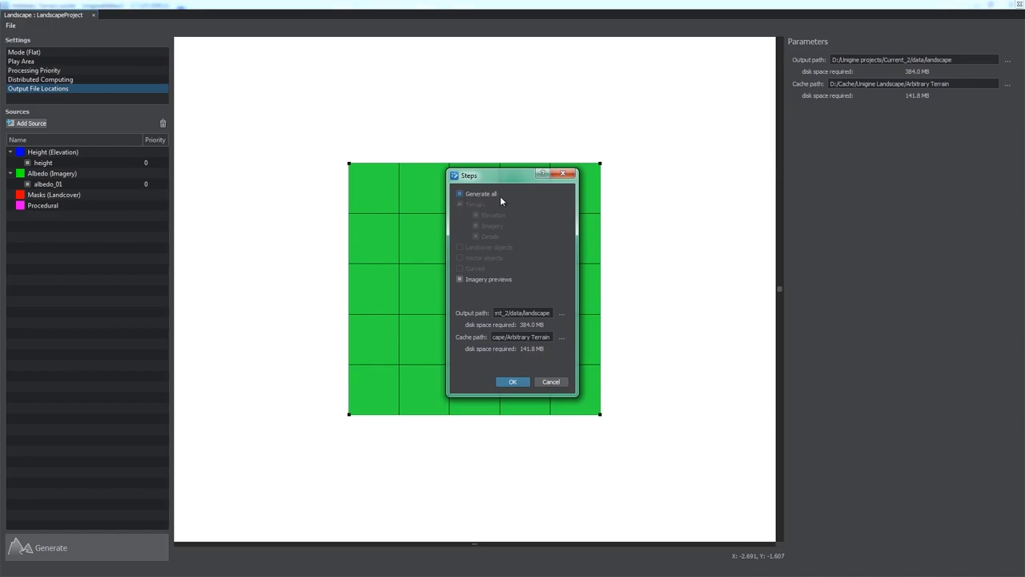
mouse_move(509, 282)
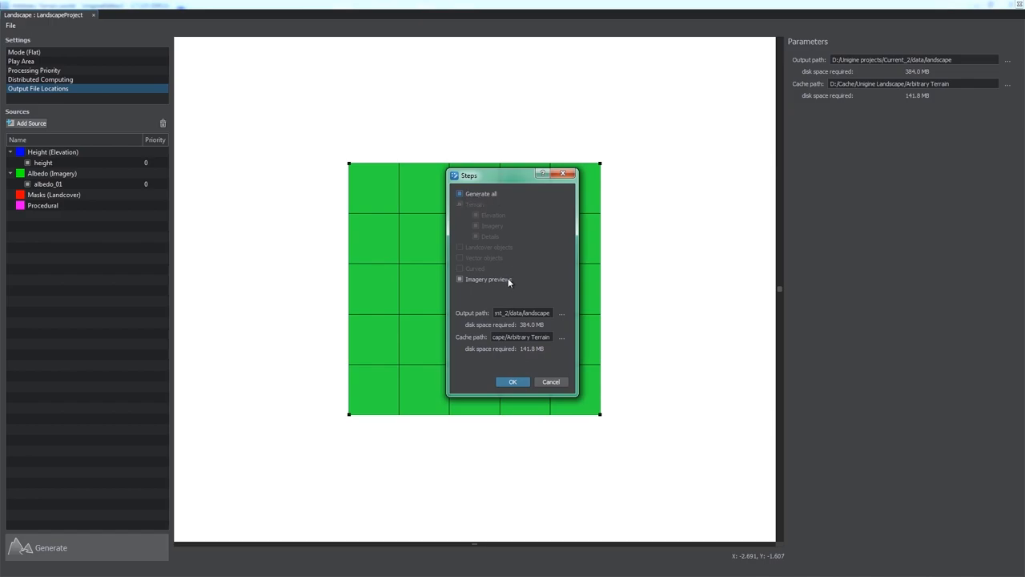
mouse_move(528, 285)
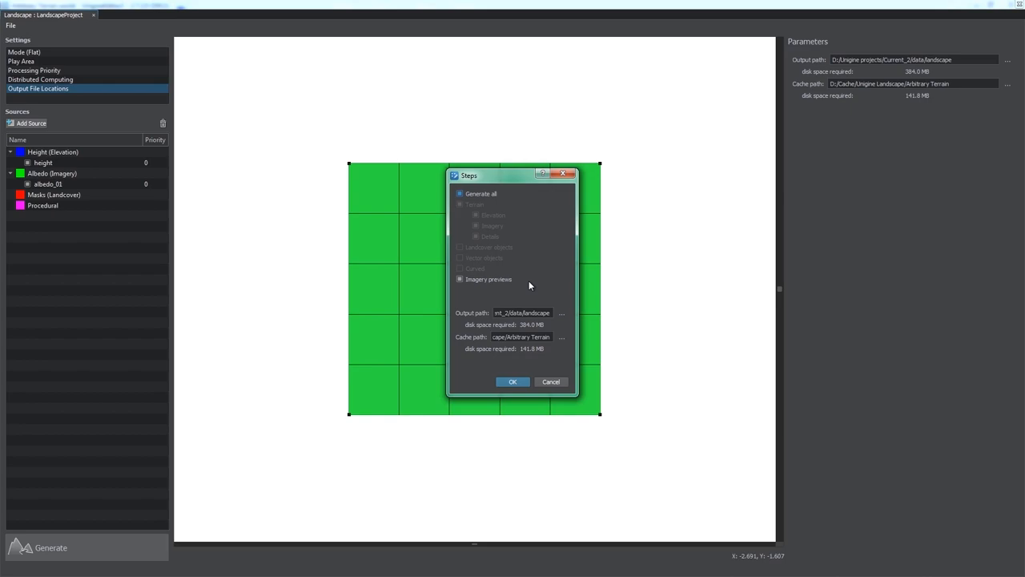
mouse_move(529, 302)
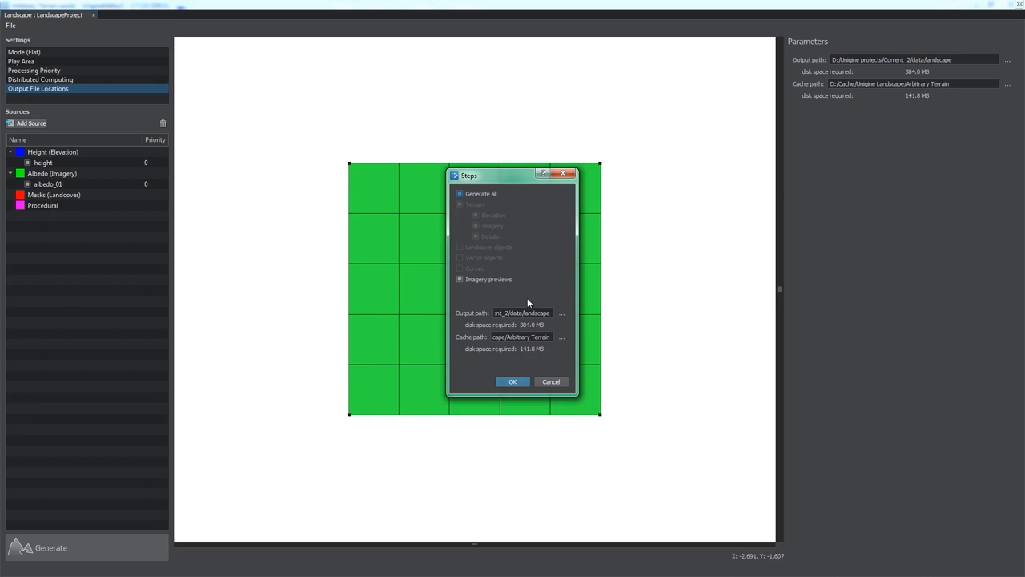
left_click(513, 381)
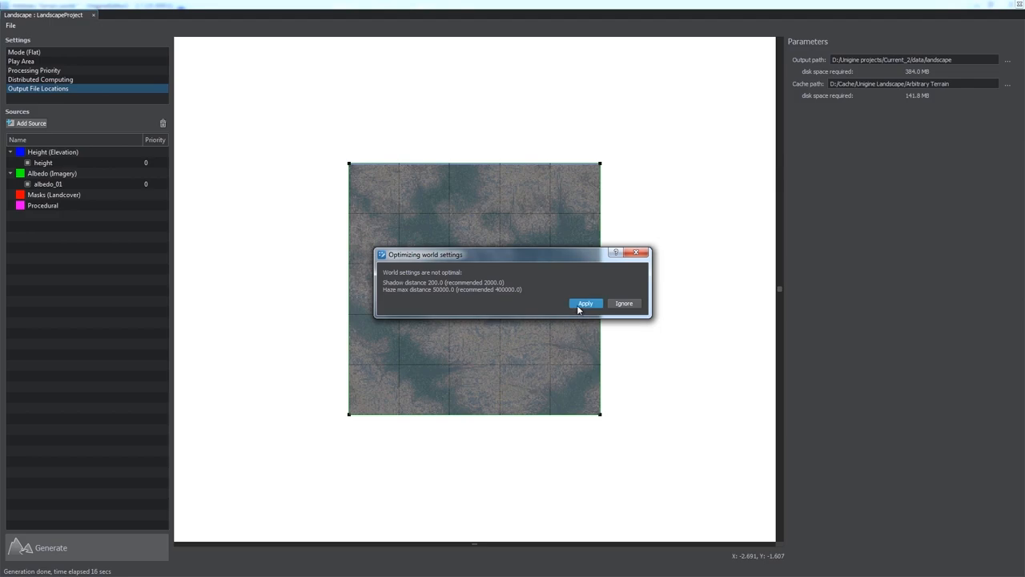
left_click(586, 303)
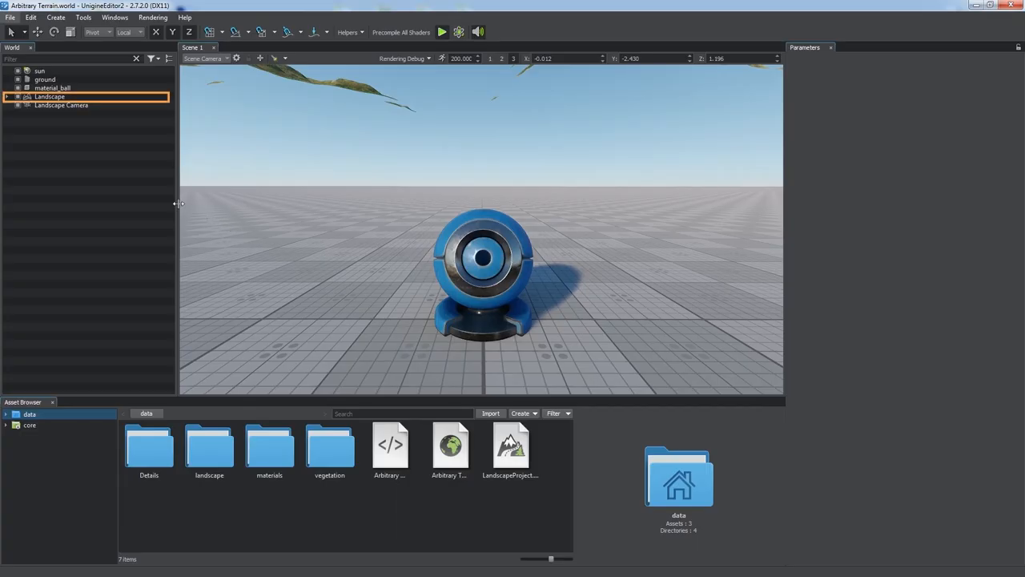
Inspect the Landscape node and its children through the landscape camera
left_click(6, 96)
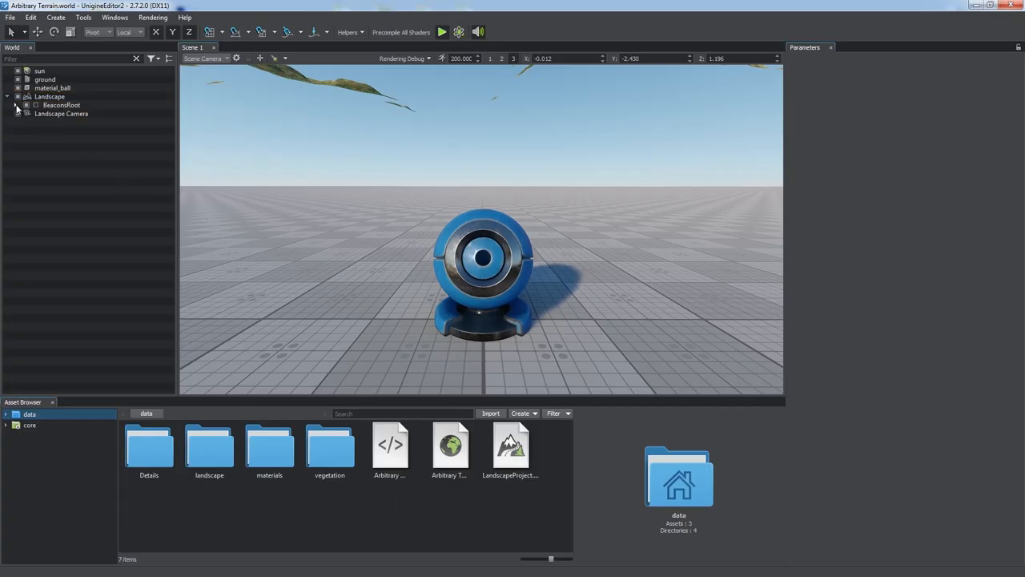
left_click(50, 96)
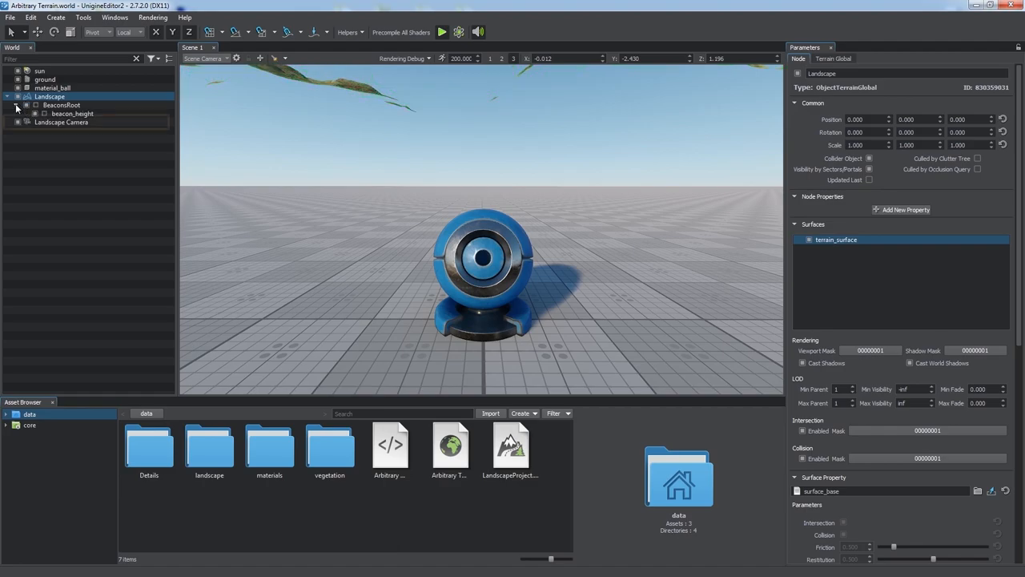
left_click(61, 122)
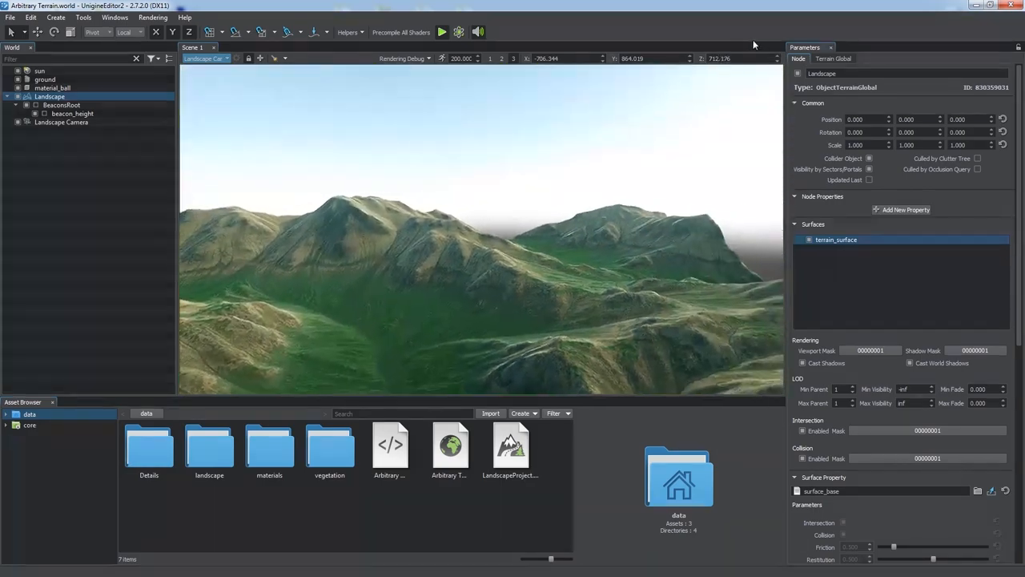
left_click_drag(481, 240, 617, 104)
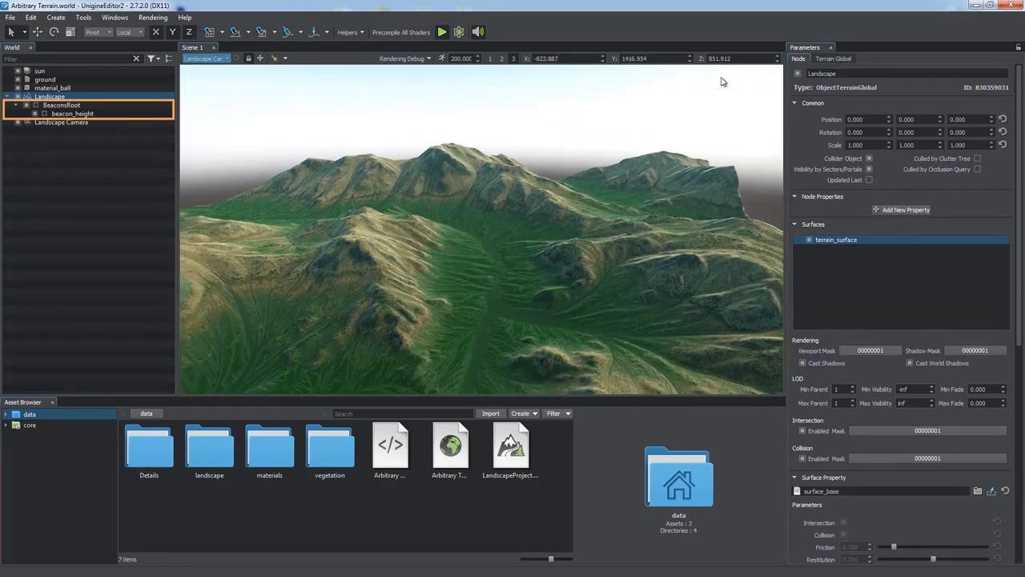
left_click(72, 112)
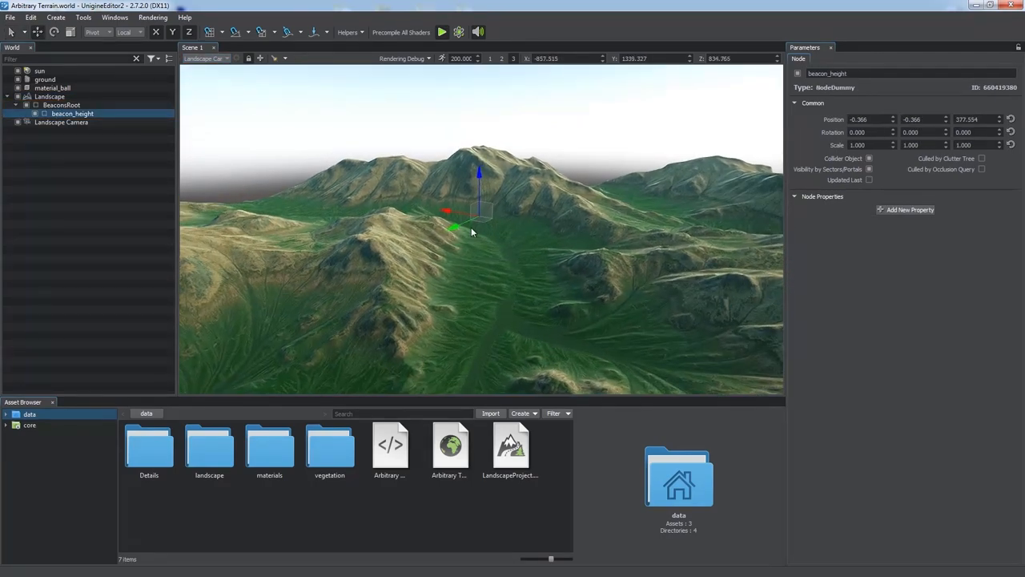
left_click(50, 96)
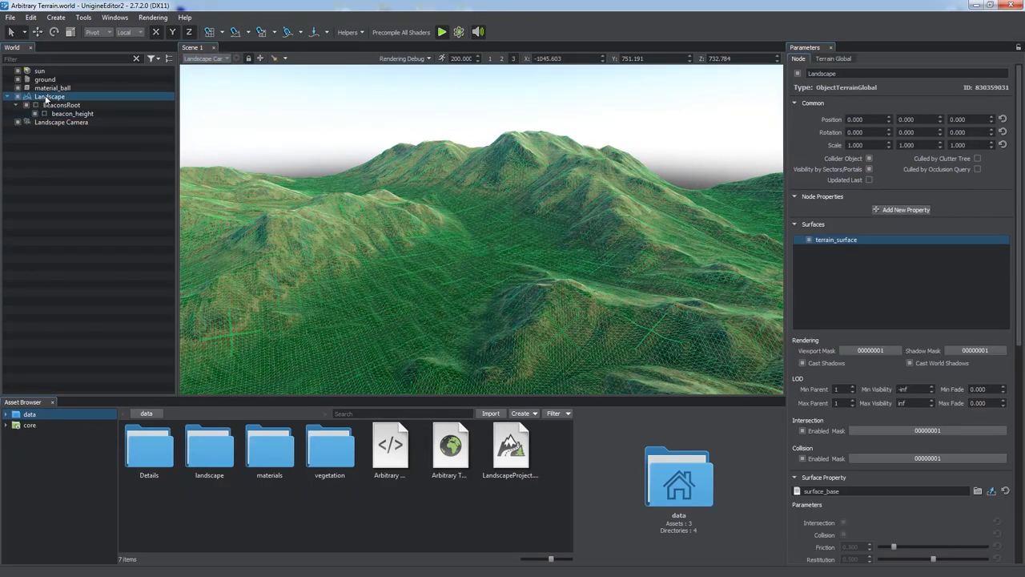
Review the Terrain Global settings, fly toward the valley, and reopen LandscapeProject
left_click(833, 58)
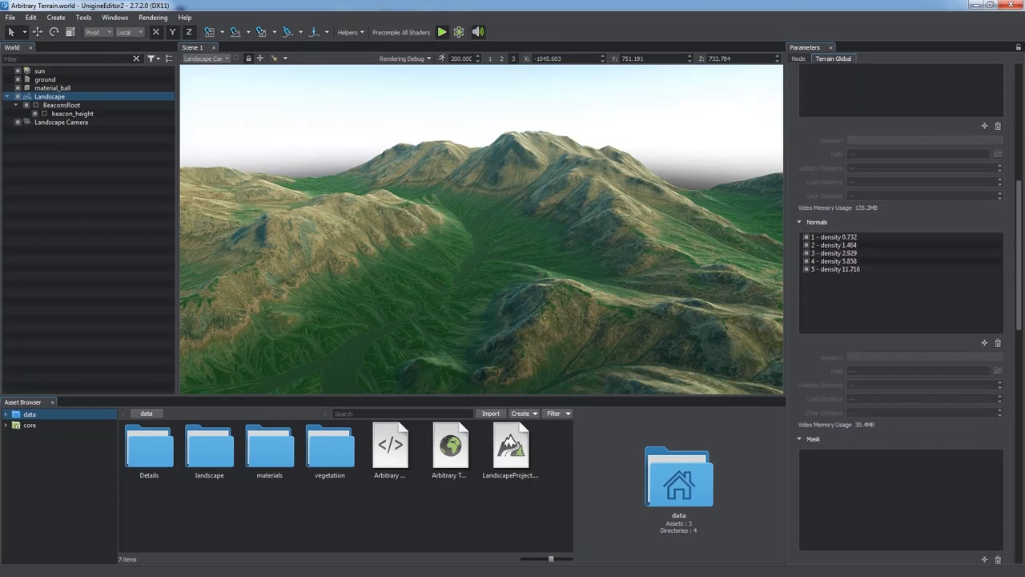
scroll("down", 3)
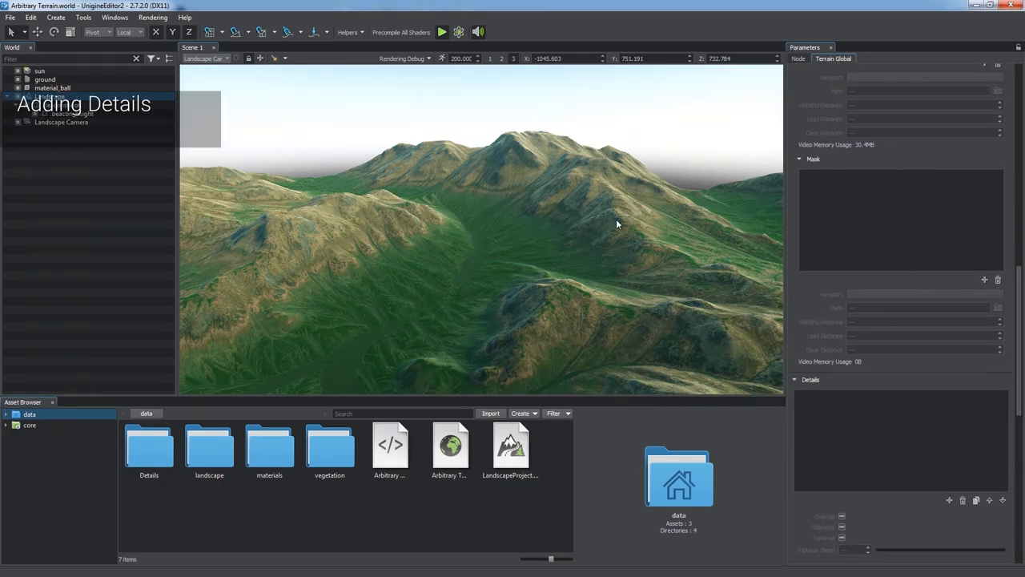
left_click_drag(617, 224, 439, 258)
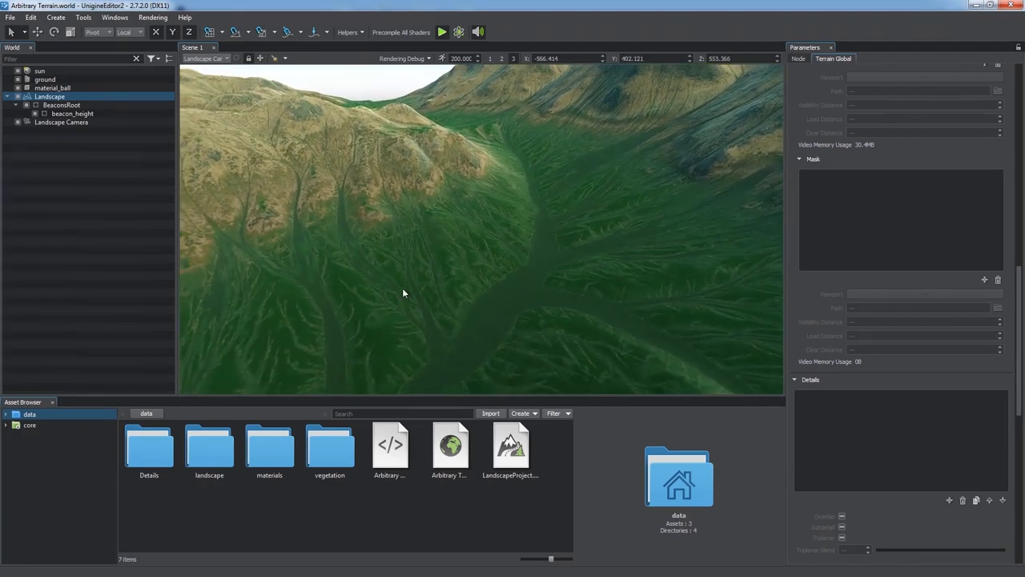
double_click(509, 450)
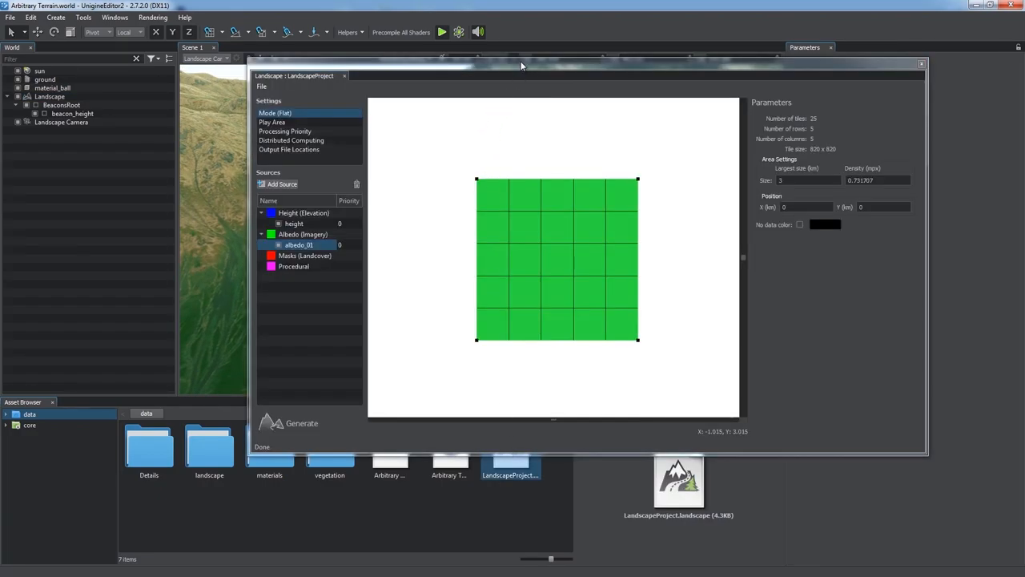
Add albedo_low.png as a landcover mask source and tag it Vegetation_Area
left_click(282, 182)
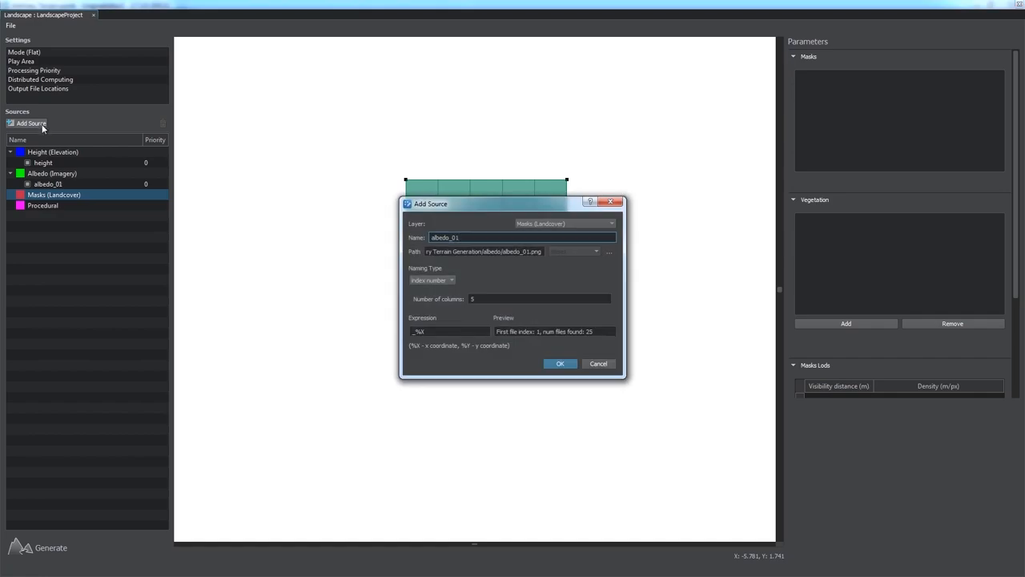
left_click(609, 251)
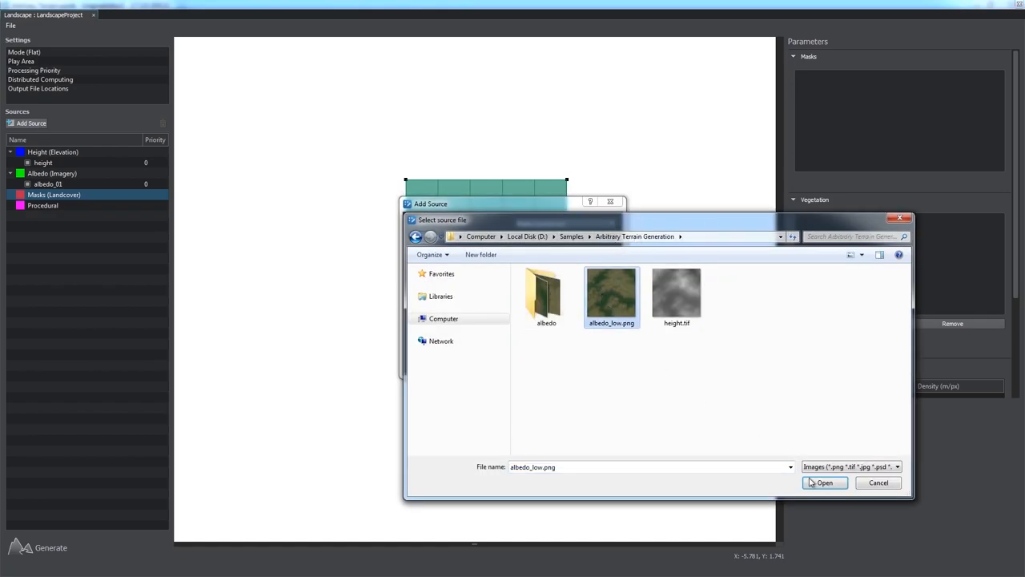
left_click(823, 482)
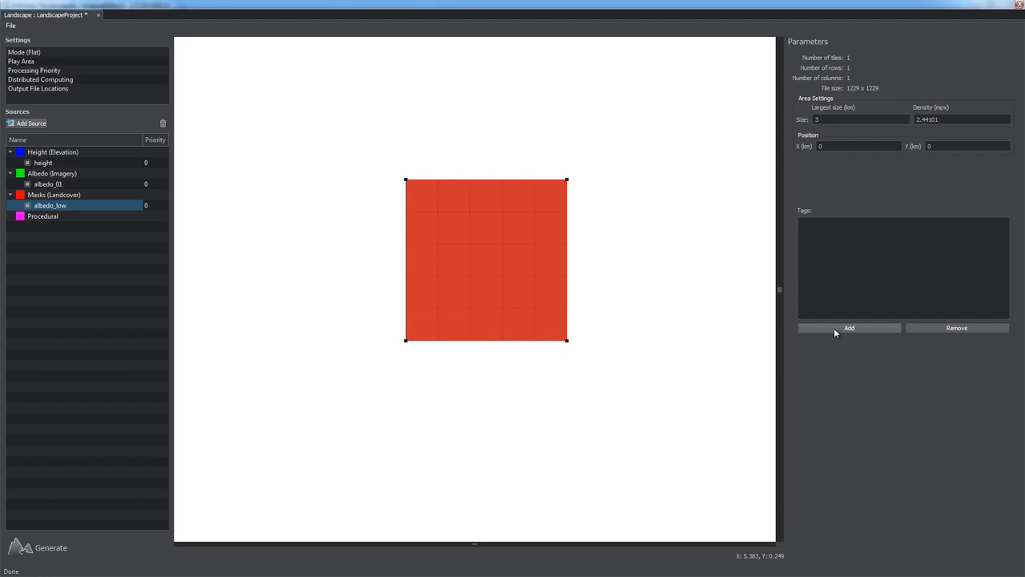
left_click(849, 327)
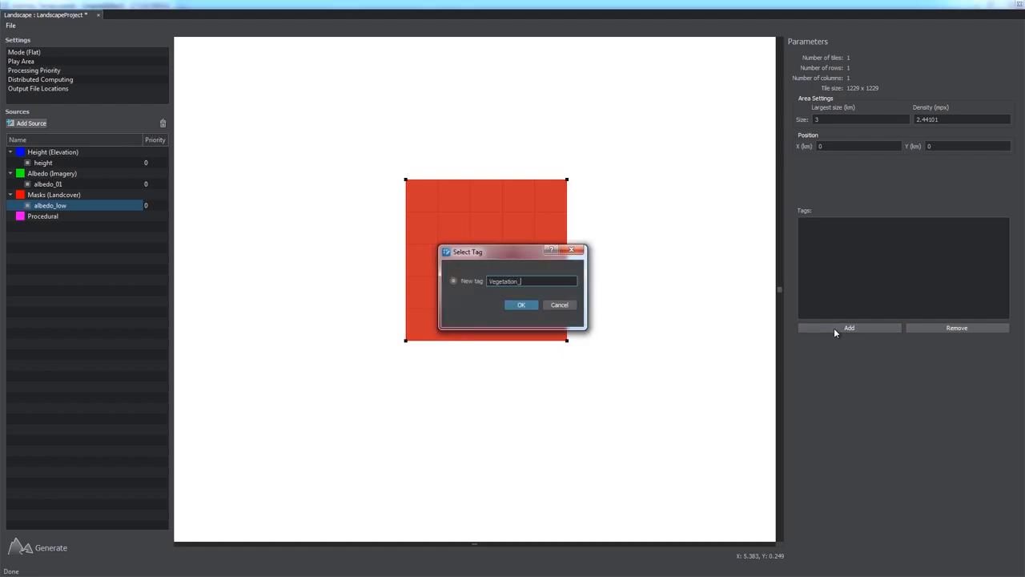
left_click(520, 304)
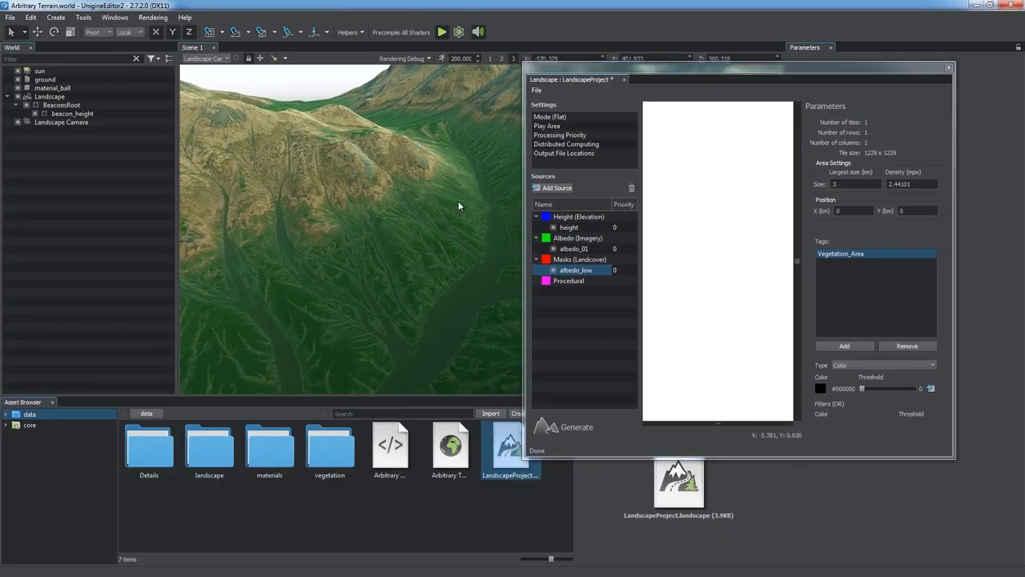
Give the Vegetation_Area filter a matching green colour and add a second Rocks_Area tag
left_click(820, 389)
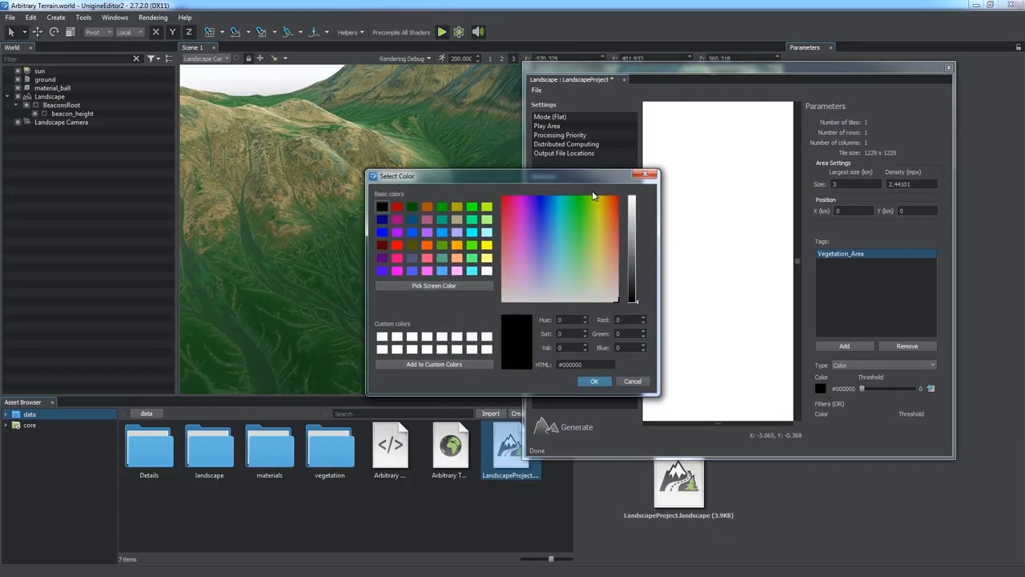
left_click(583, 250)
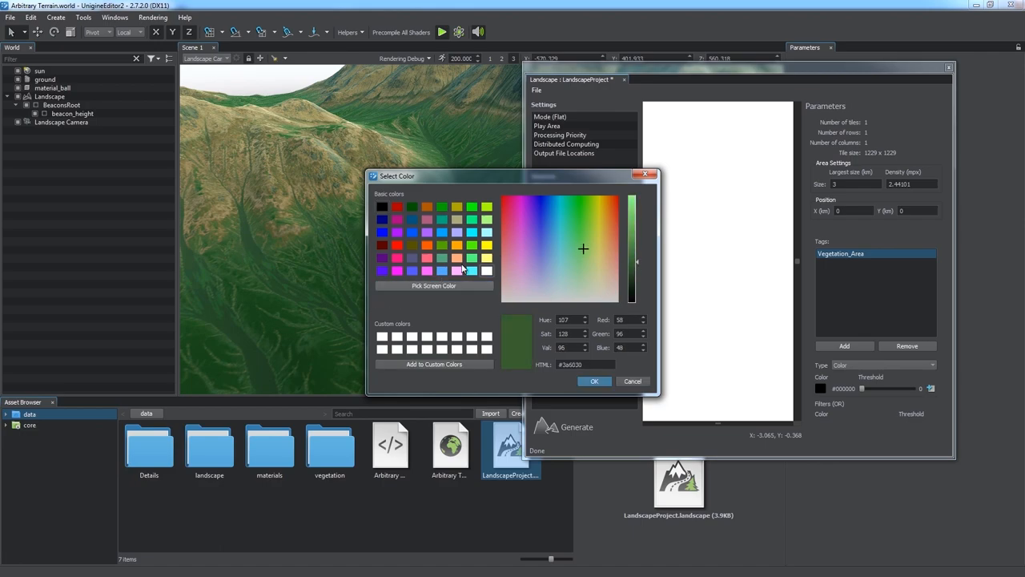
left_click(592, 381)
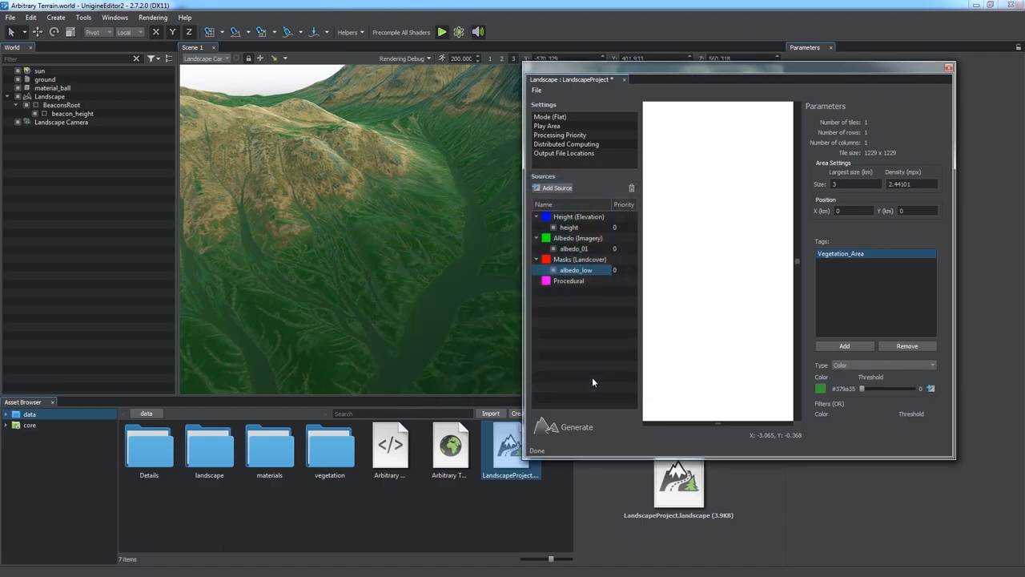
left_click(843, 346)
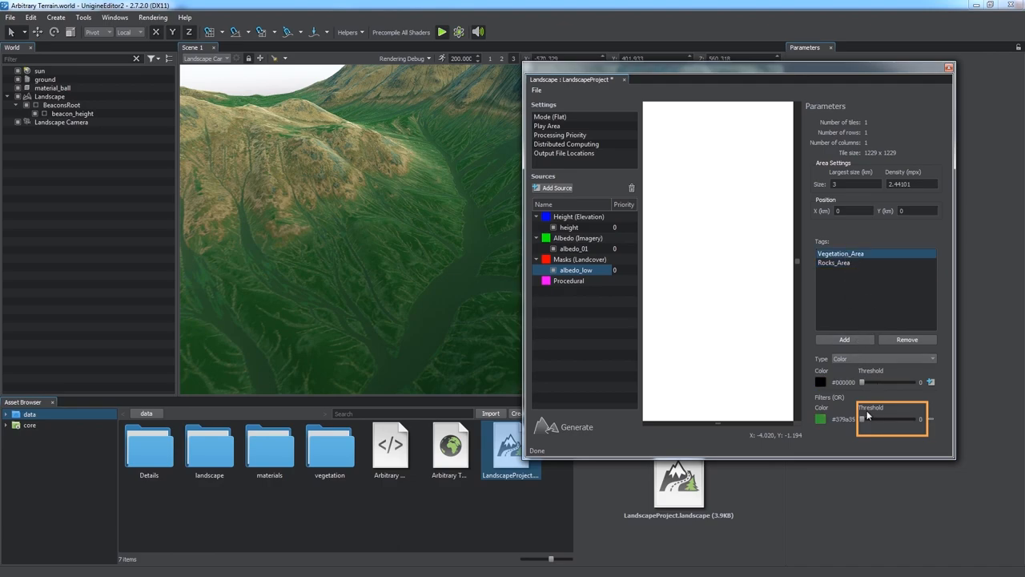
left_click(833, 262)
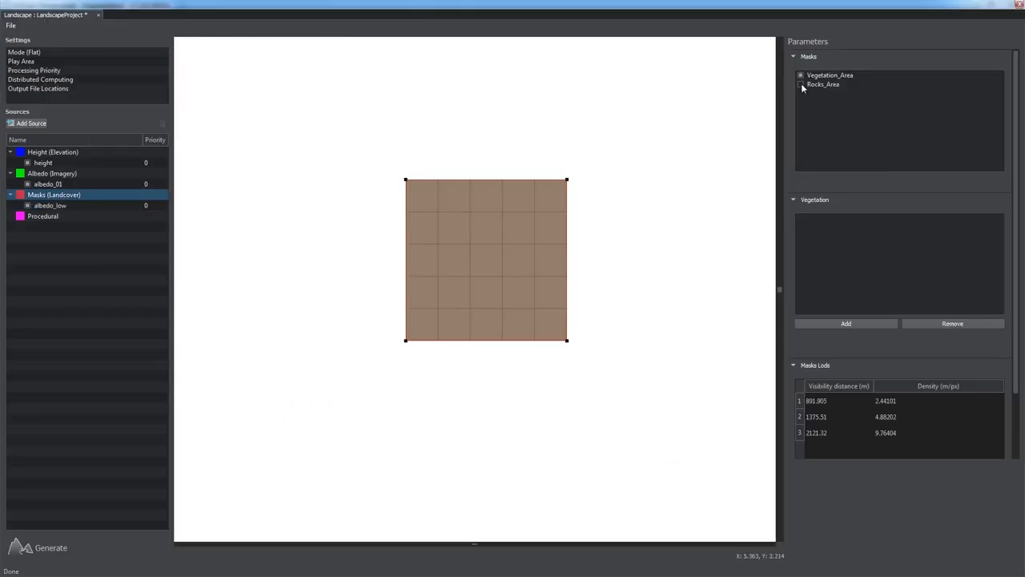
mouse_move(51, 548)
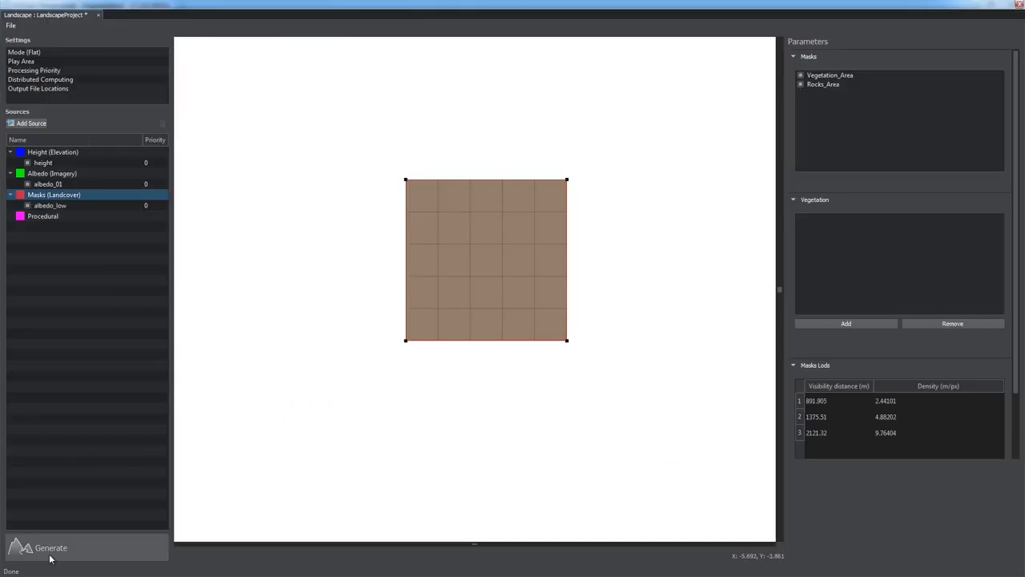
Regenerate the terrain data with only the Masks step selected
left_click(52, 548)
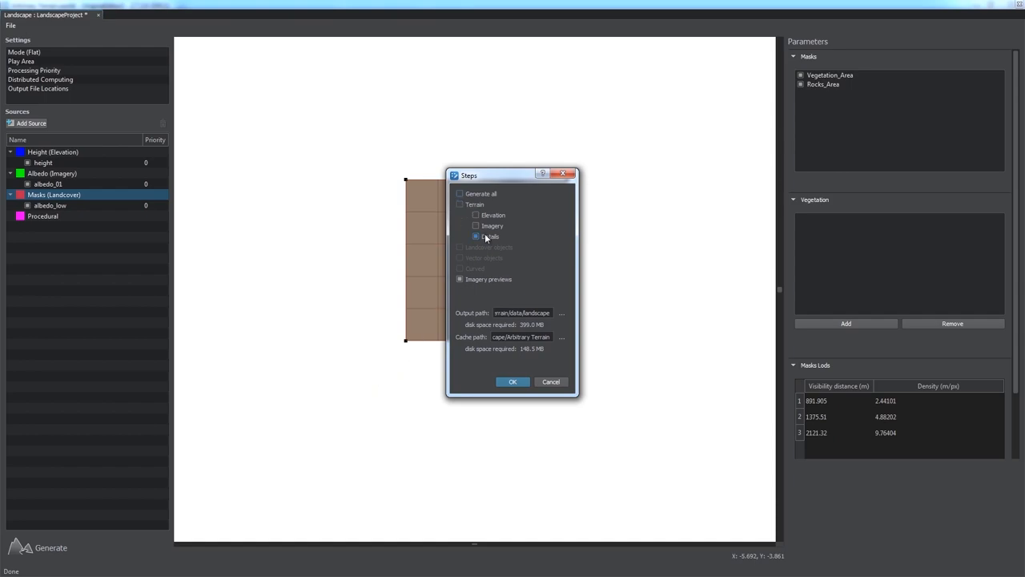
left_click(513, 381)
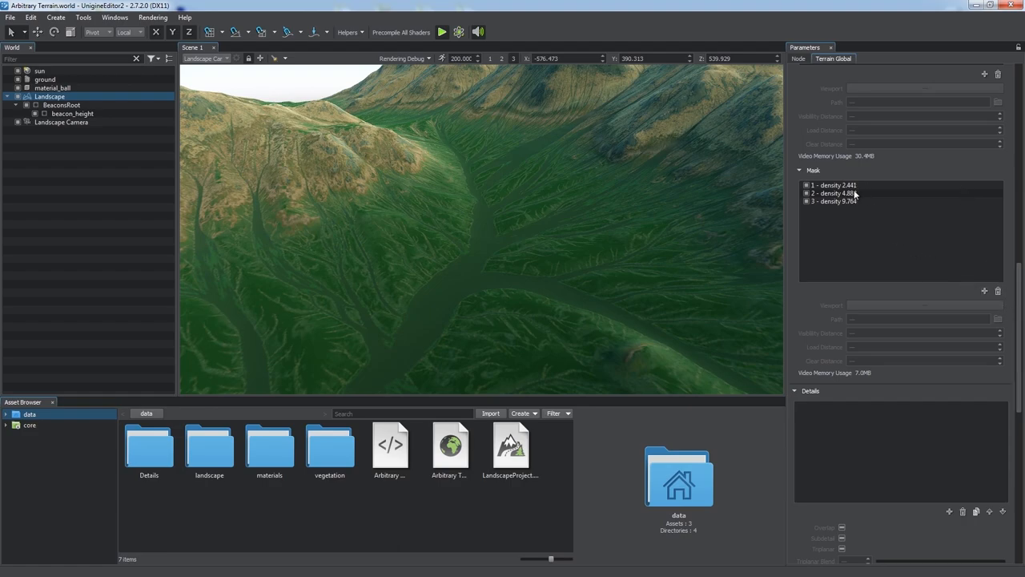
Add a terrain detail layer masked by Vegetation_Area with grass_alb.jpg albedo and grass_n.tga normal
scroll("down", 3)
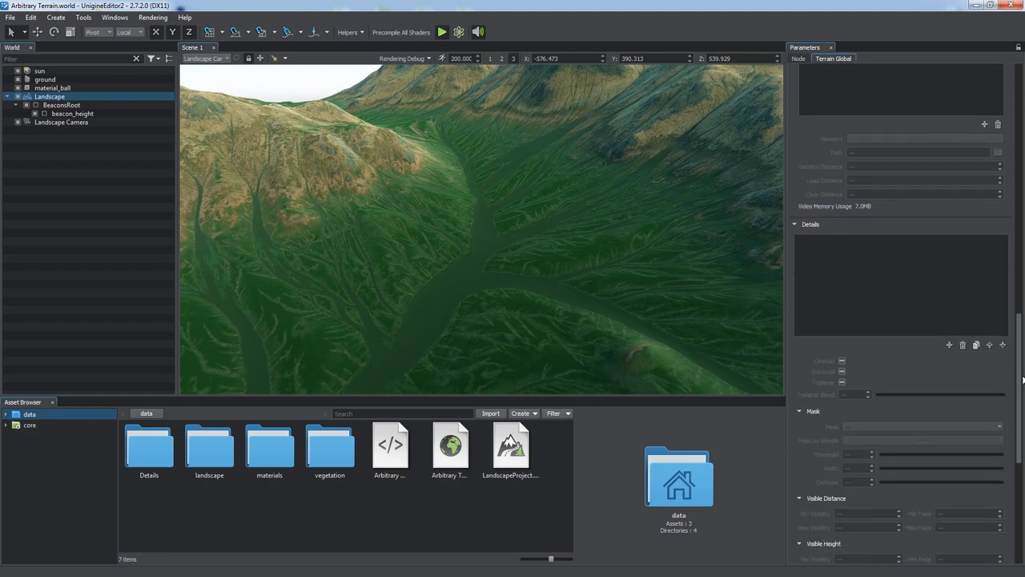
left_click(950, 345)
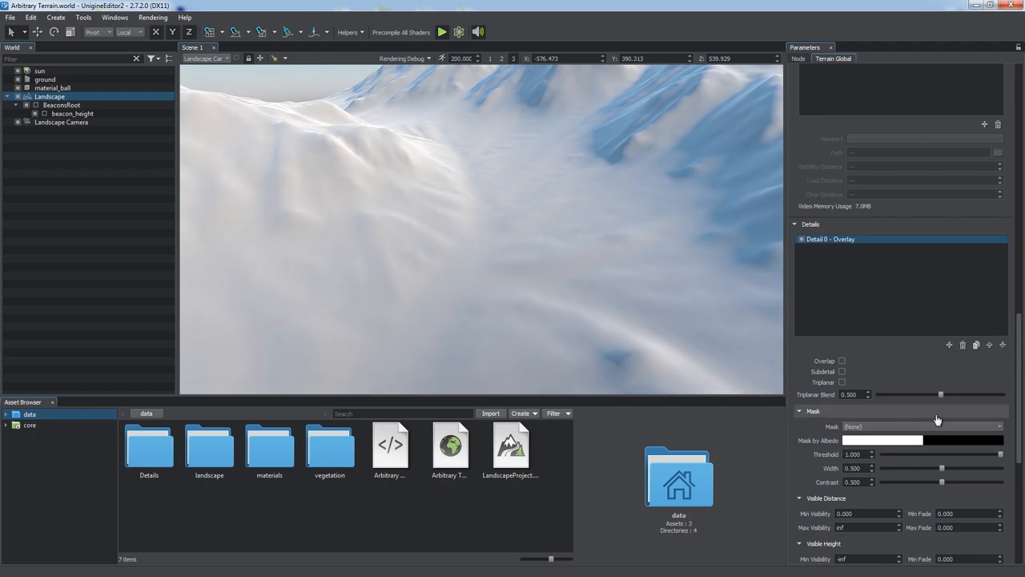
left_click(921, 426)
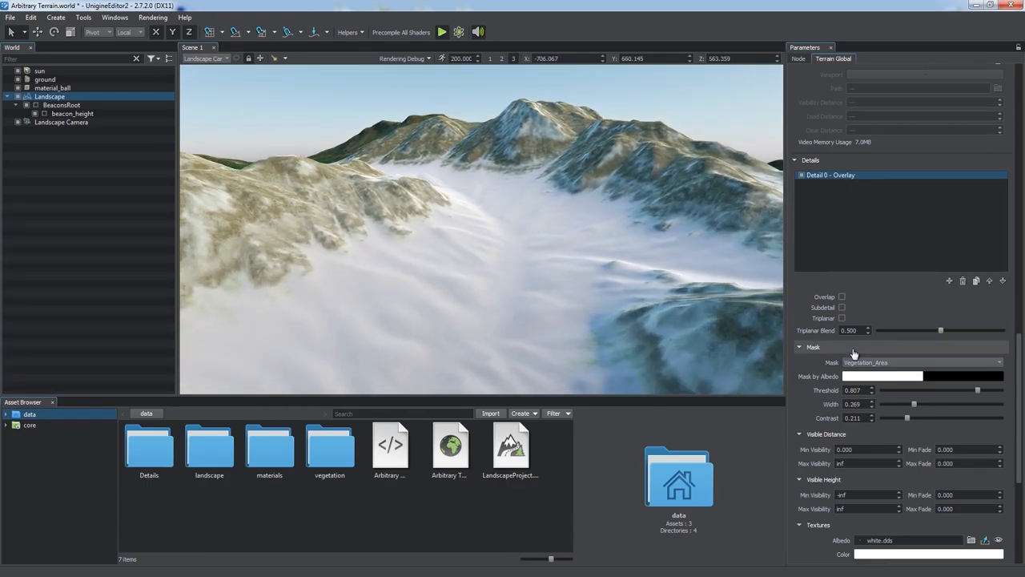
left_click(921, 362)
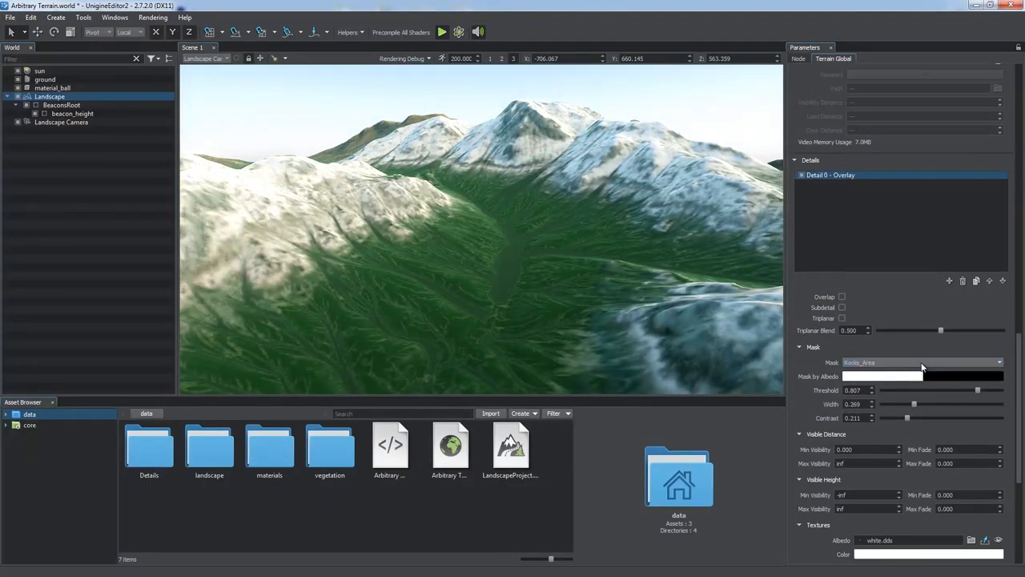
left_click(921, 362)
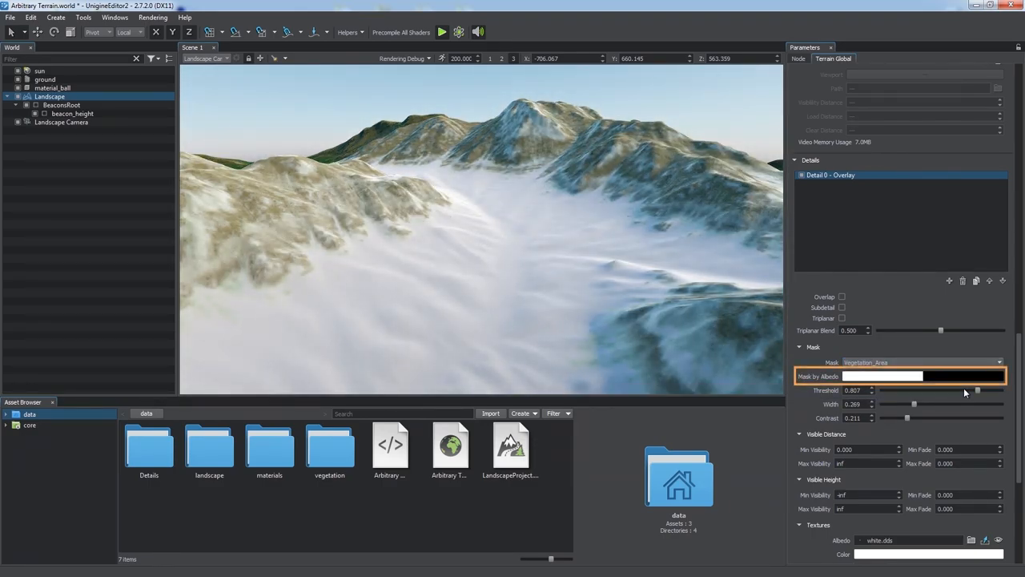
scroll("down", 3)
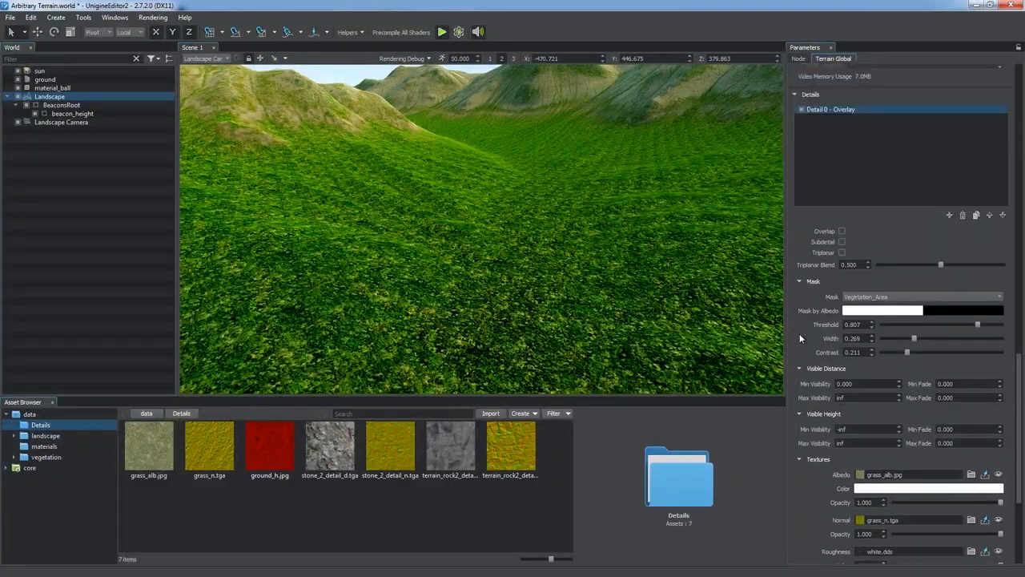
Tint the grass detail green and set Max Visibility 1000 with Max Fade 500
left_click(842, 231)
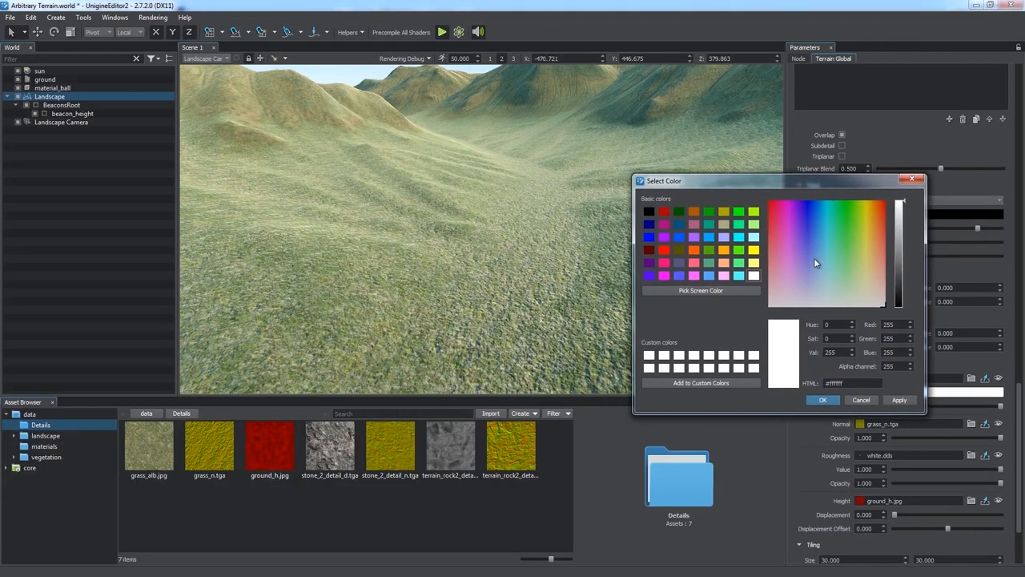
left_click(823, 401)
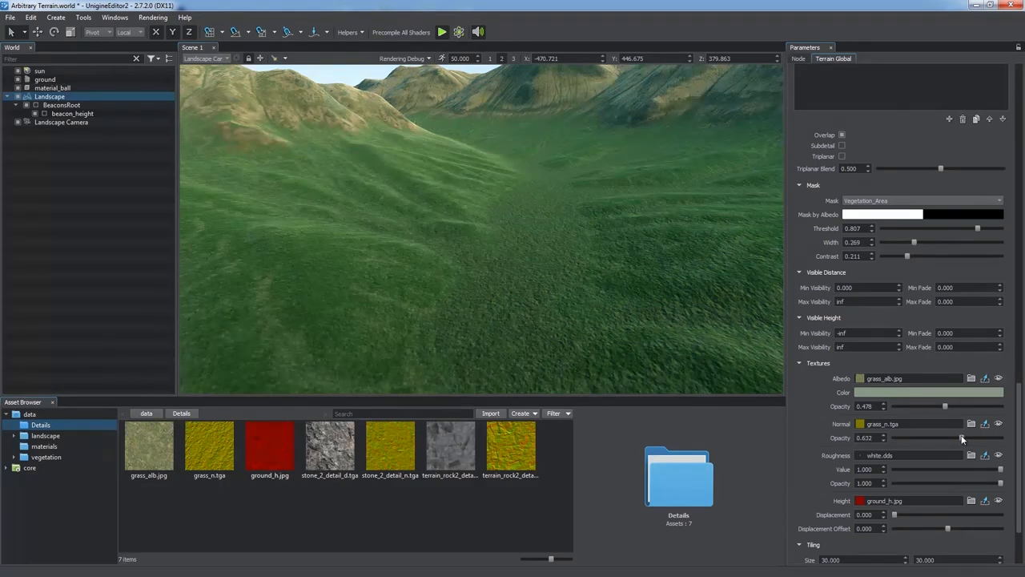
left_click(868, 301)
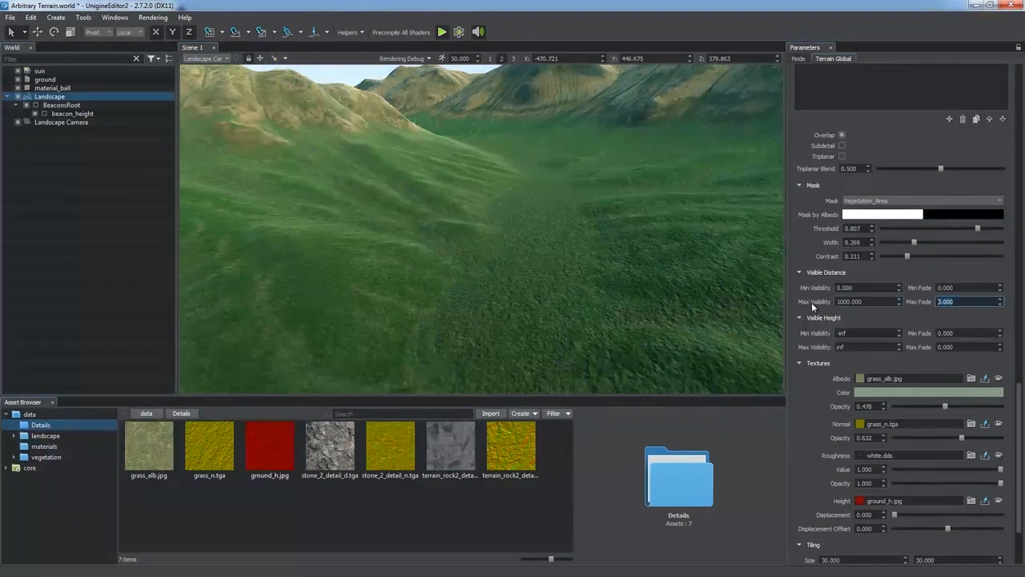
type("500.000")
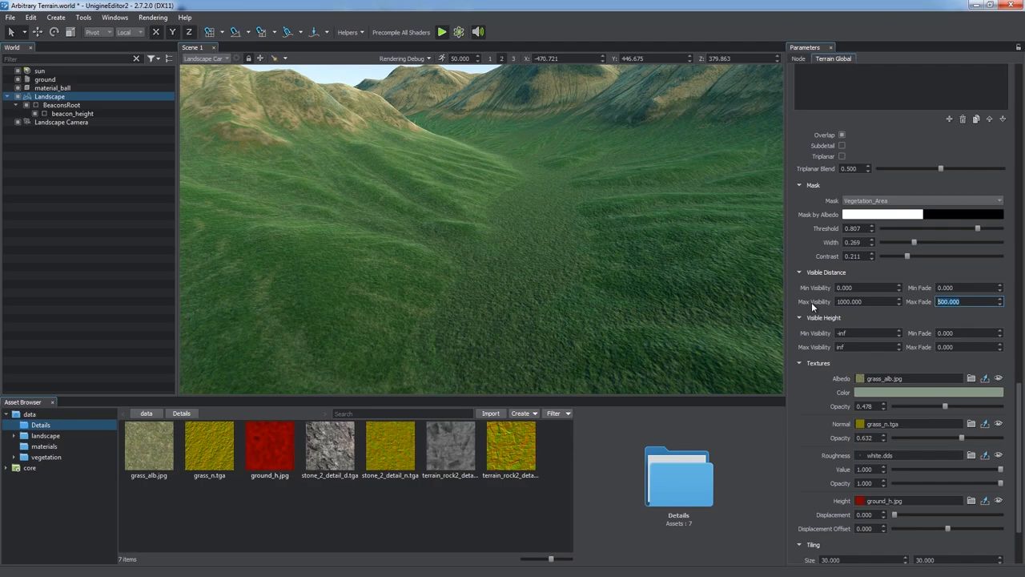
mouse_move(807, 383)
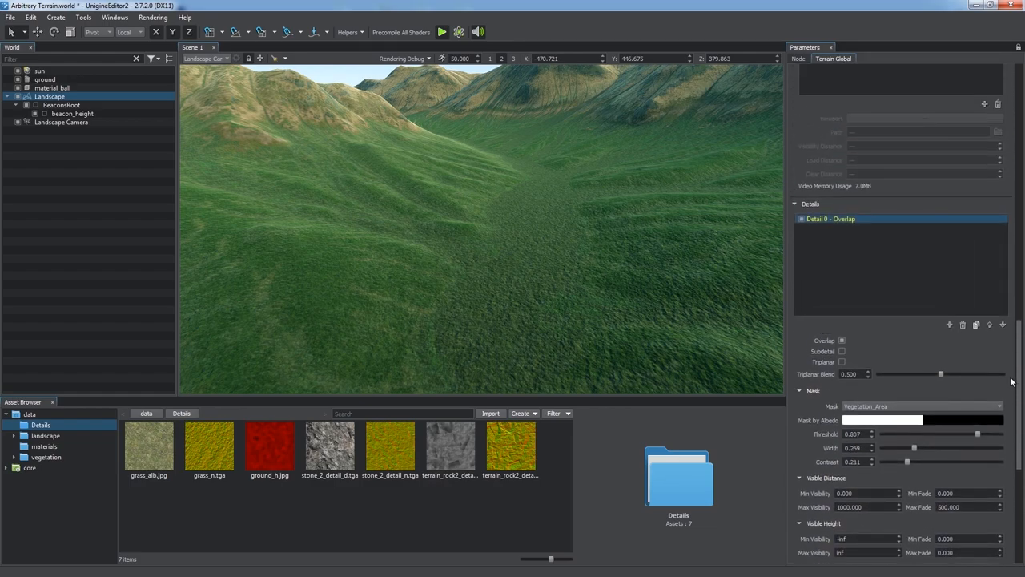
Add a Rocks_Area-masked detail with stone_2_detail_d.tga and stone_2_detail_n.tga textures
left_click(950, 323)
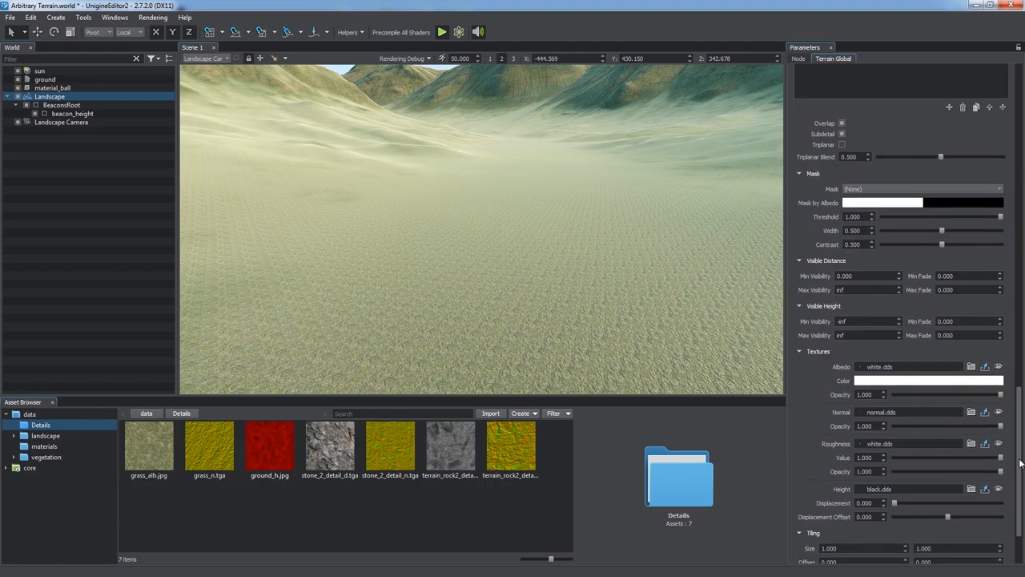
scroll("down", 3)
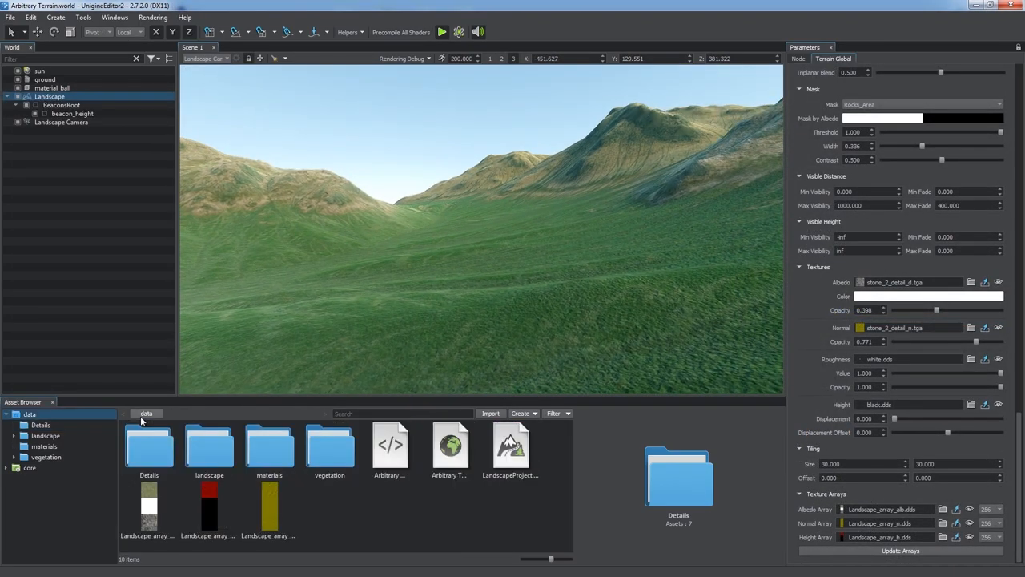
Give the ObjectGrass node its own editable child material grass_base_0
left_click(54, 16)
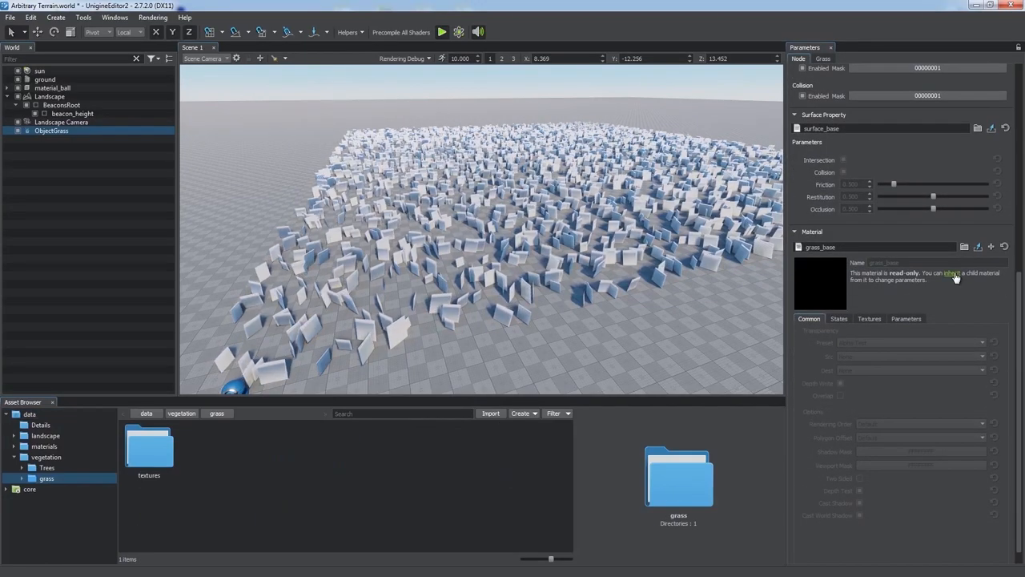
left_click(840, 317)
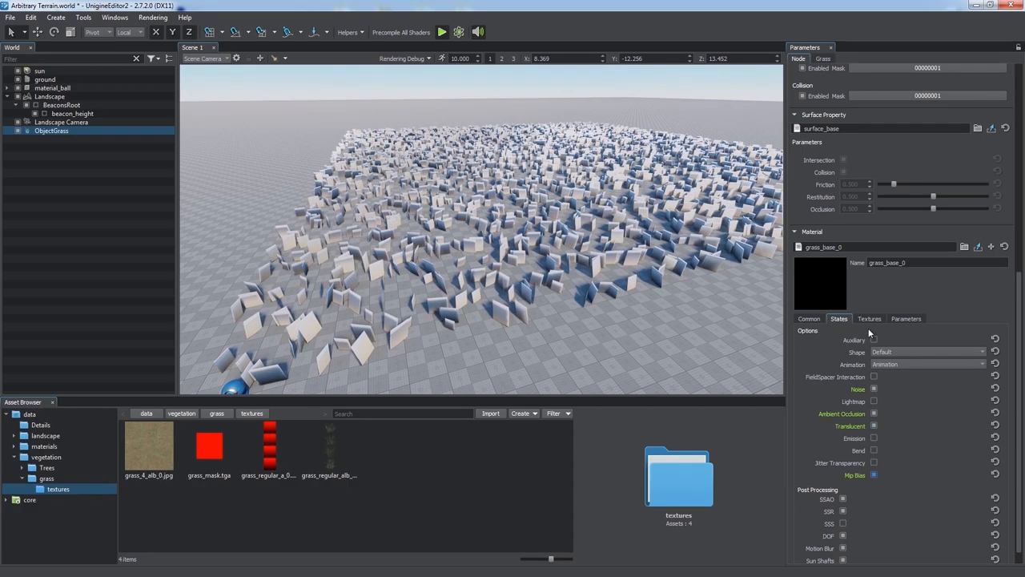
left_click(868, 318)
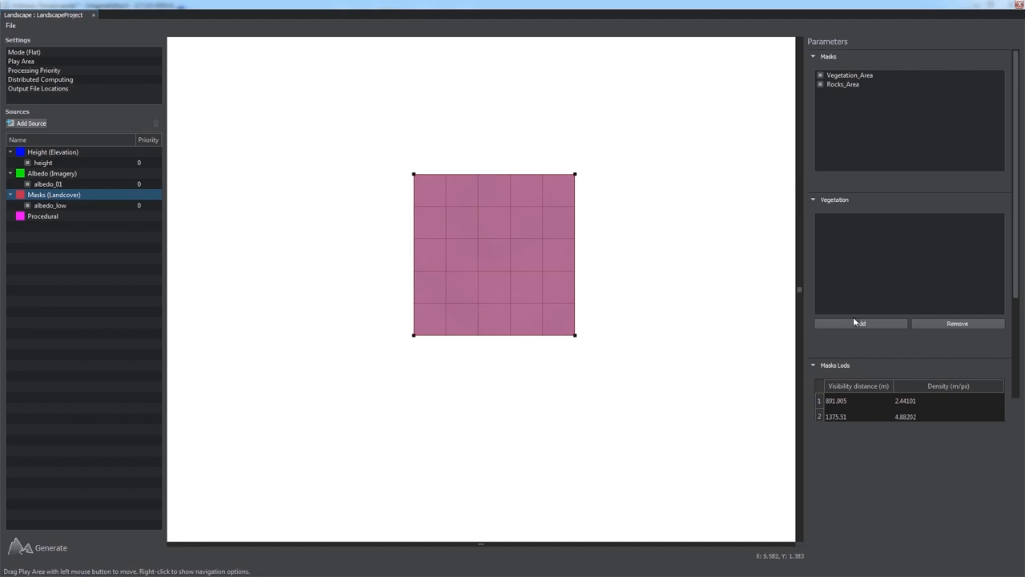
Add an Object_Grass vegetation entry bound to the Vegetation_Area landcover tag
left_click(860, 324)
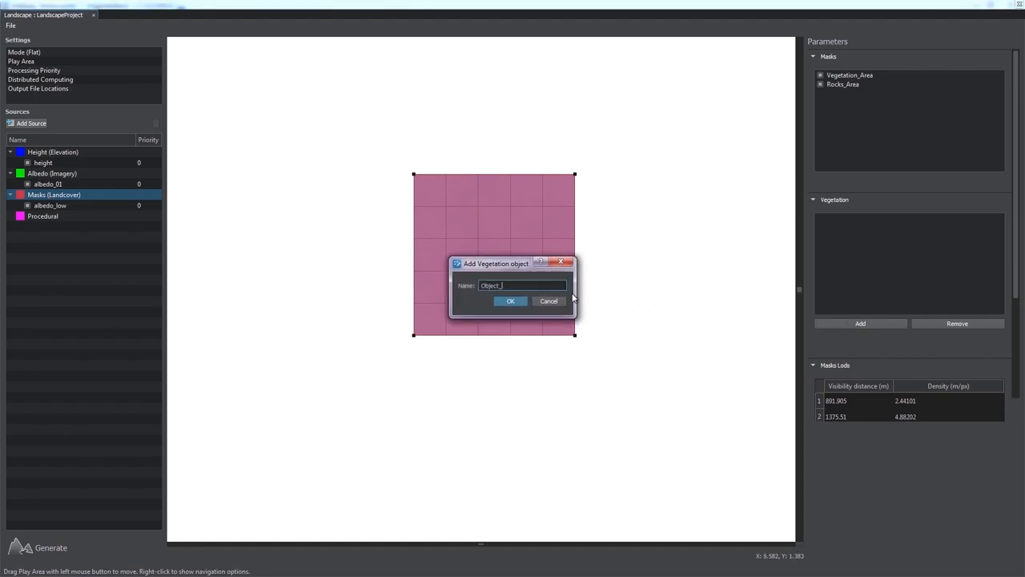
left_click(509, 301)
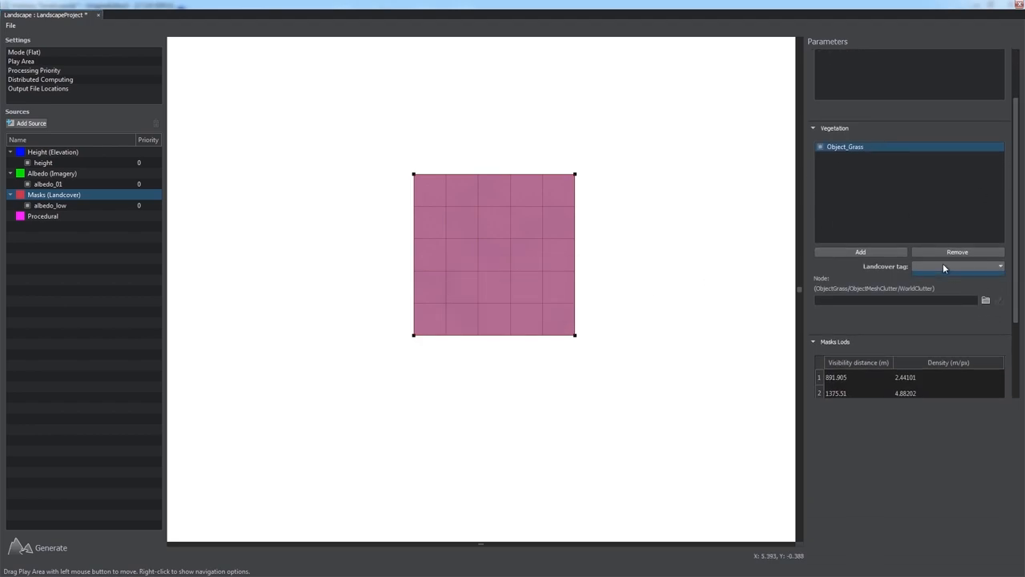
left_click(958, 266)
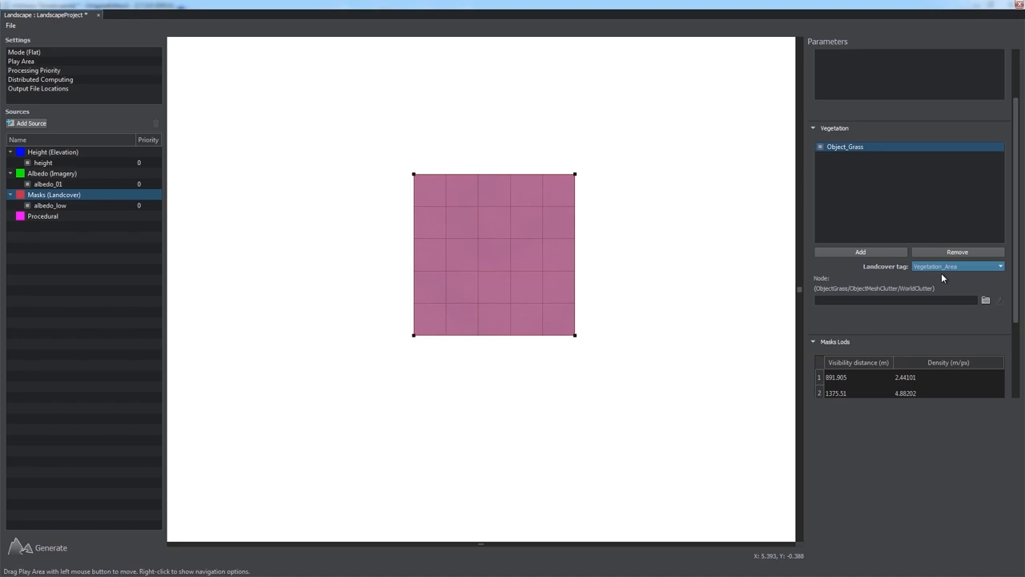
left_click(985, 300)
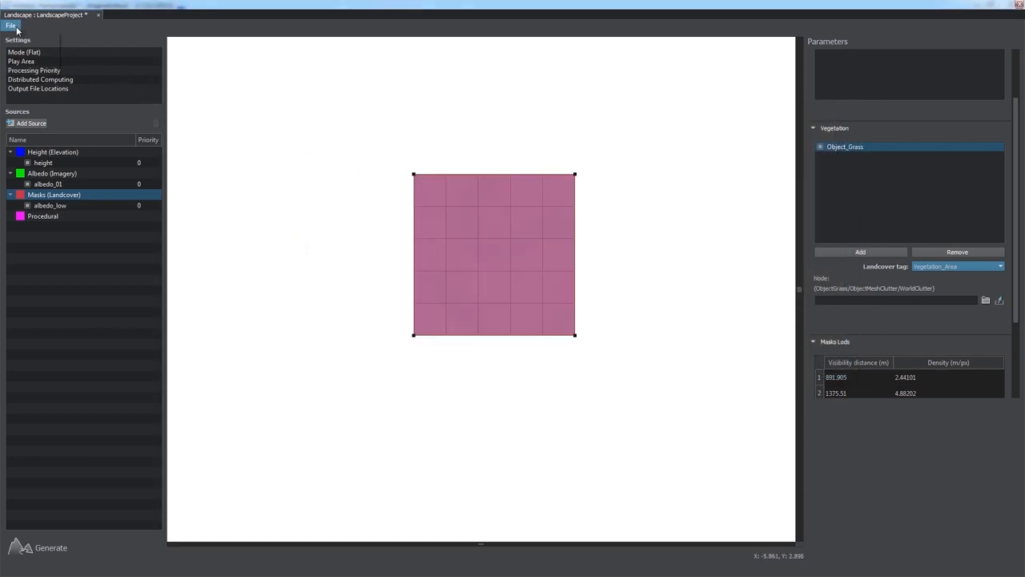
Generate with only the Landcover objects step selected
left_click(50, 548)
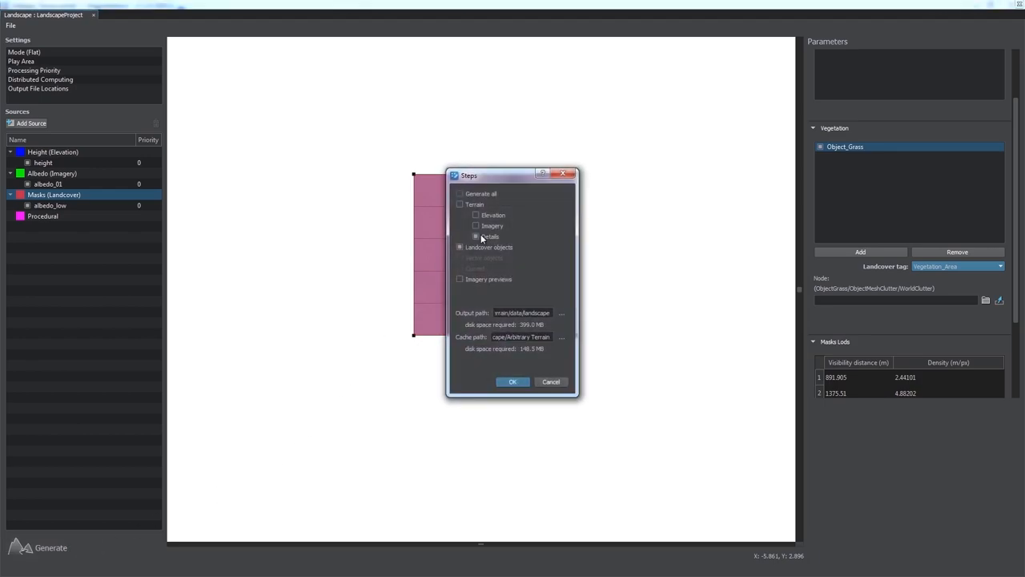
left_click(513, 381)
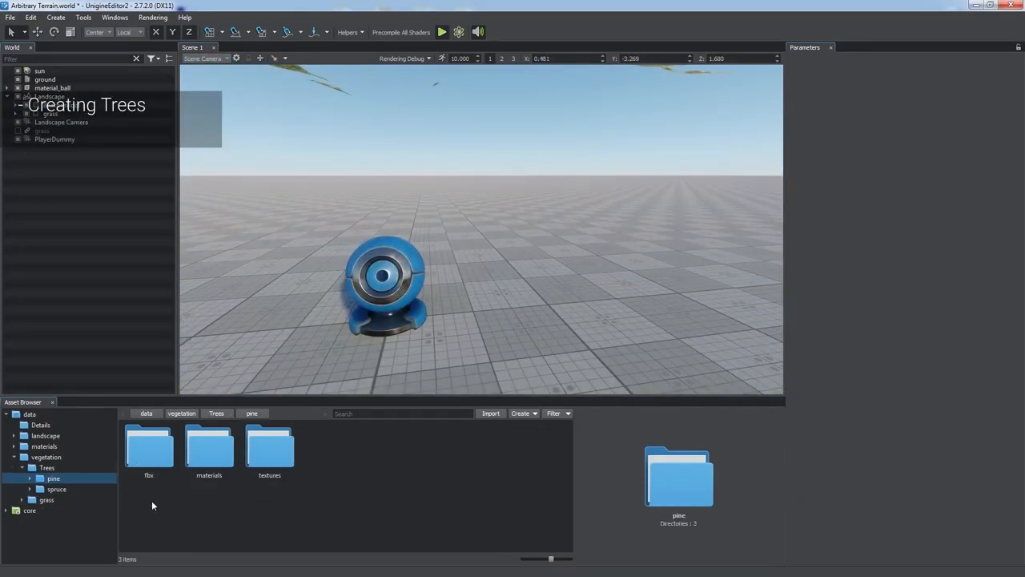
Create a Mesh Clutter using pine_01_2.mesh from vegetation/Trees/pine/fbx
left_click(54, 16)
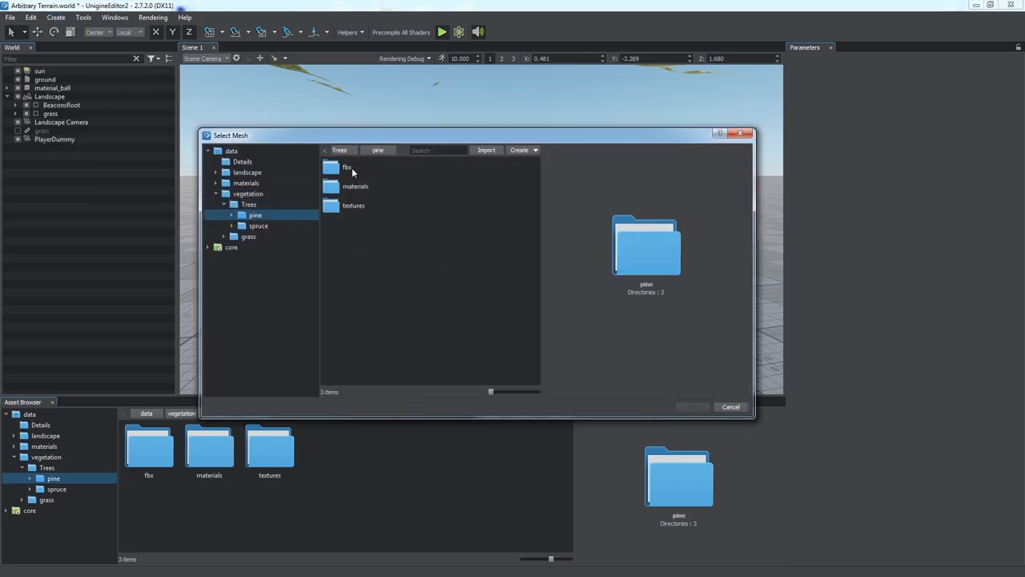
double_click(346, 166)
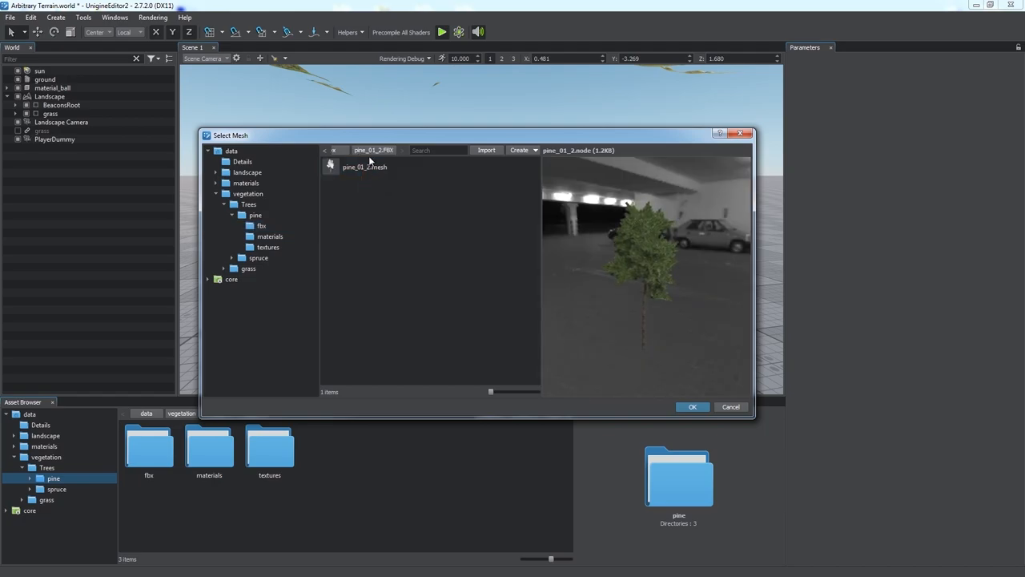
left_click(692, 407)
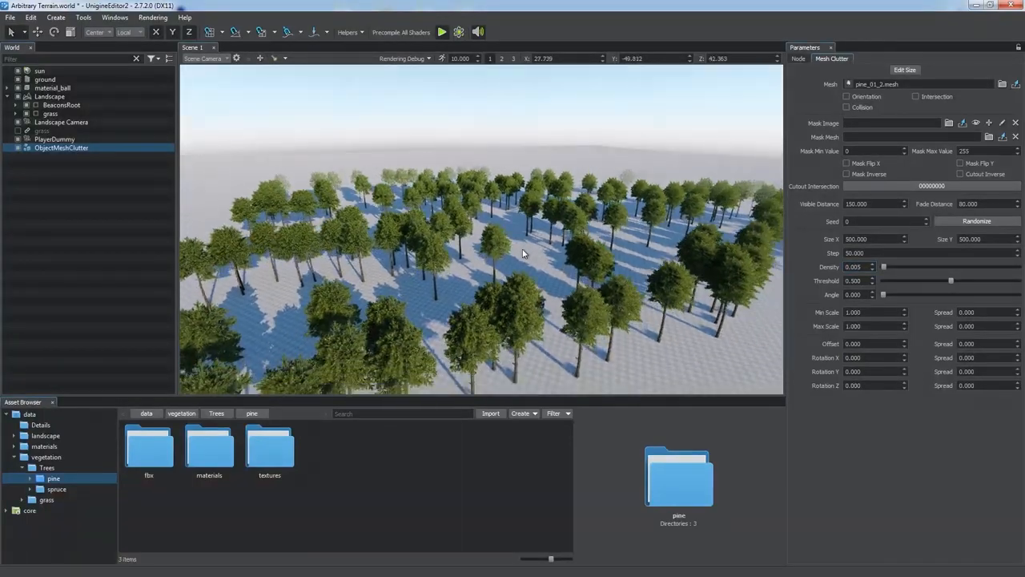
Save the pine clutter node as pine_clutter and add a spruce mesh clutter beside it
right_click(61, 148)
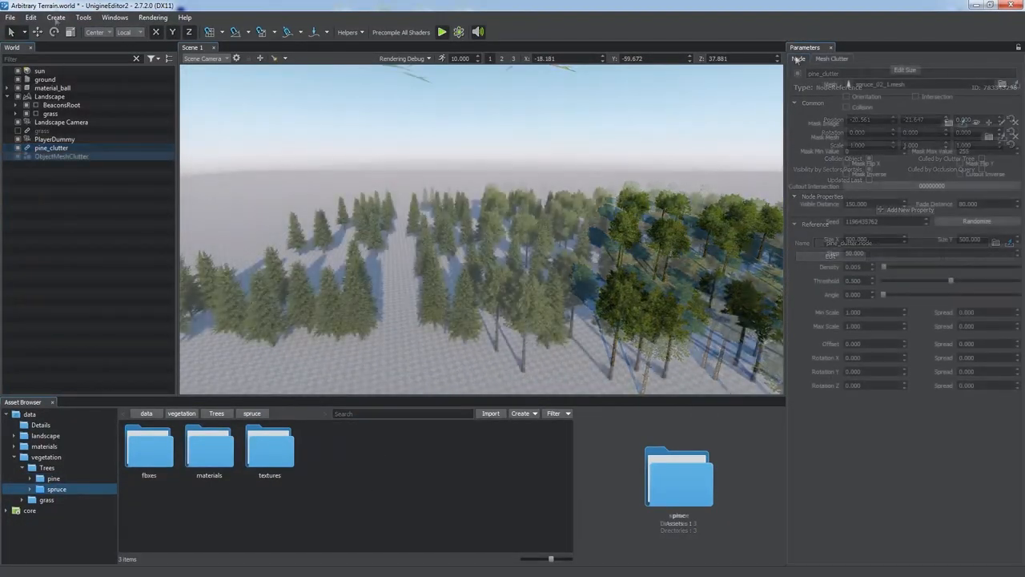
left_click(61, 157)
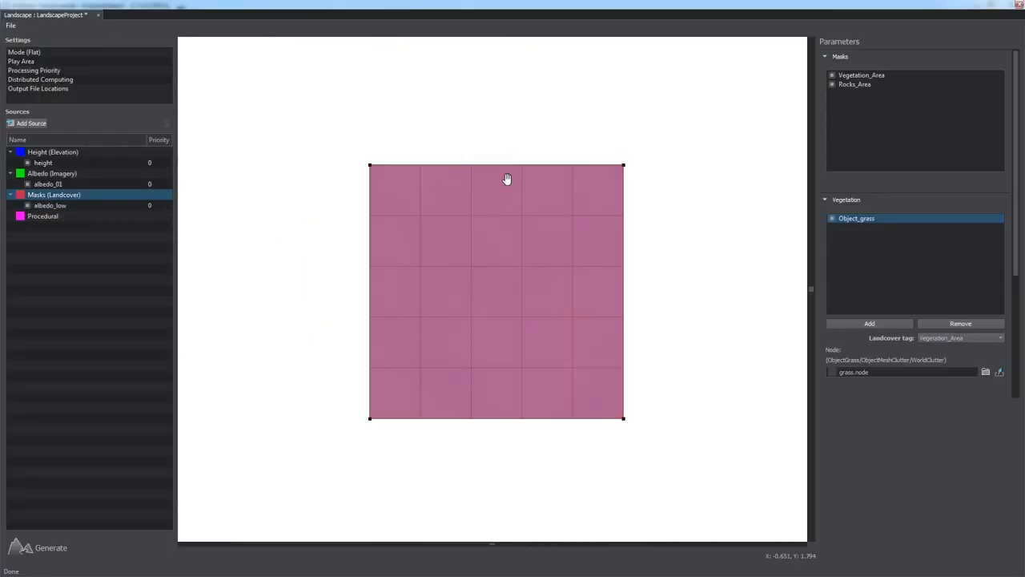
Add Object_pine and Object_spruce vegetation entries and generate the landcover objects
left_click(868, 324)
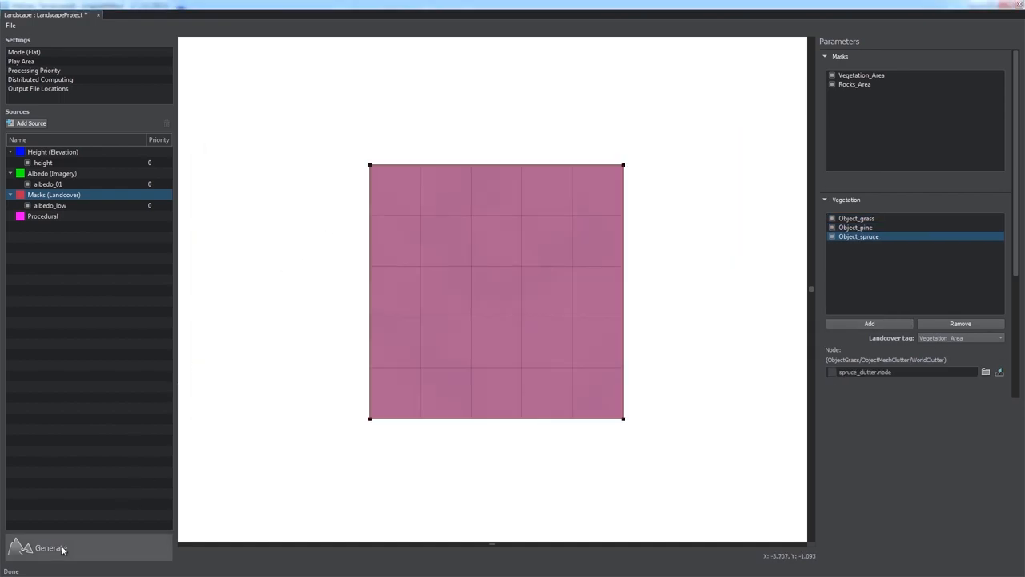
left_click(42, 548)
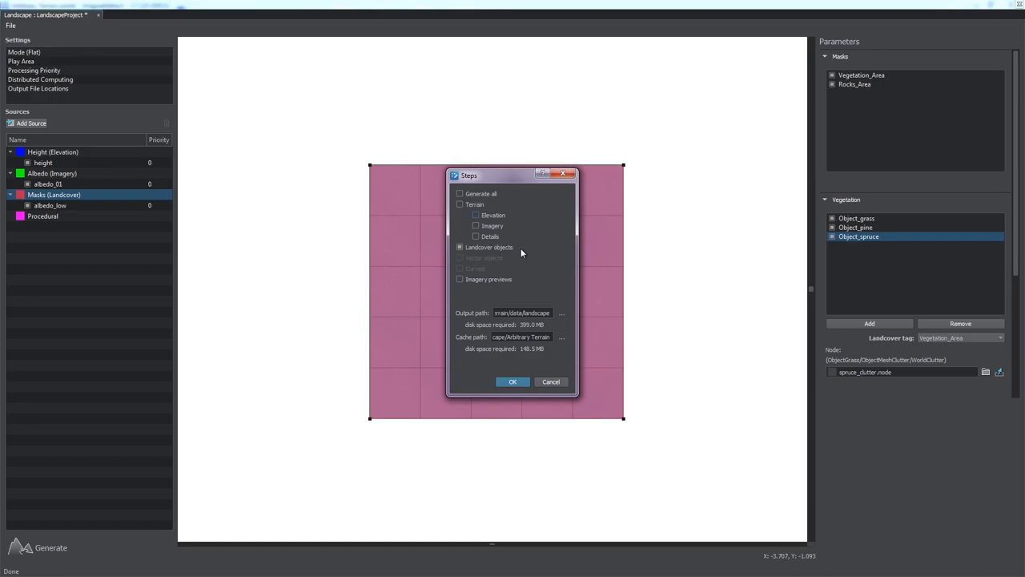
left_click(512, 382)
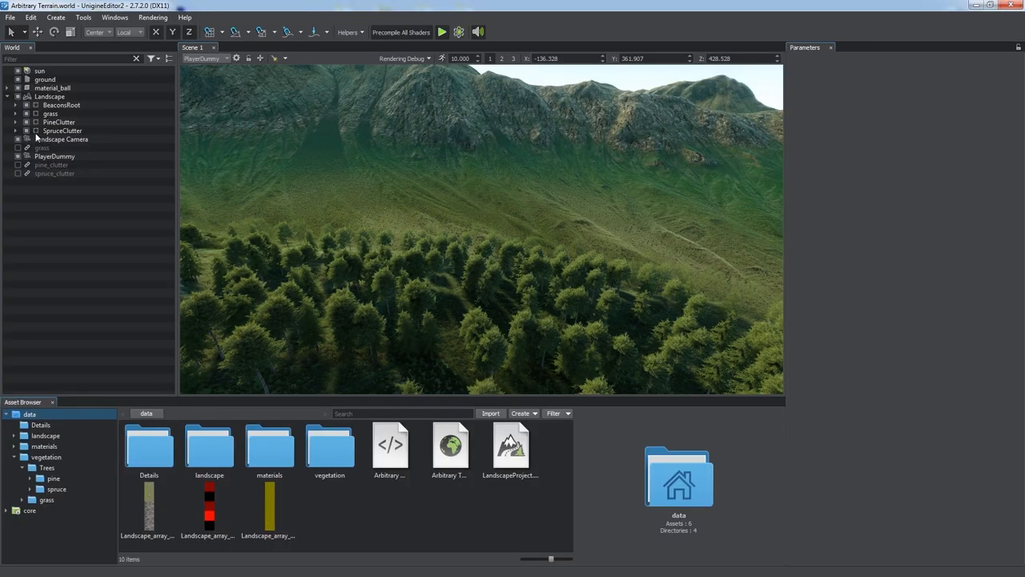
Select the pine_clutter node reference in the World hierarchy to show its parameters
left_click(16, 122)
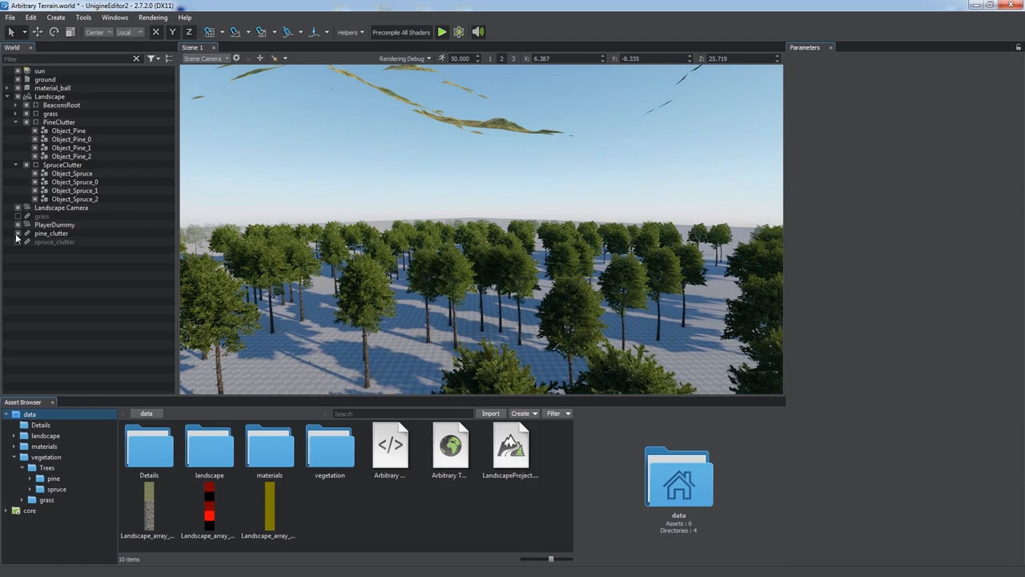
left_click(51, 234)
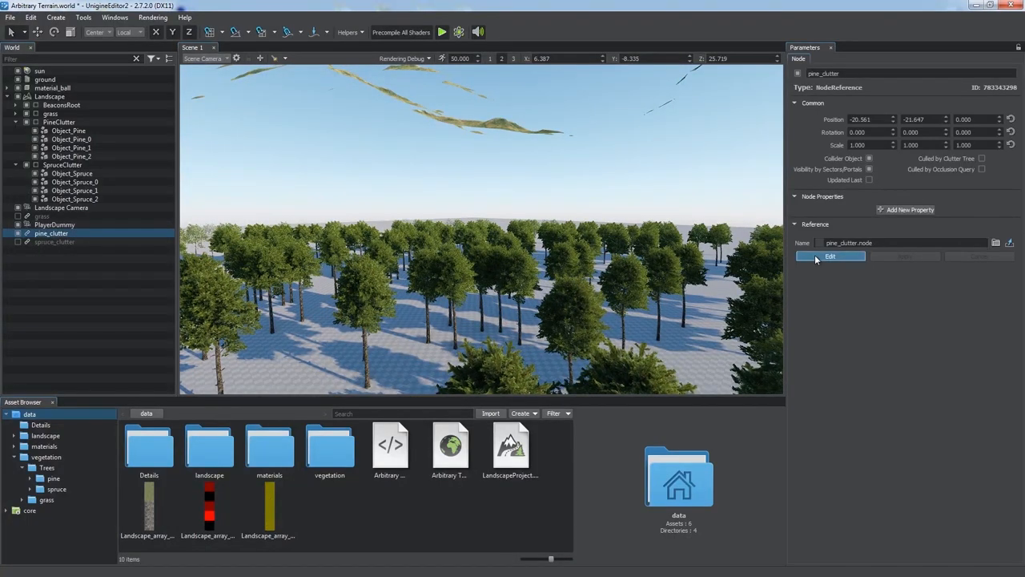
Create pine clutter impostors via Impostors Creator, saving images into a new pine_impostor folder
left_click(830, 257)
type("pine_impostor")
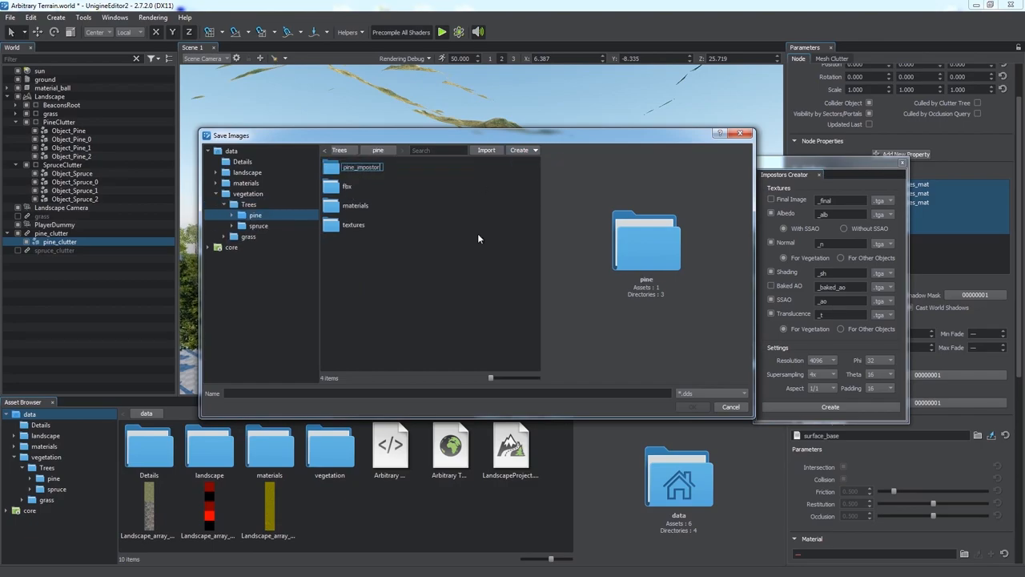
double_click(362, 166)
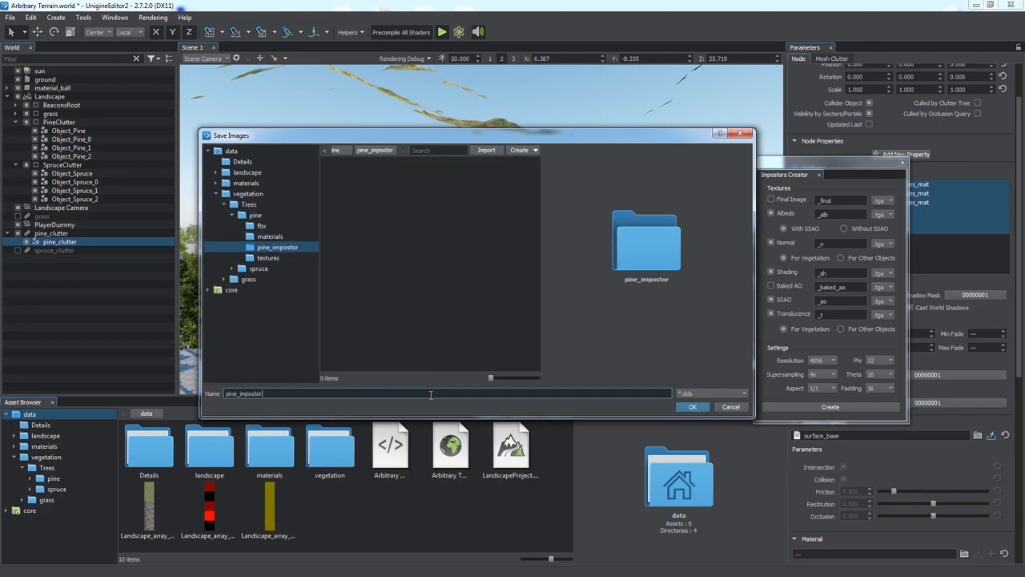
left_click(692, 407)
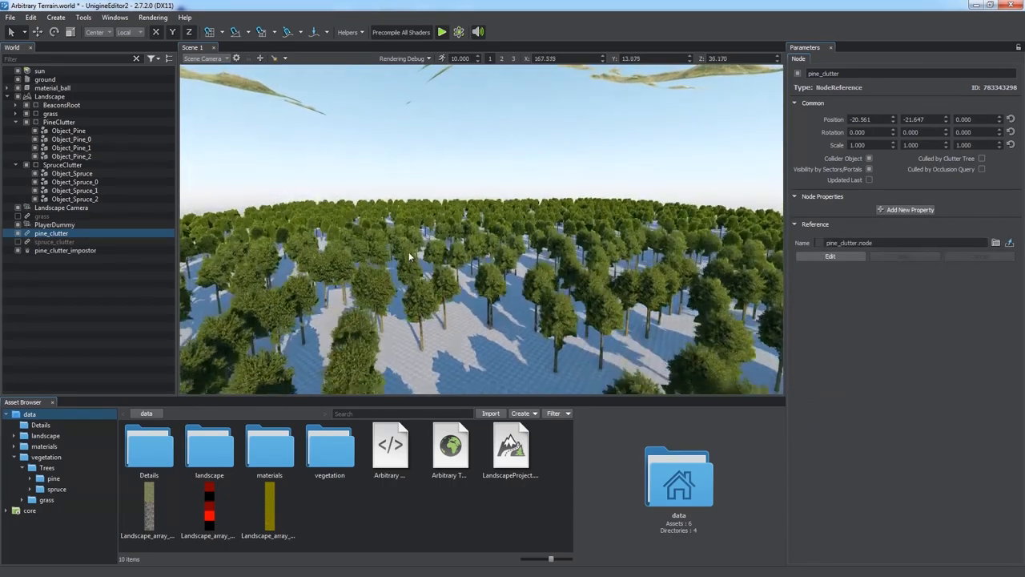
Set the pine_clutter_impostor node's LOD visibility value to 150
left_click(65, 250)
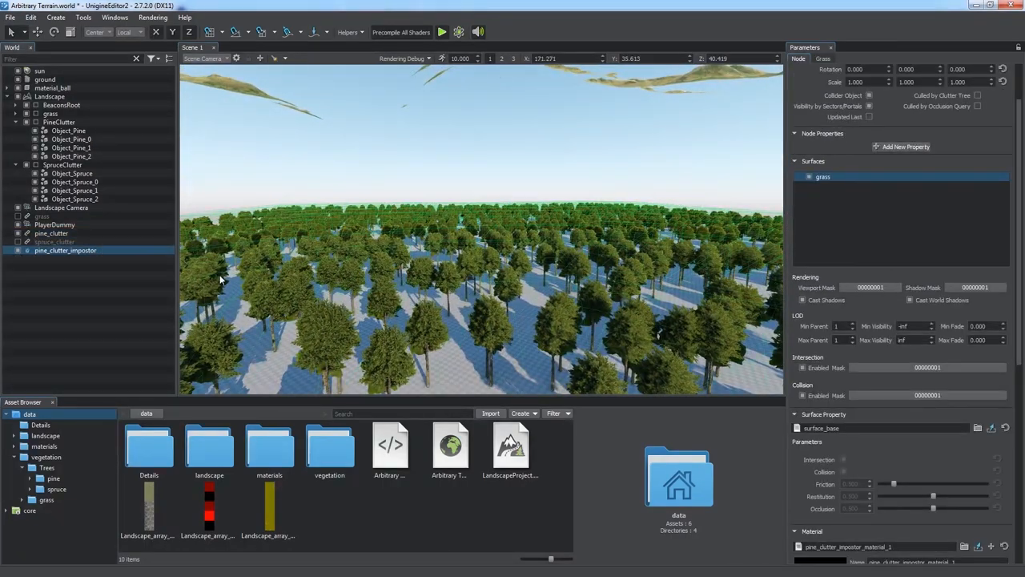
type("150")
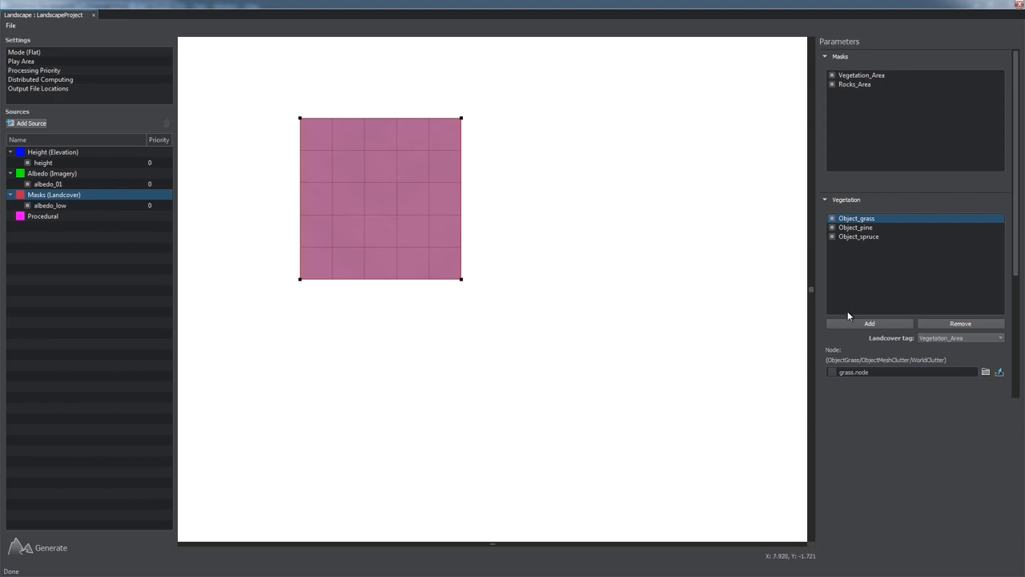
Add Object_pine_impostor and Object_spruce_impostor vegetation entries to the landcover layer
left_click(868, 323)
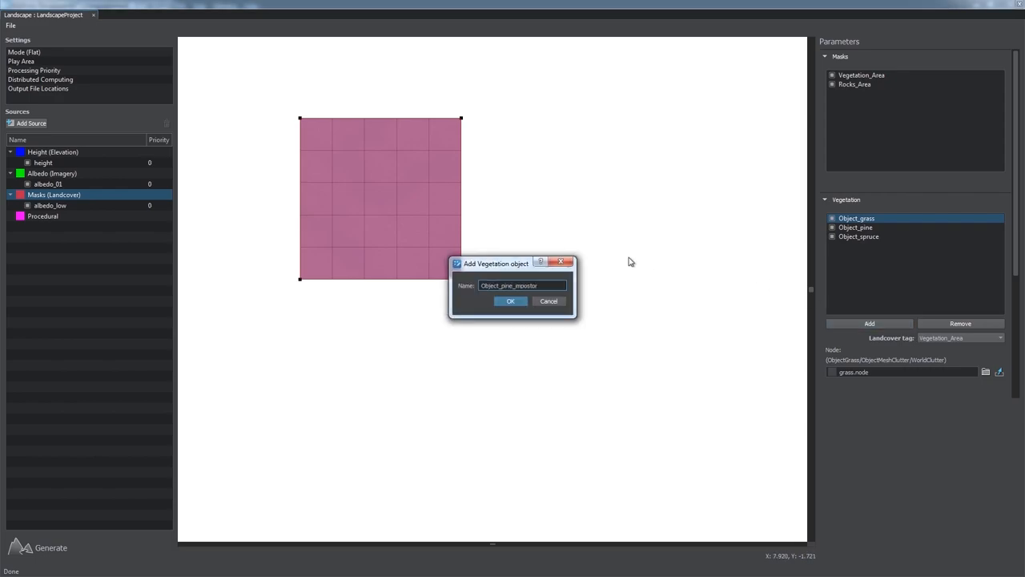
left_click(510, 301)
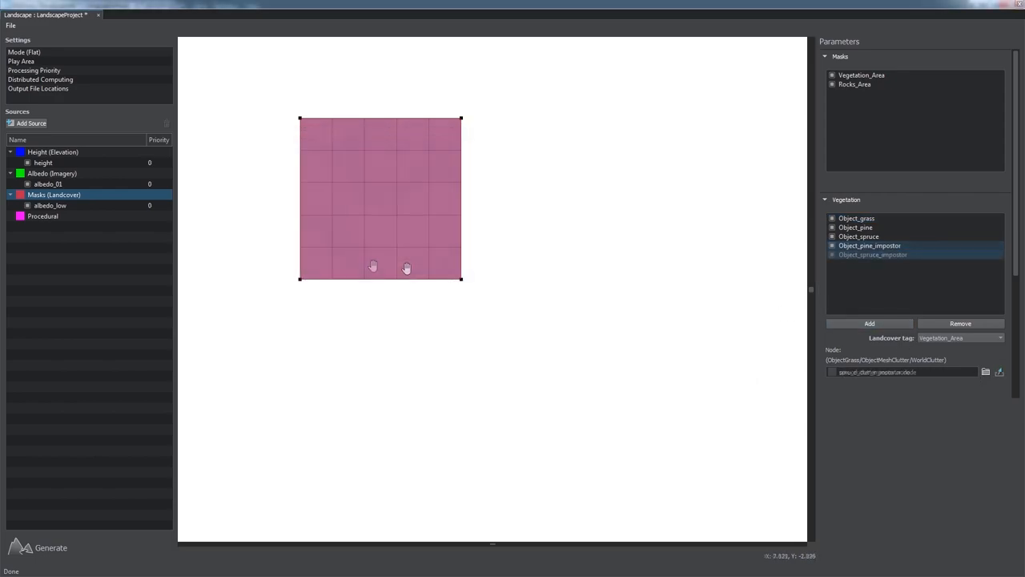
left_click(873, 253)
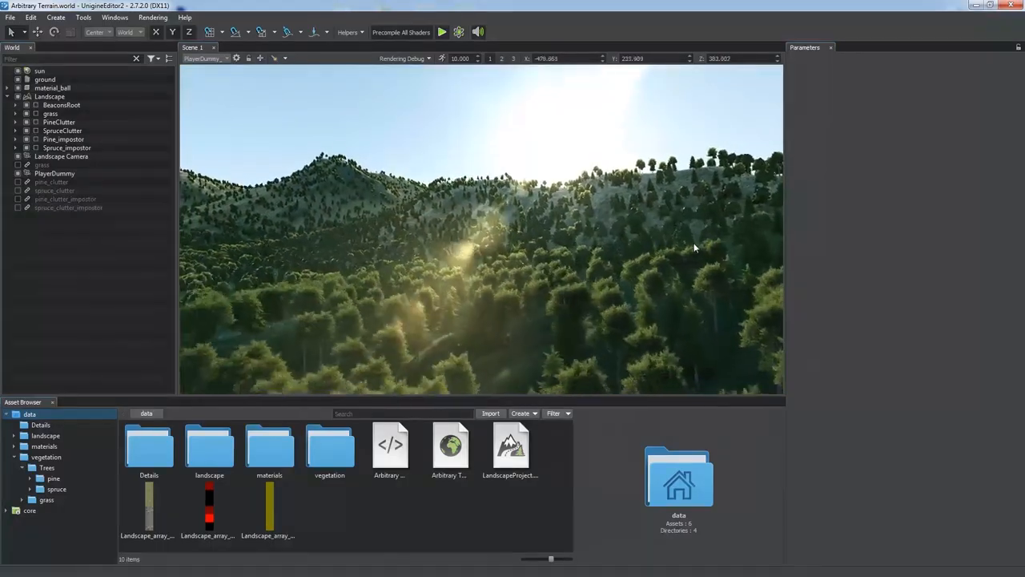
Select the Landscape terrain node and fly down to the grassy hillside
left_click(39, 70)
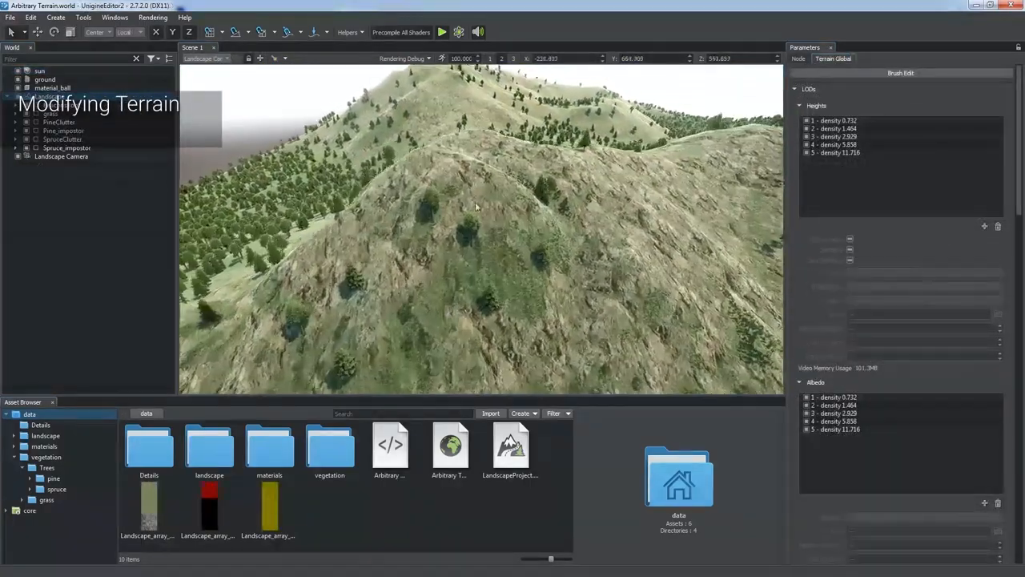
left_click_drag(476, 206, 491, 301)
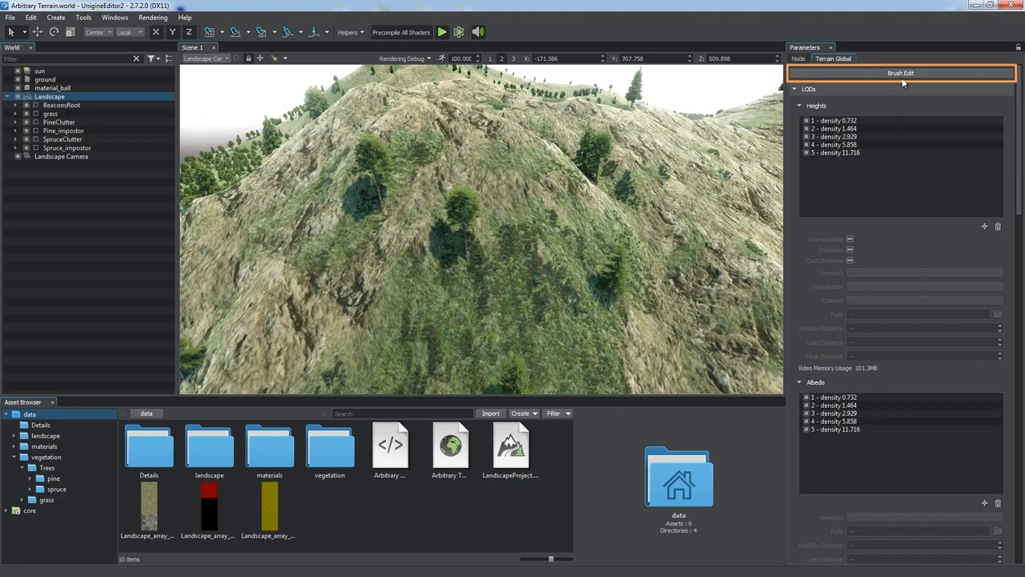
Enable terrain Brush Edit with the Rocks_Area mask chosen for painting
left_click(900, 74)
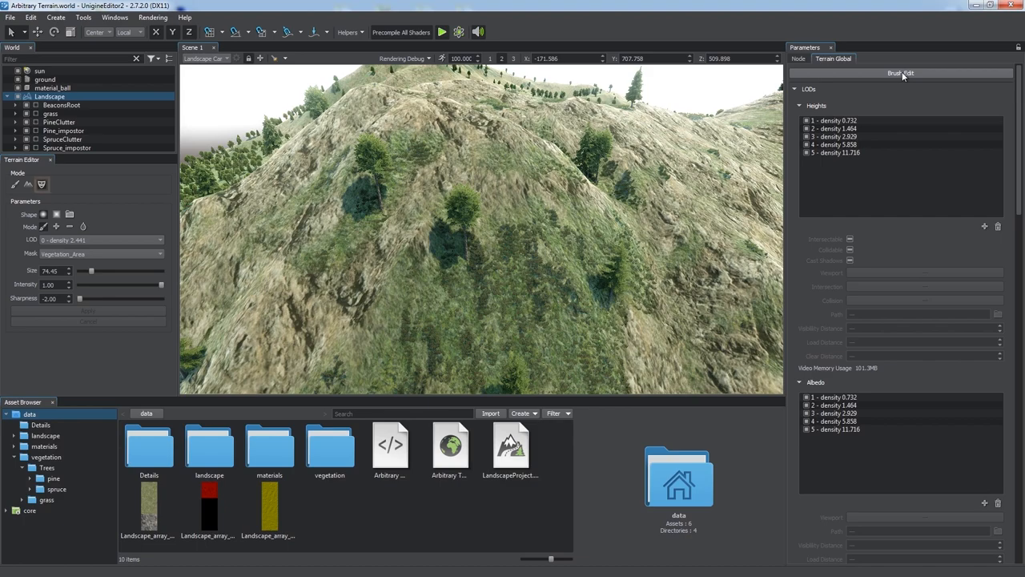
left_click(42, 185)
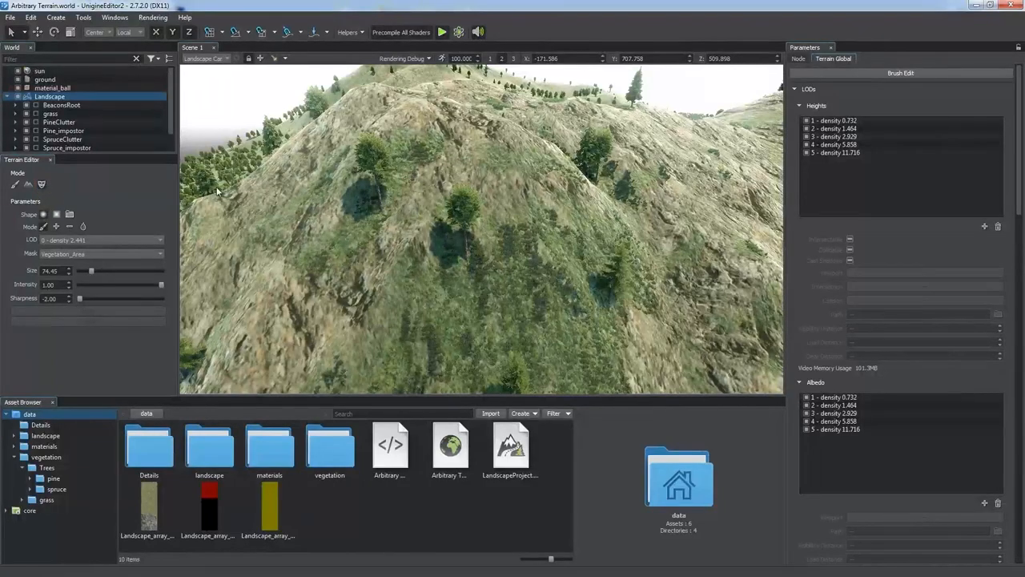
left_click(103, 253)
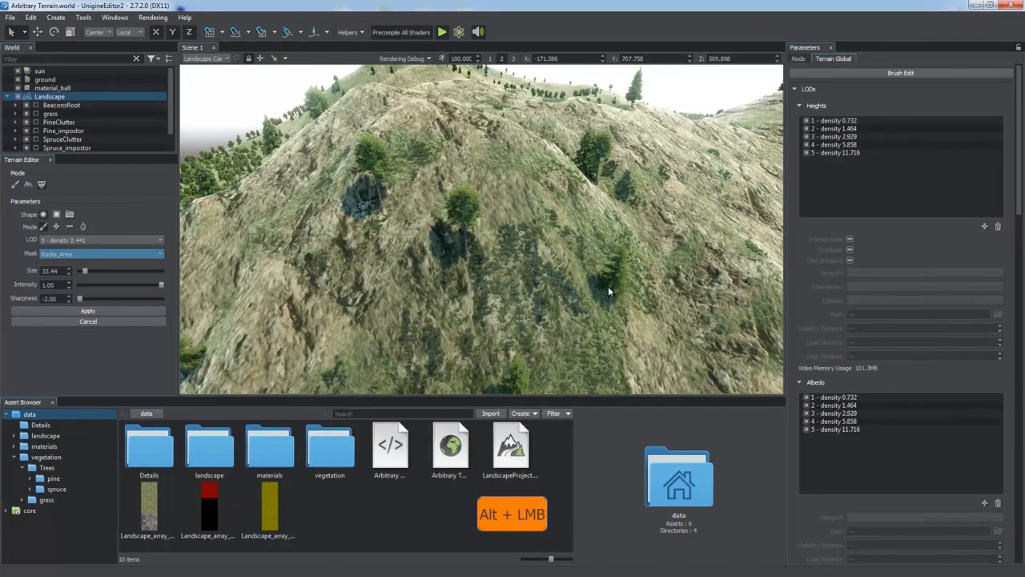
Paint the Rocks_Area mask across the hillside with the brush
left_click_drag(608, 292, 381, 280)
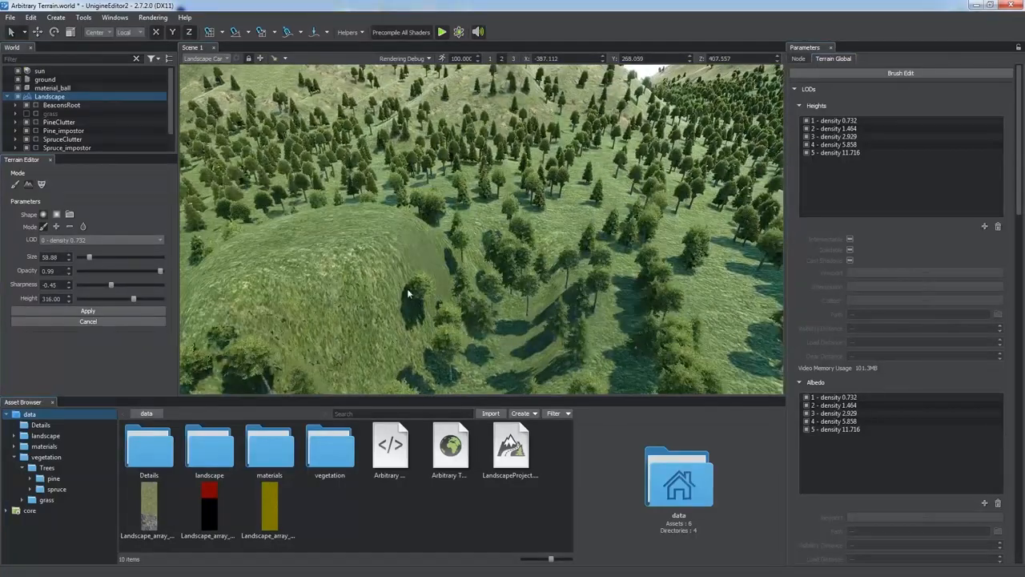
Apply the hand-made terrain edits in the Terrain Editor
left_click(84, 226)
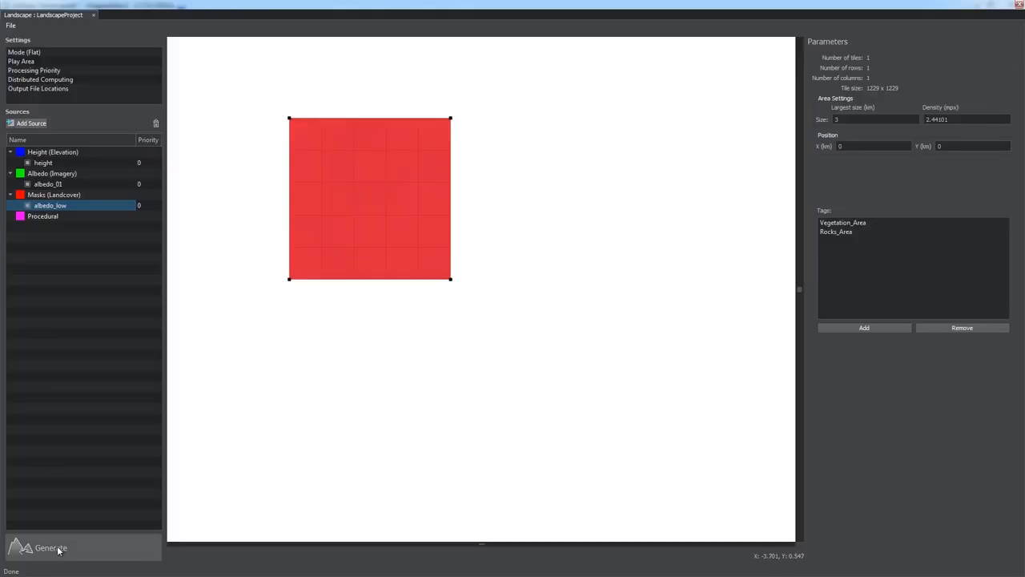
Regenerate the landscape with only Landcover objects ticked in the Steps dialog
left_click(51, 548)
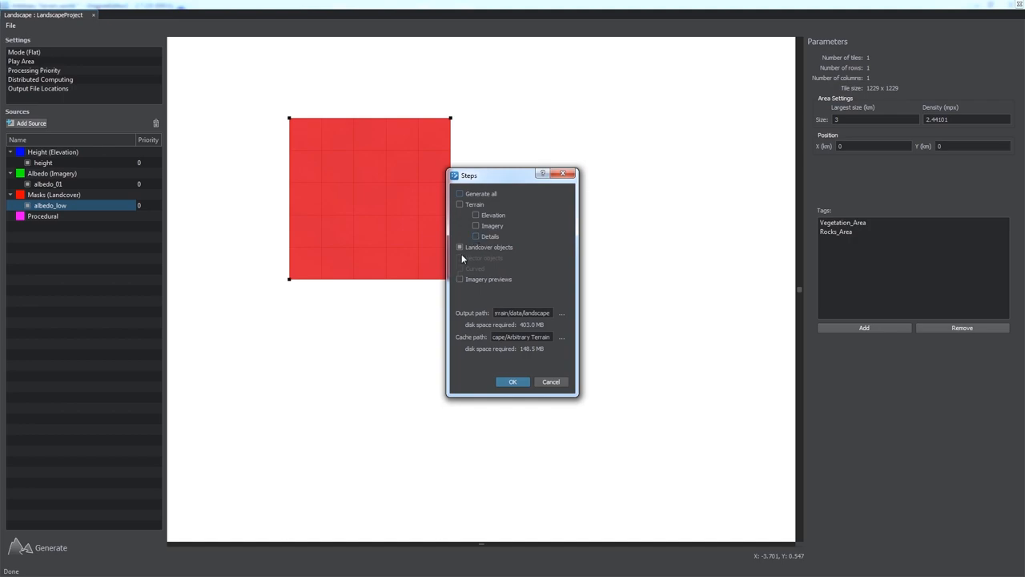
left_click(513, 381)
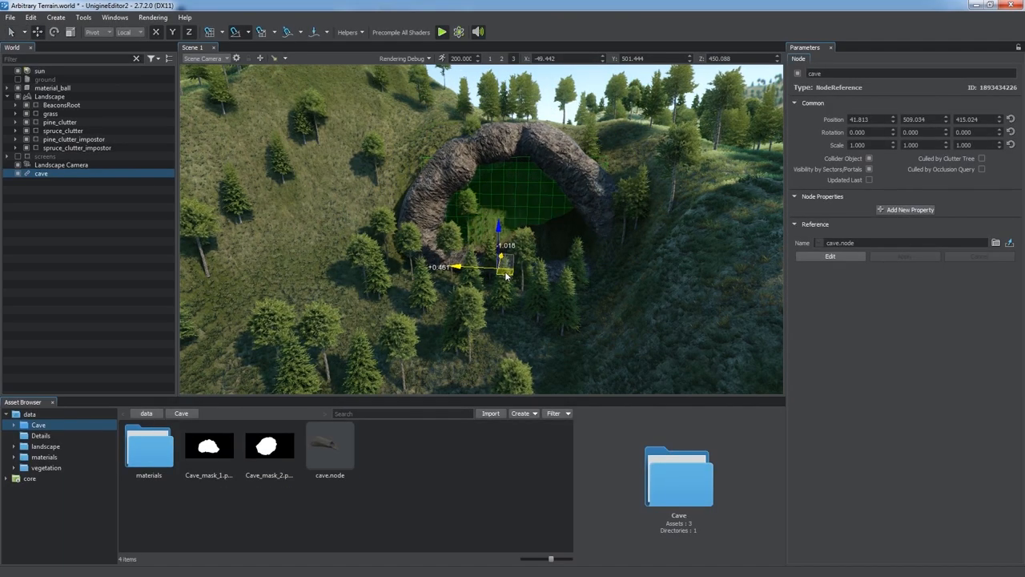
Add a DecalProj over the cave using a child of decal_terrain_hole_base material
left_click(55, 16)
type("decal_ter")
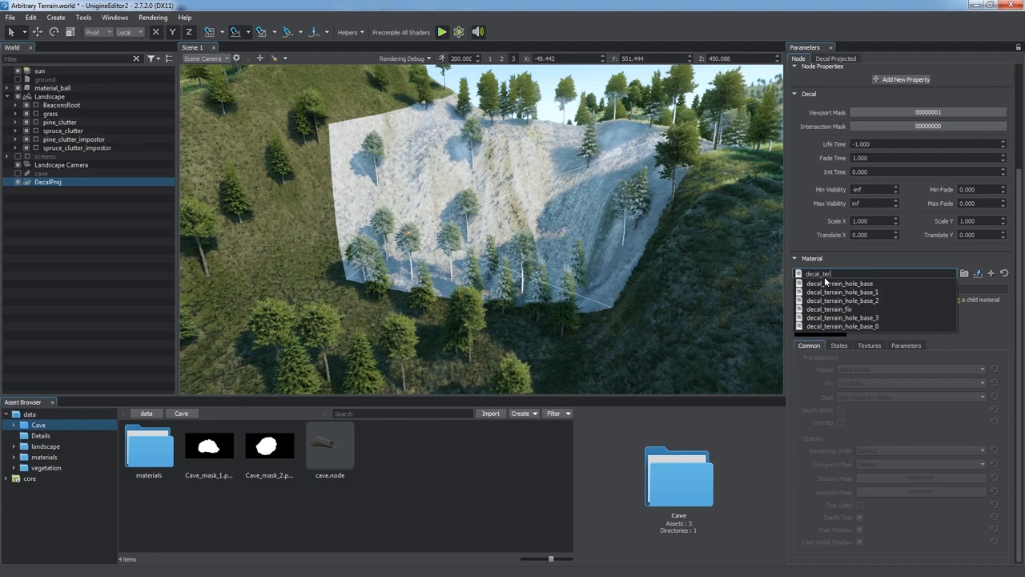
left_click(842, 282)
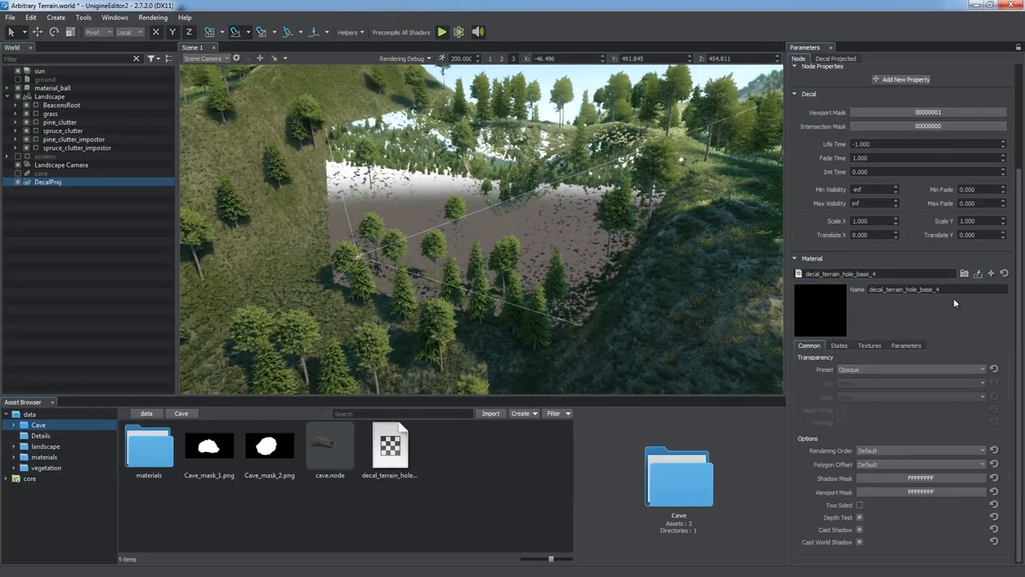
left_click(868, 346)
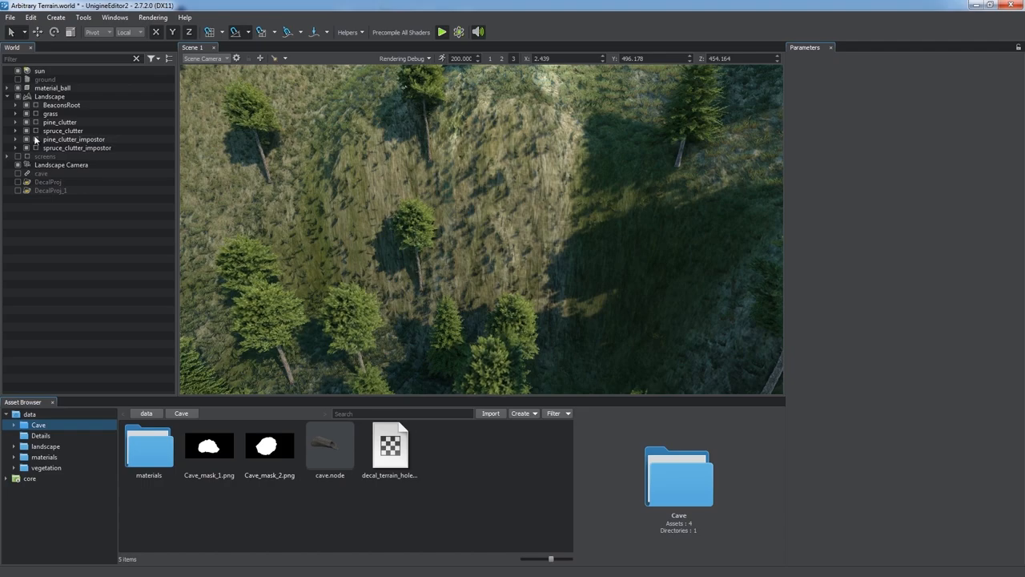
Select the Landscape node and show its Terrain Global settings so the cave hole appears
left_click(50, 96)
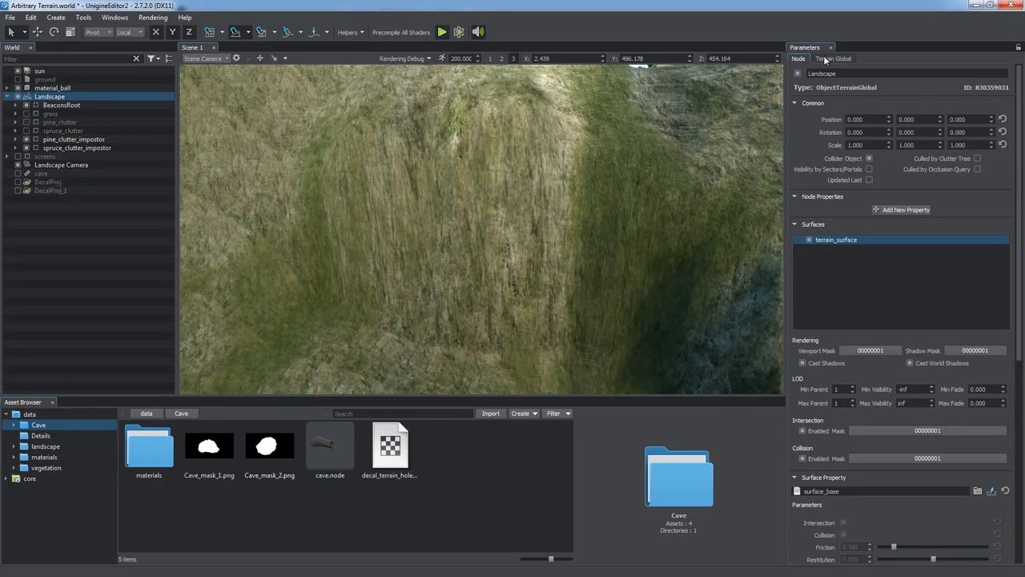
left_click(833, 58)
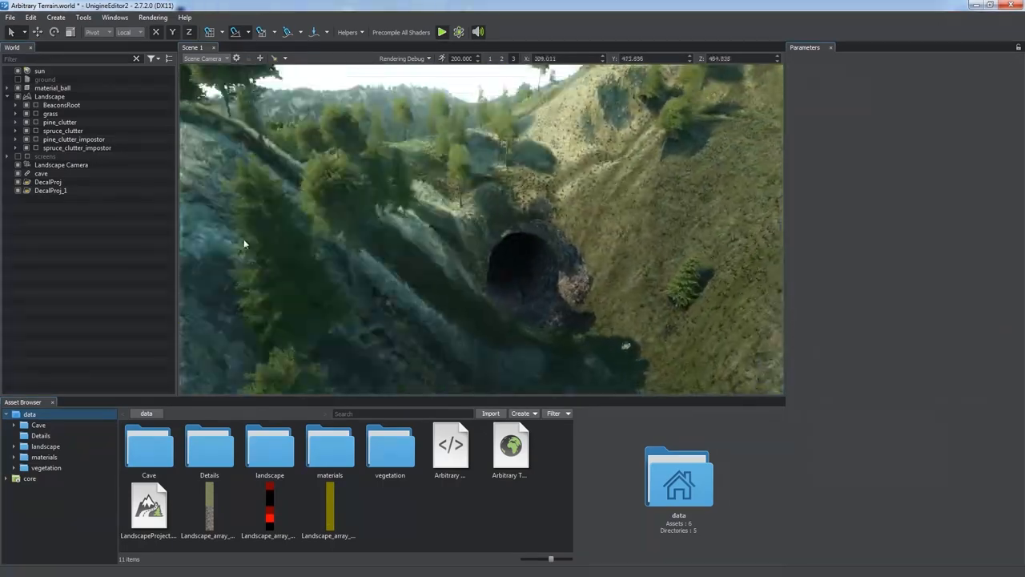
Select the cave mesh and show cave_material's state options with the Terrain Loop setting
left_click(42, 173)
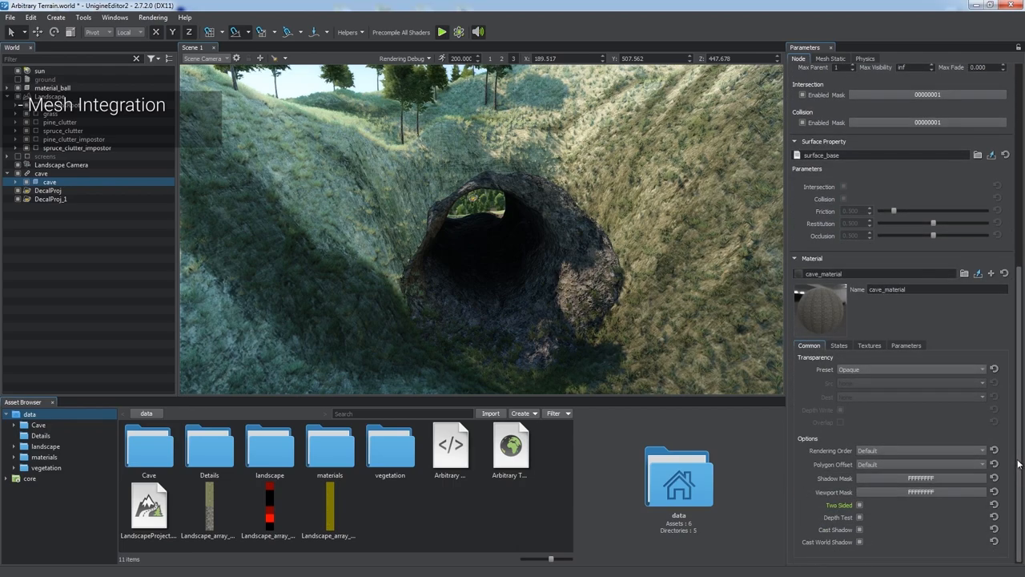
left_click(839, 346)
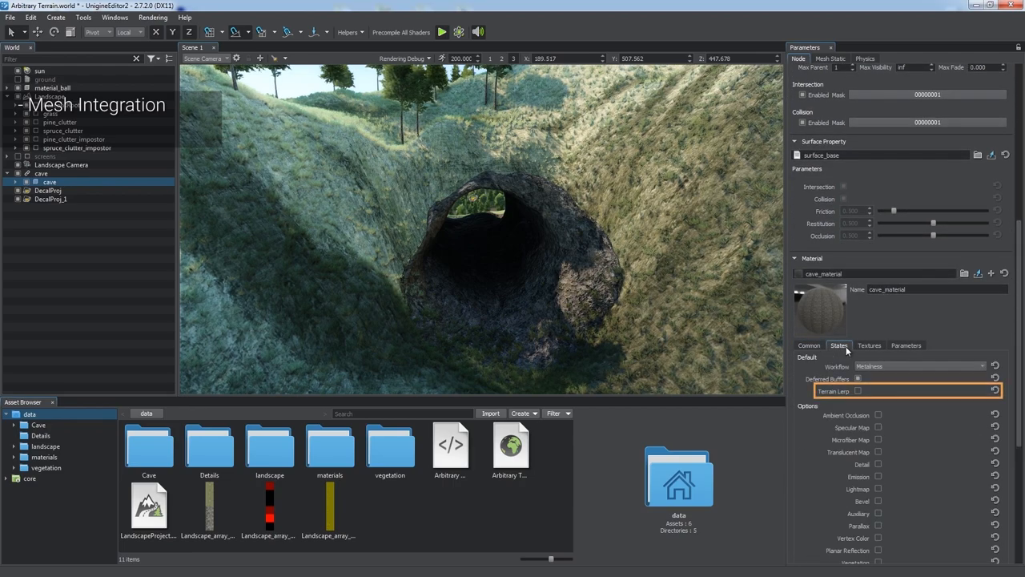